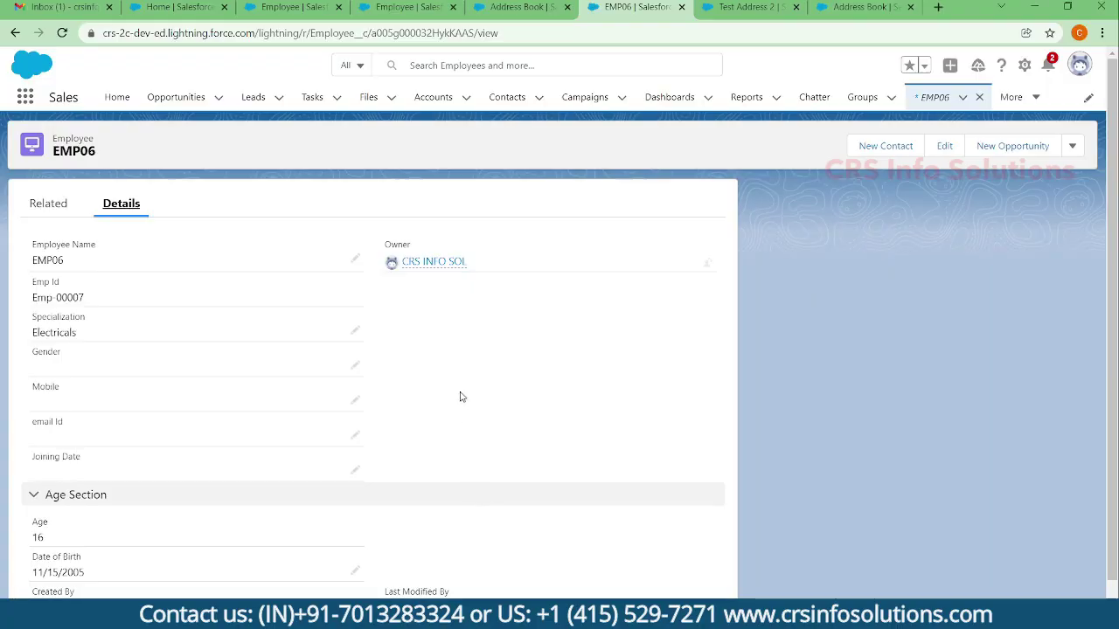
mouse_move(476, 338)
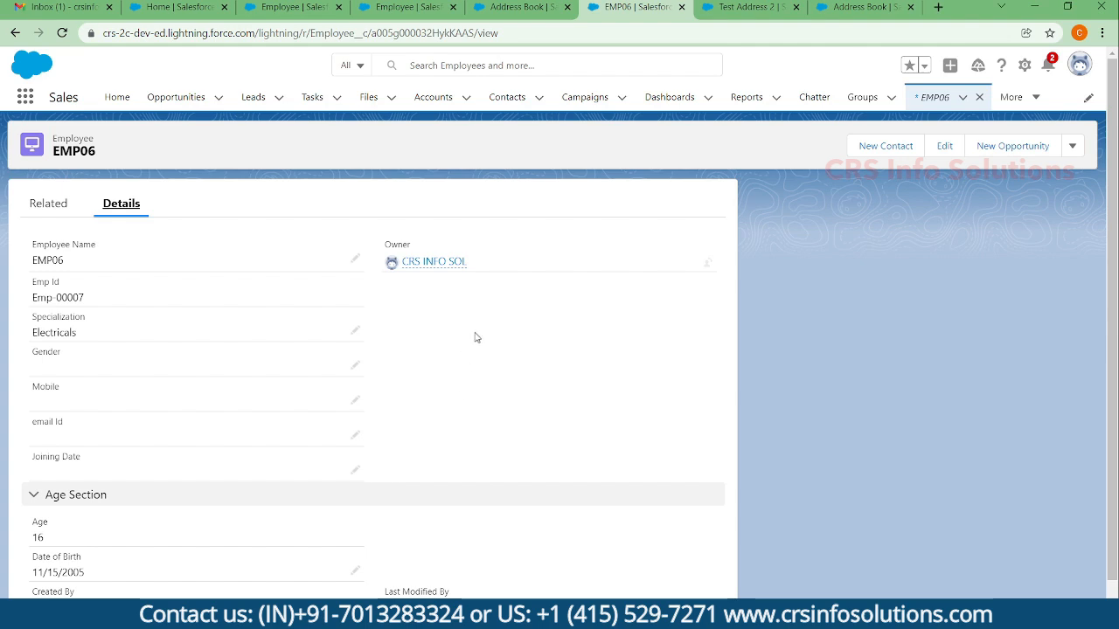
mouse_move(439, 138)
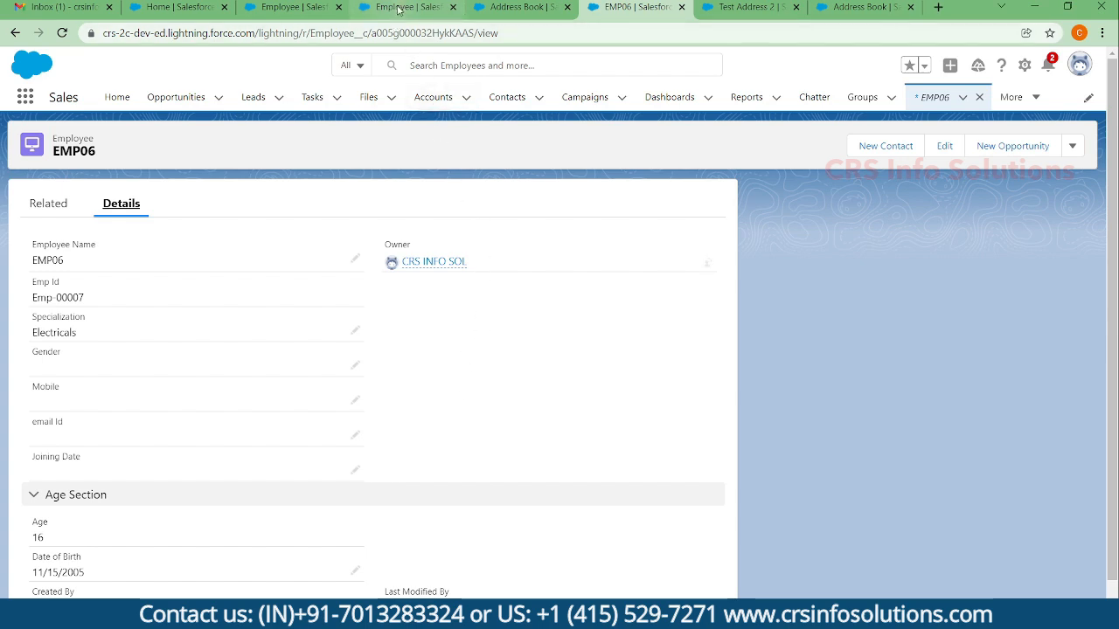
Step: Delete the Employee lookup field from Address Book's Fields & Relationships list
click(863, 7)
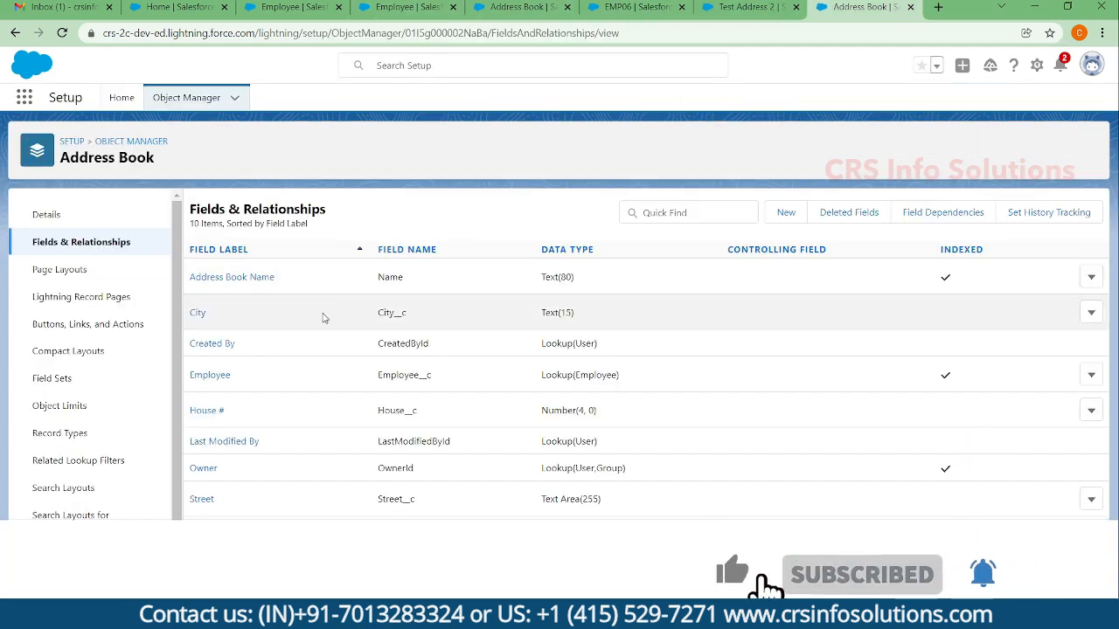
scroll(down, 3)
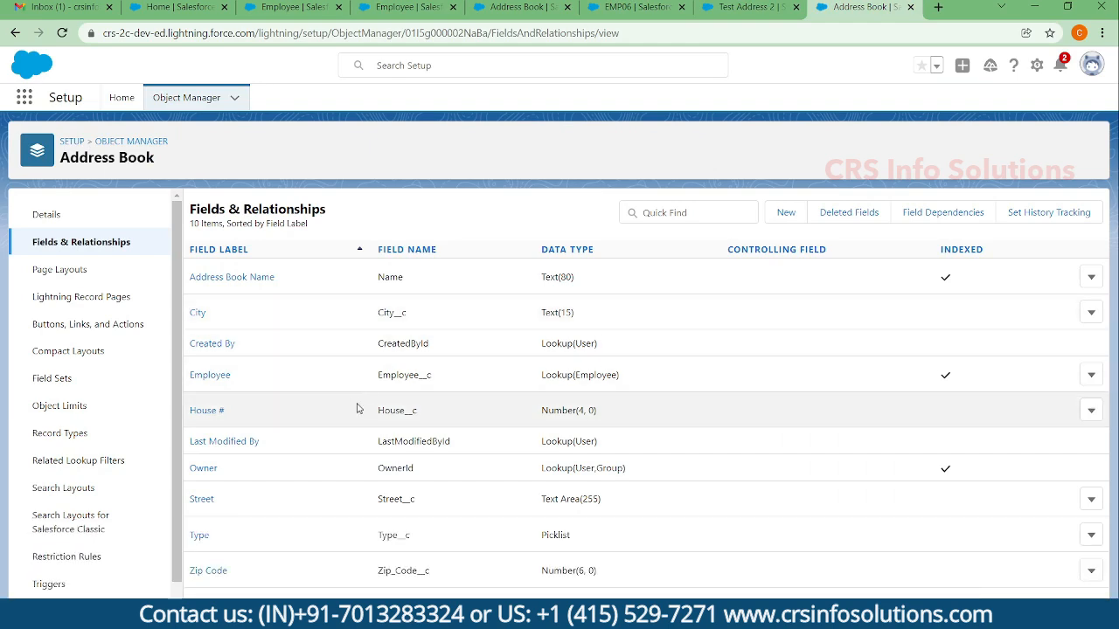
click(1090, 374)
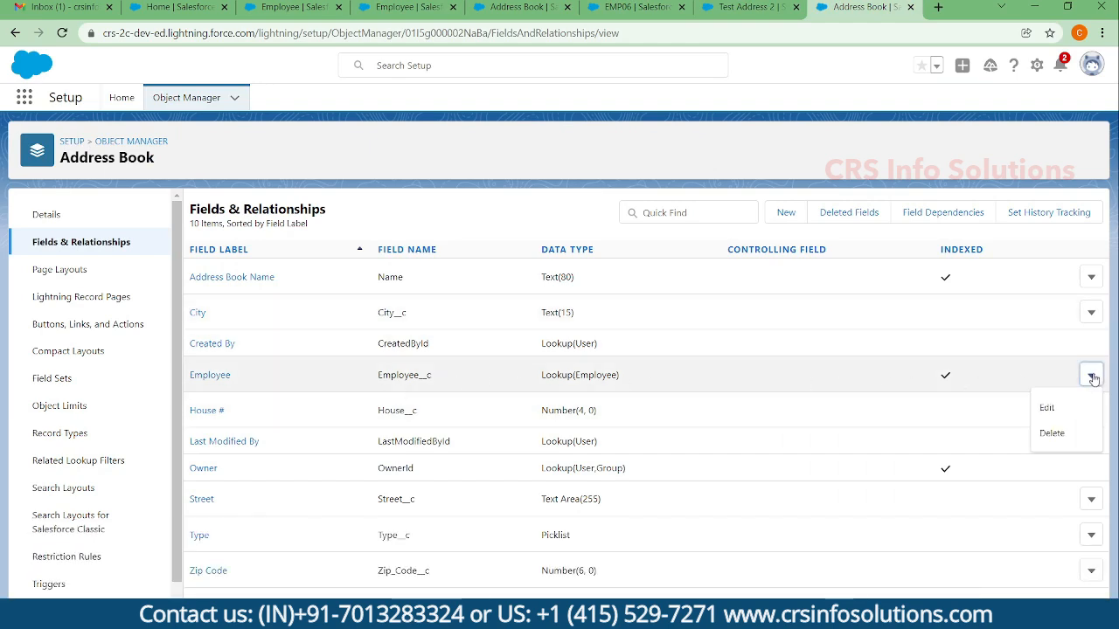
click(1051, 433)
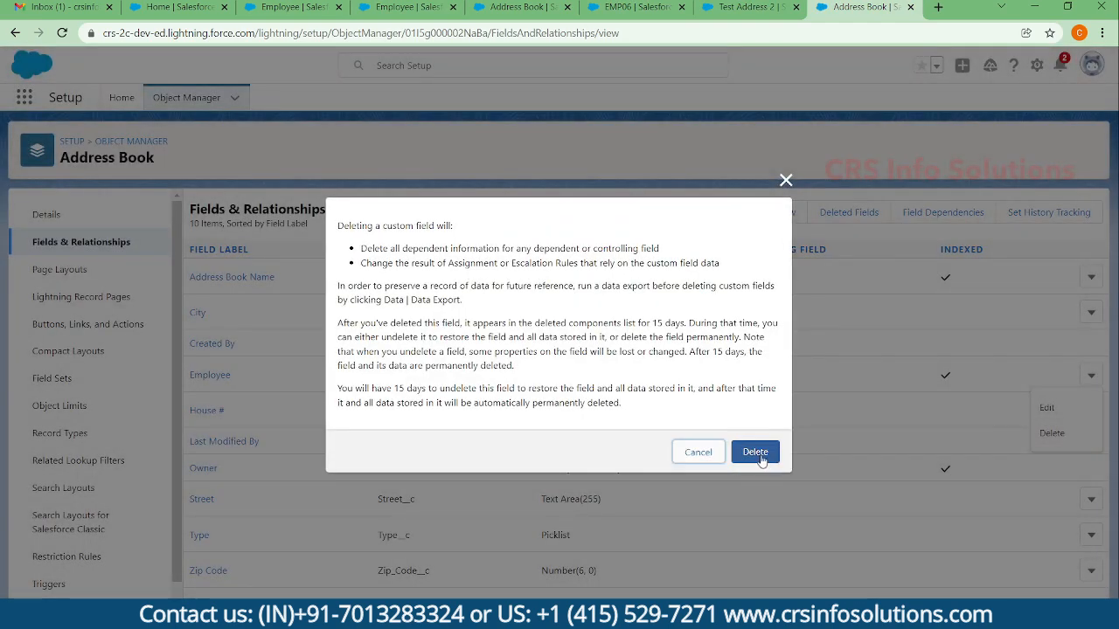
click(754, 452)
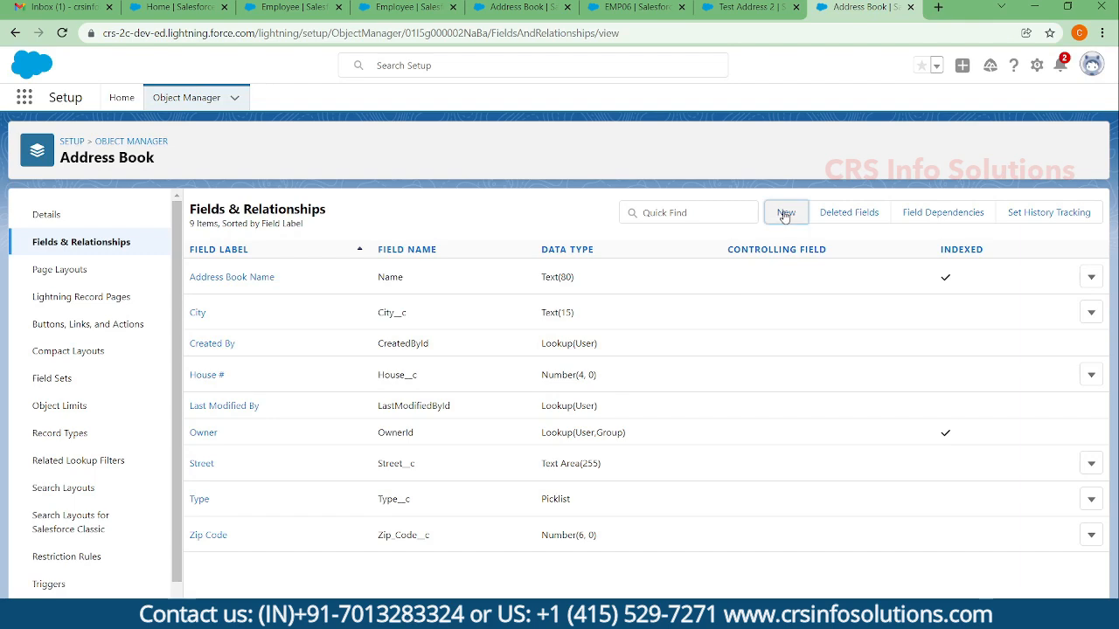
Step: Try saving a Master-Detail field to Employee; existing address records block it
click(784, 212)
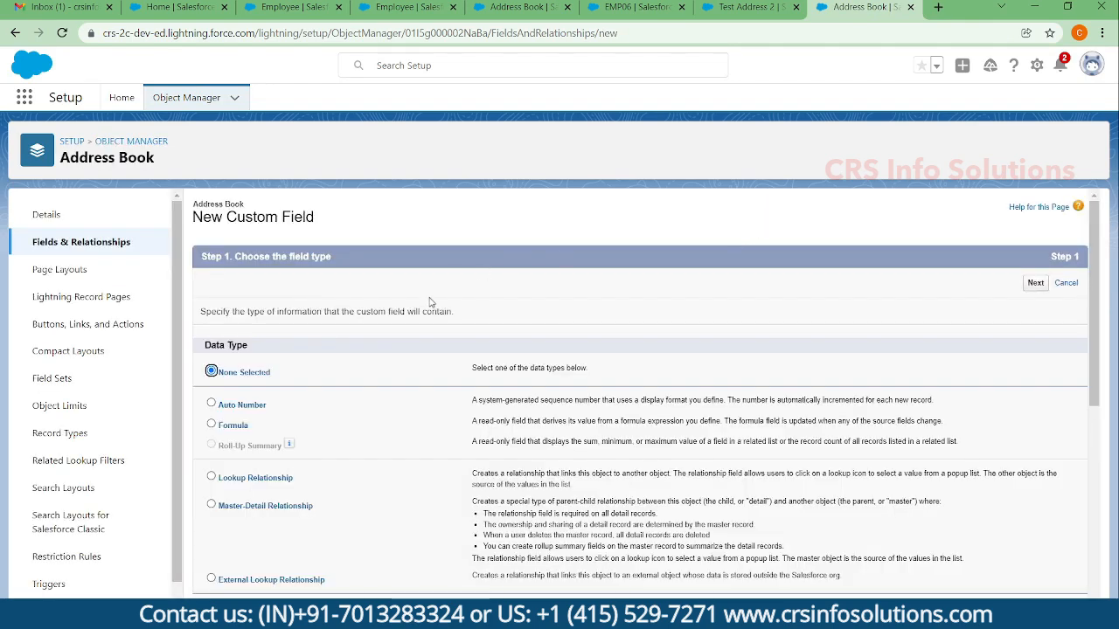
click(211, 505)
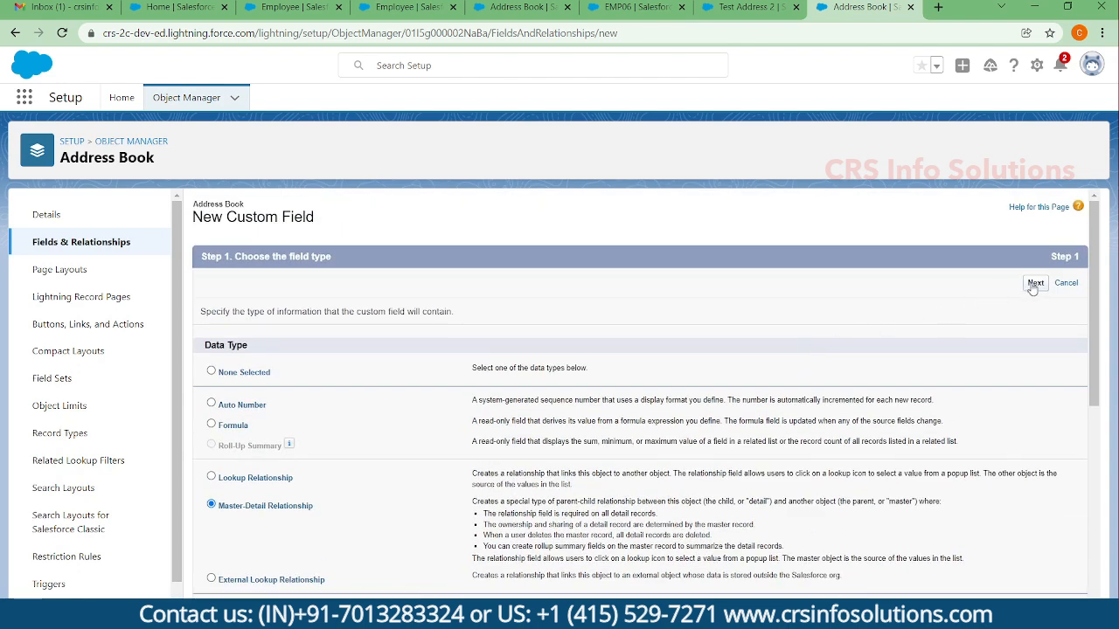
click(1035, 282)
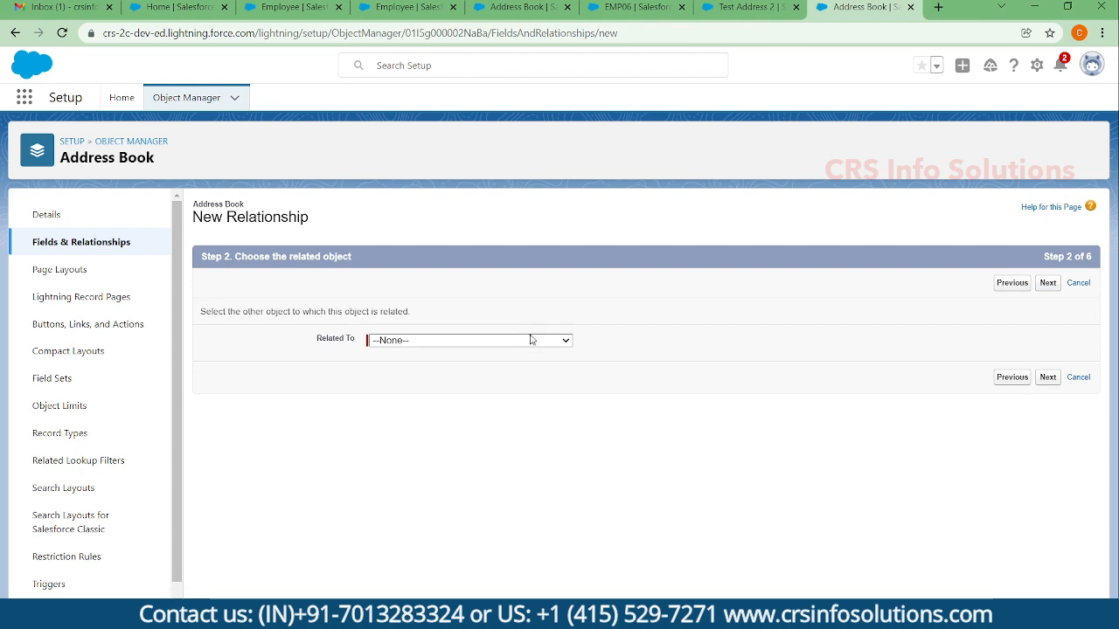
click(469, 340)
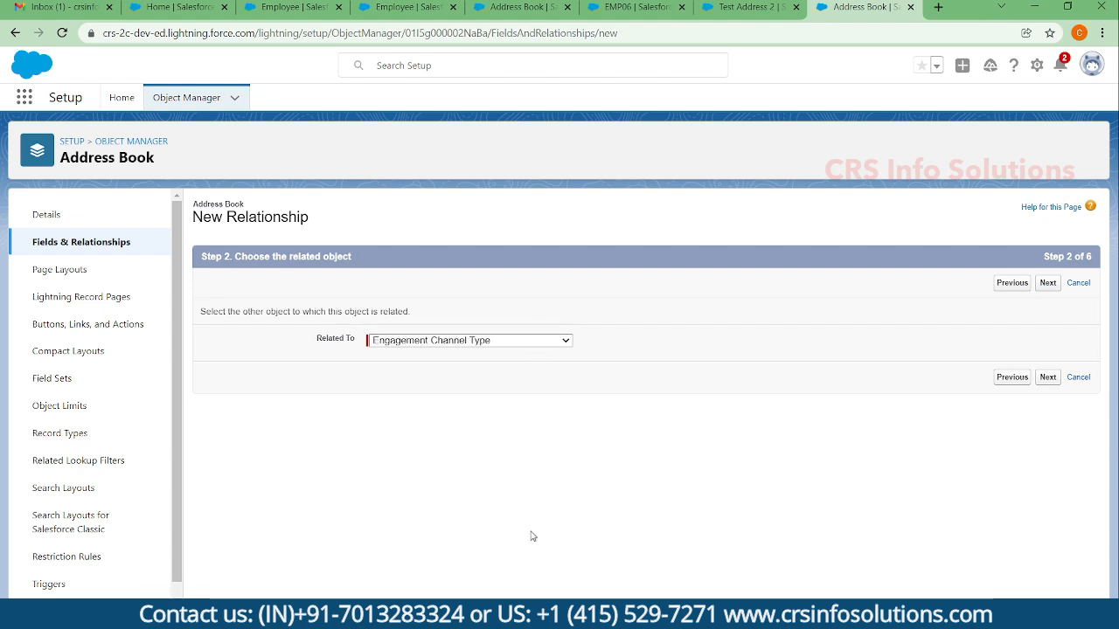
click(469, 340)
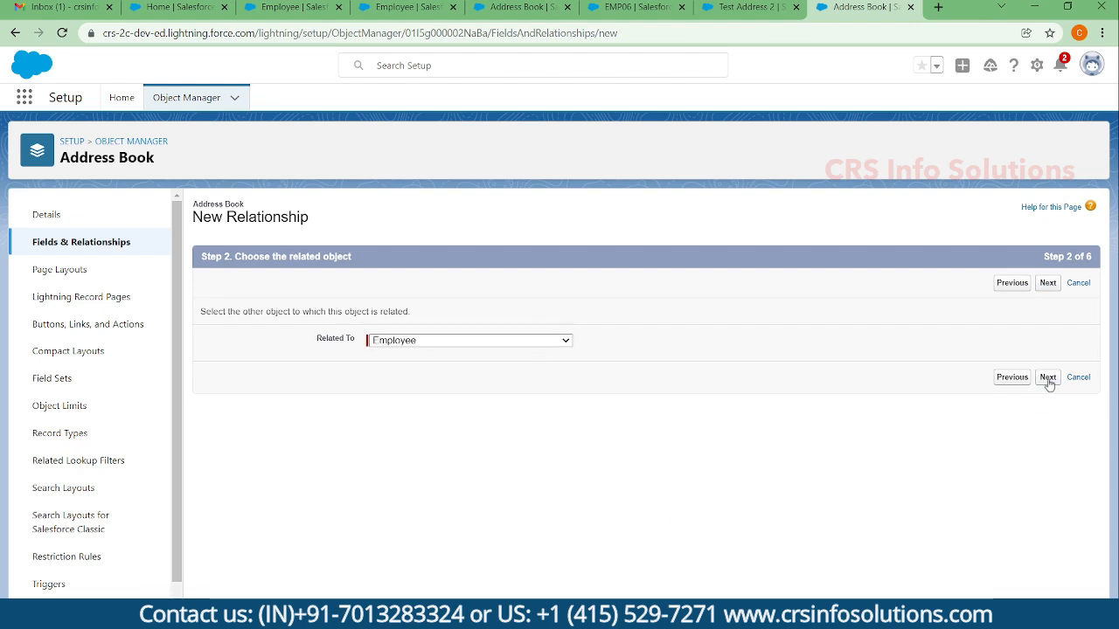
click(1047, 377)
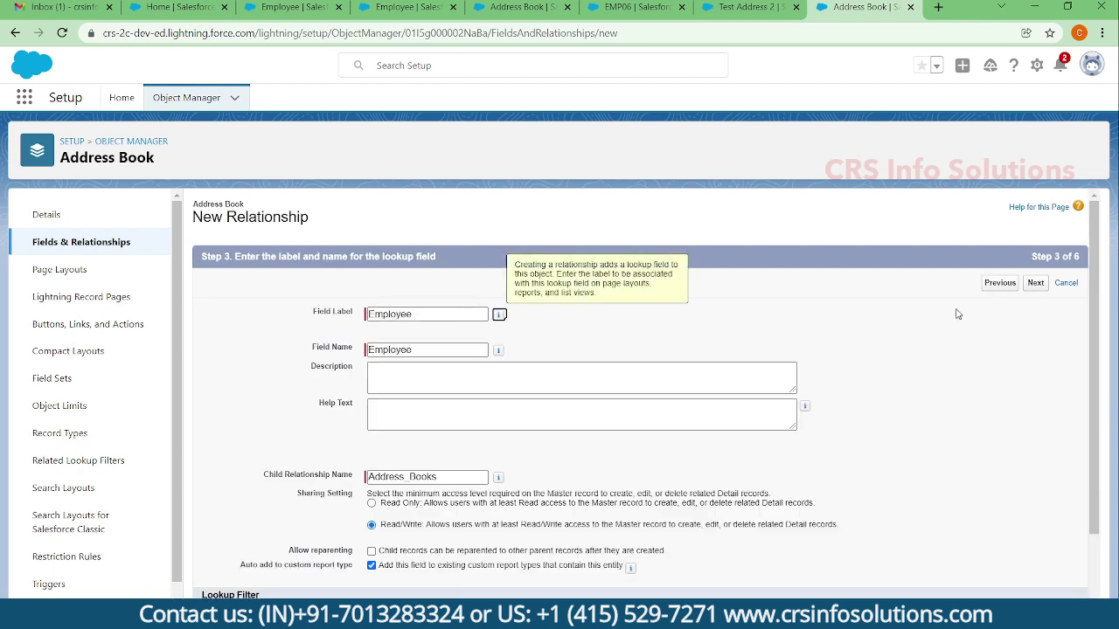
click(1035, 282)
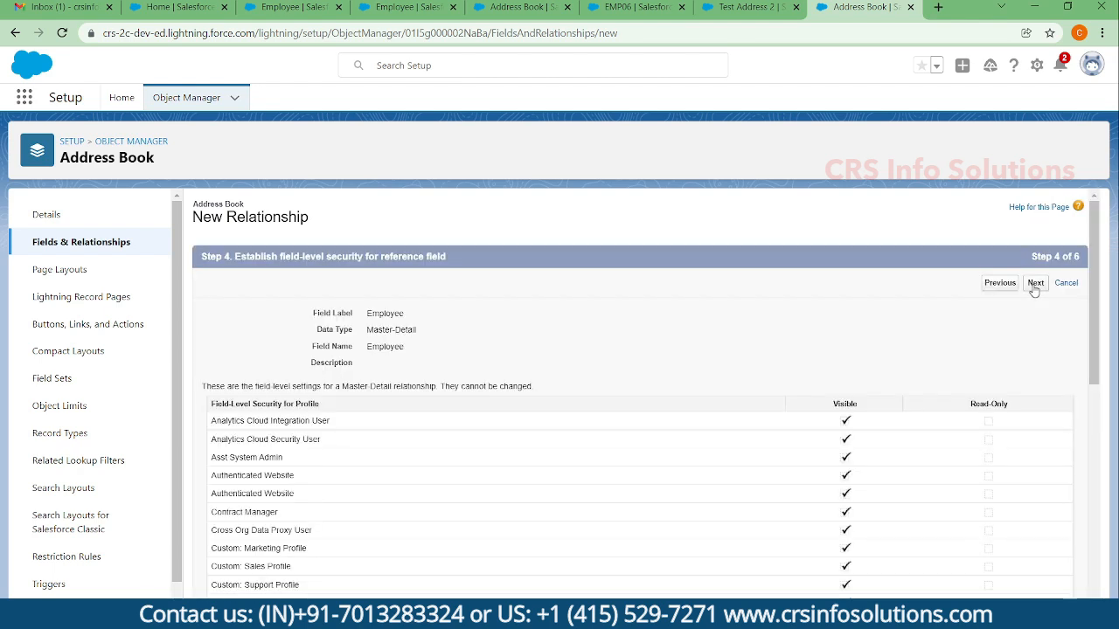
click(1035, 282)
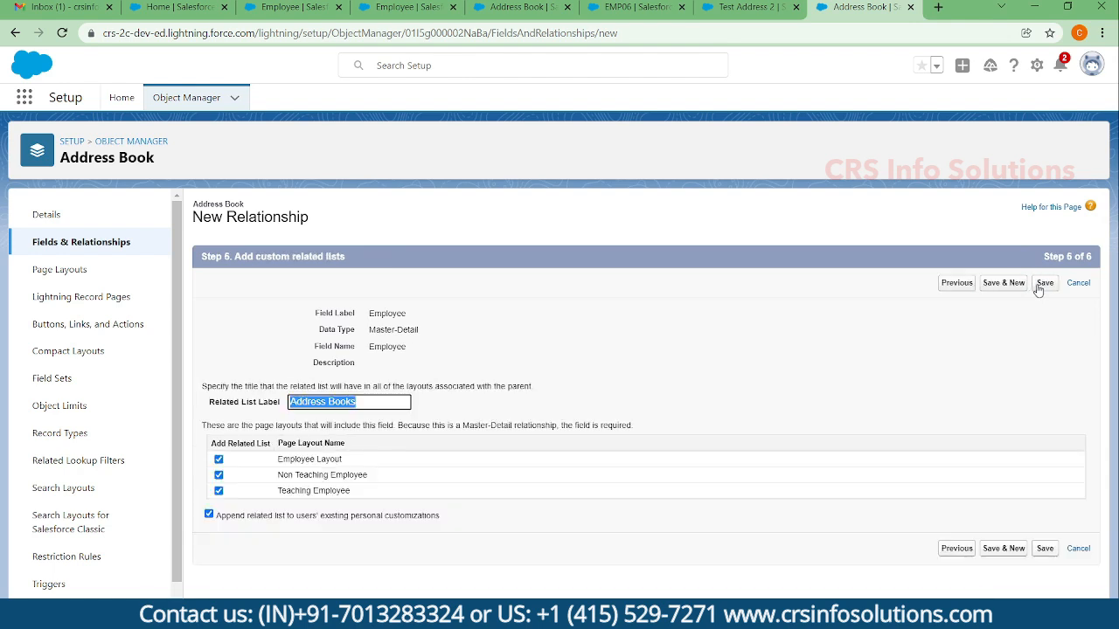
click(1044, 282)
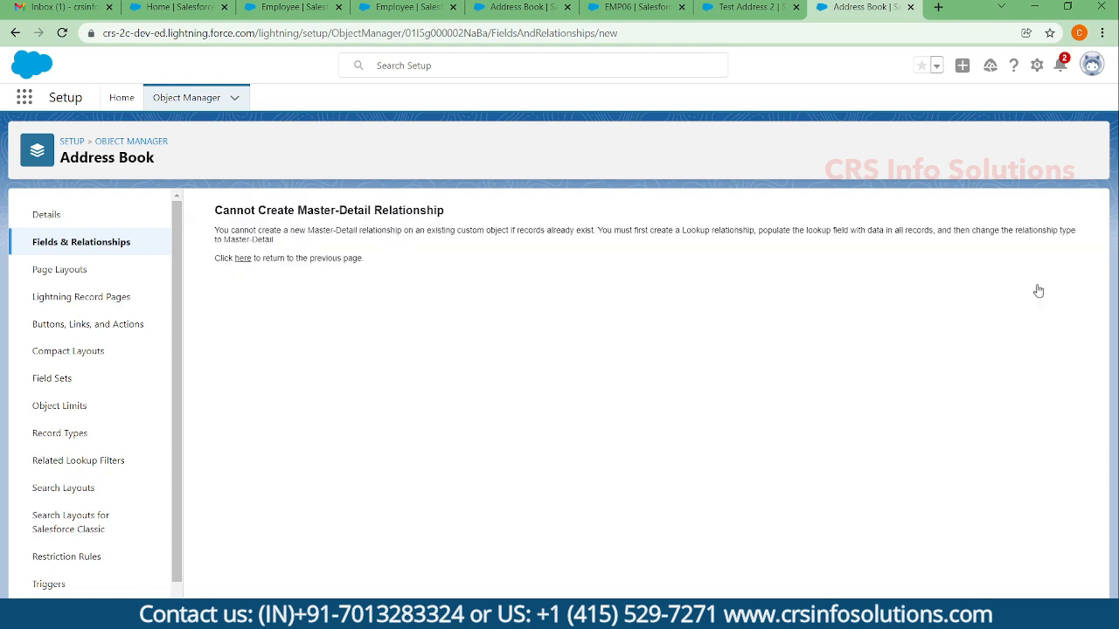
mouse_move(243, 234)
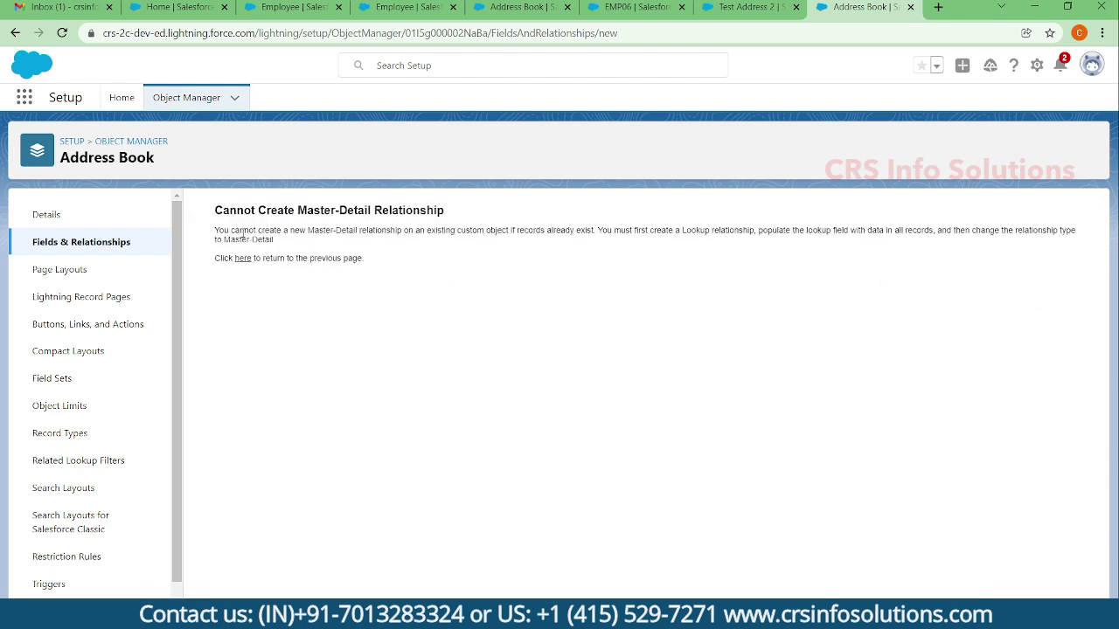
mouse_move(317, 278)
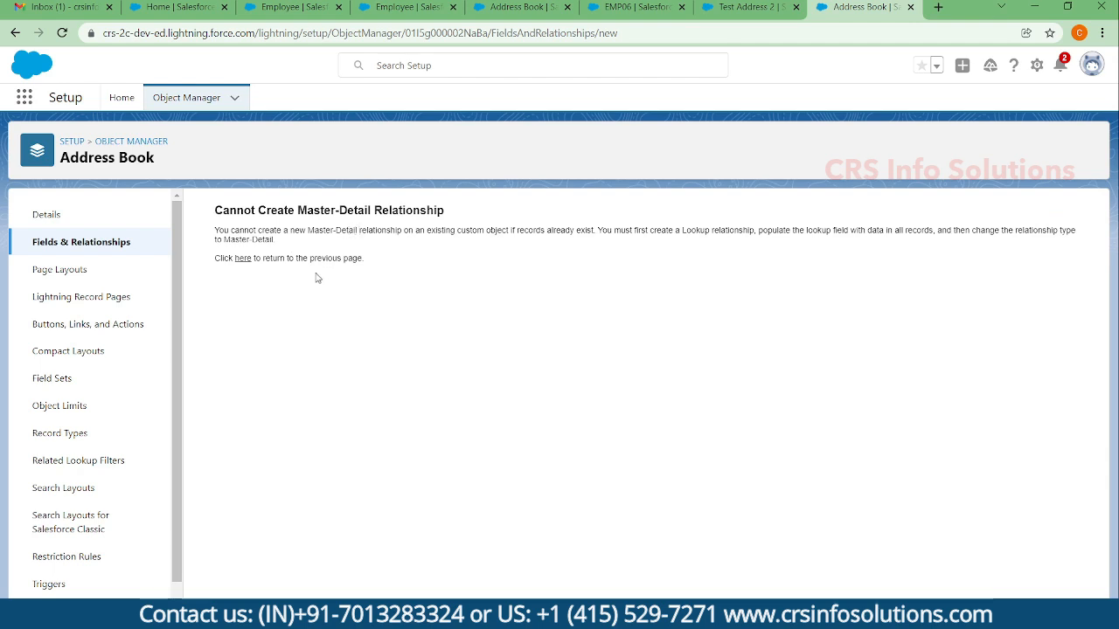
mouse_move(319, 257)
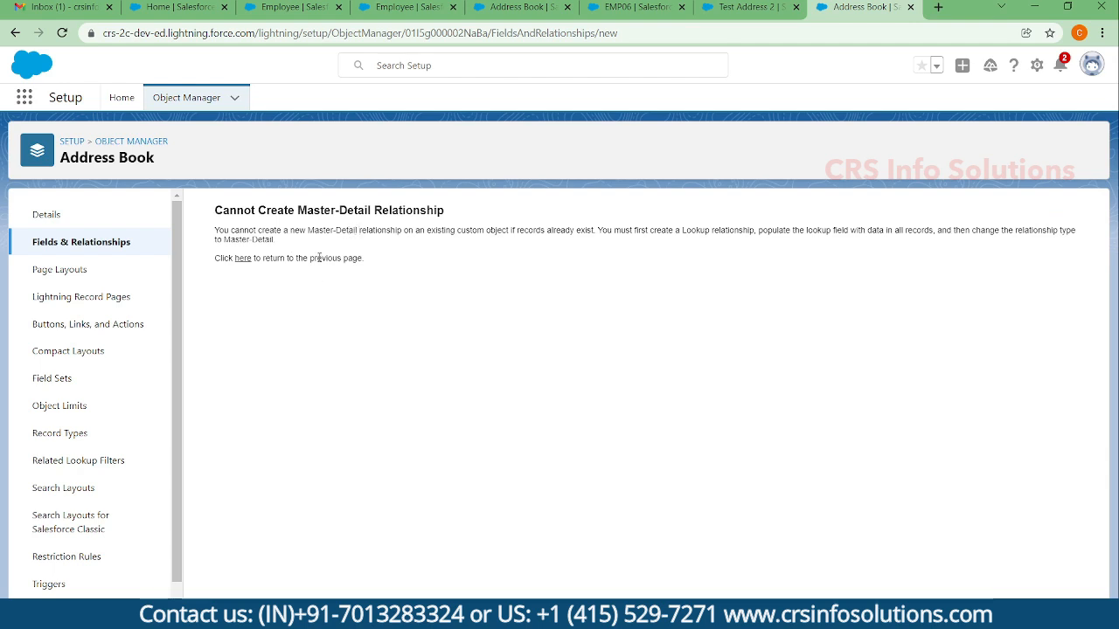
Step: Review Test Address 2 and the two-record Address Books list
click(742, 7)
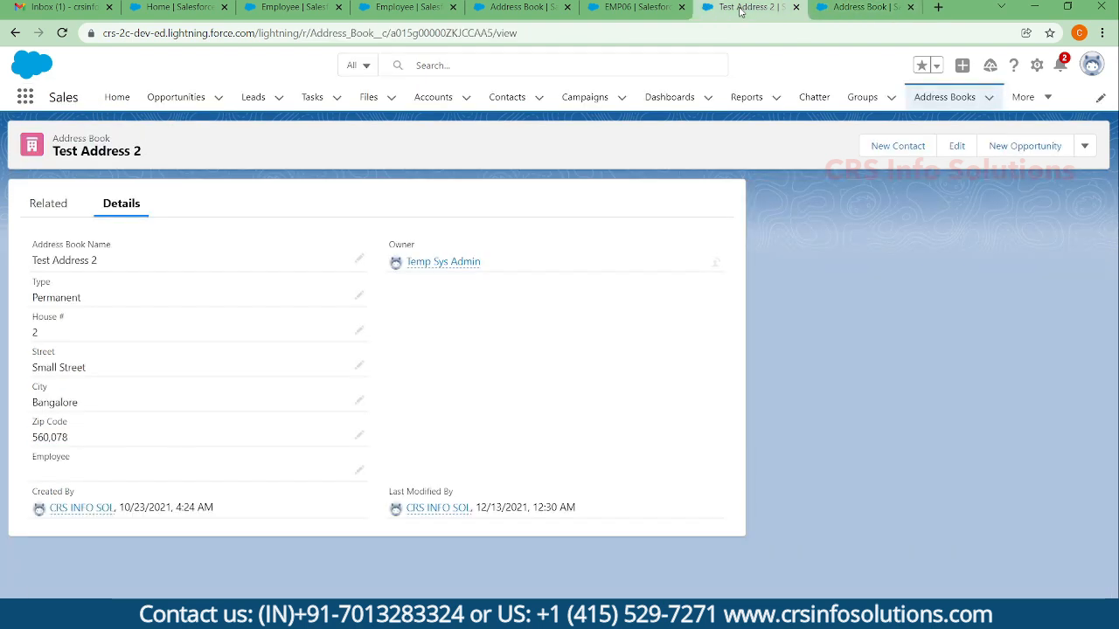
mouse_move(741, 11)
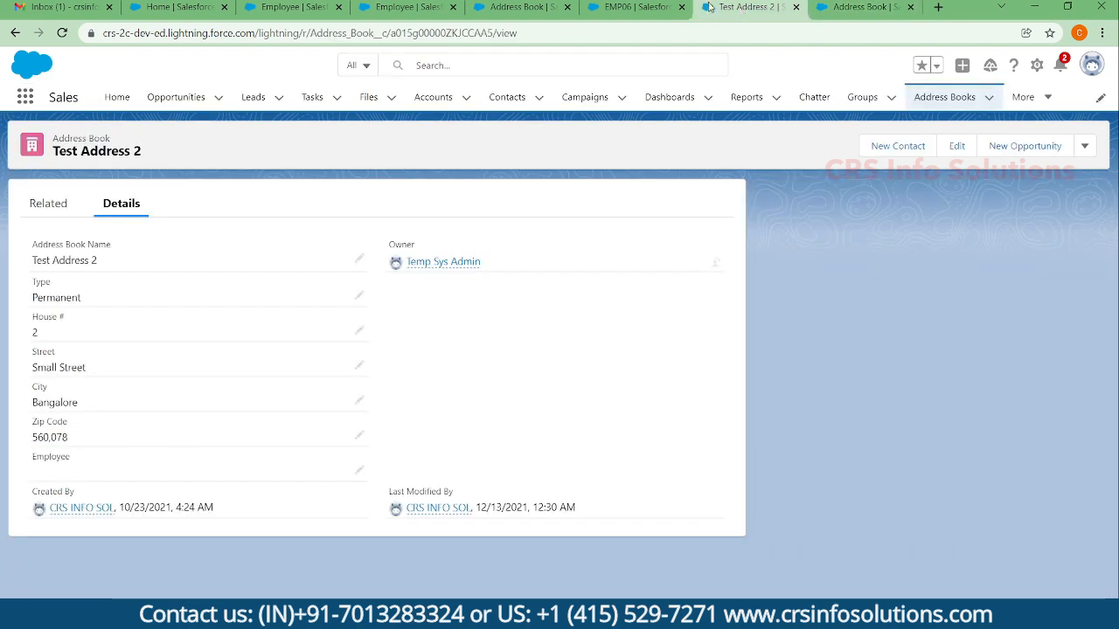
click(633, 7)
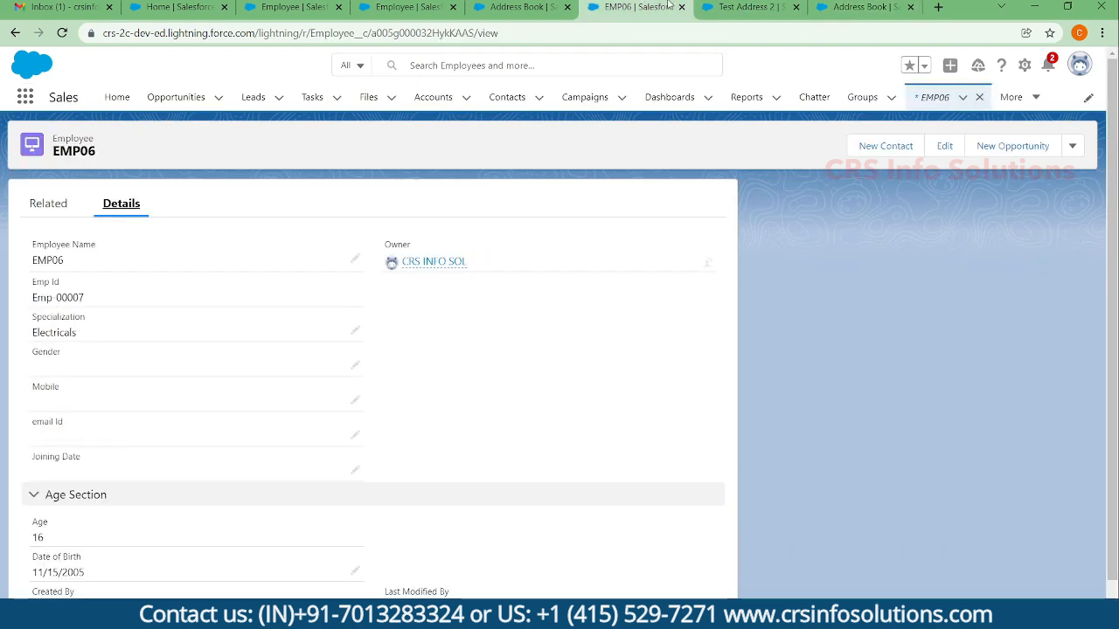
click(747, 7)
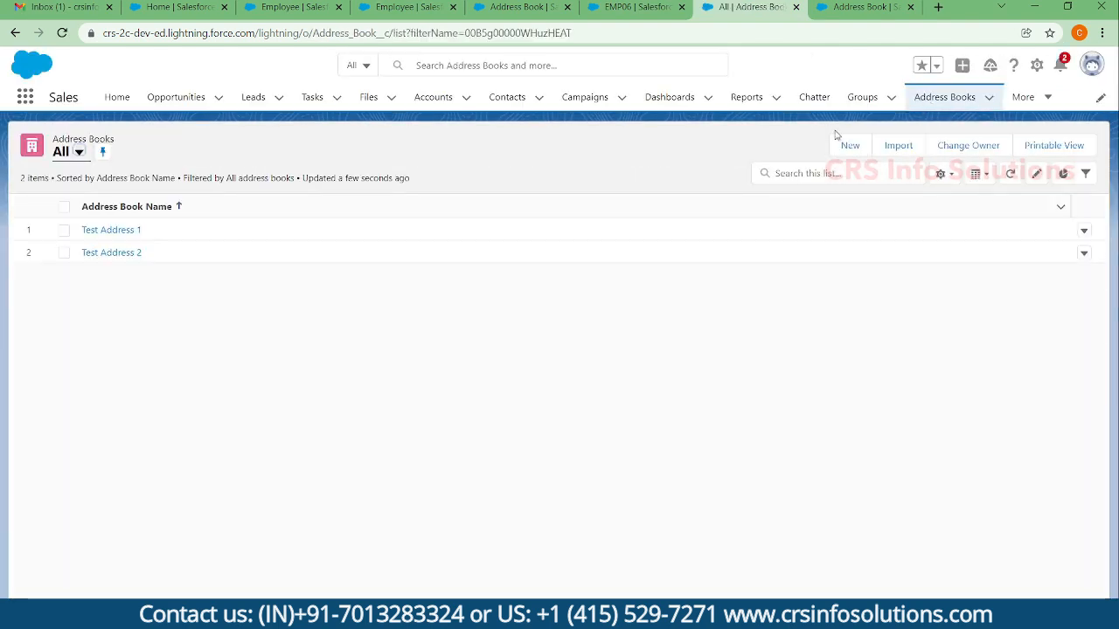
click(111, 230)
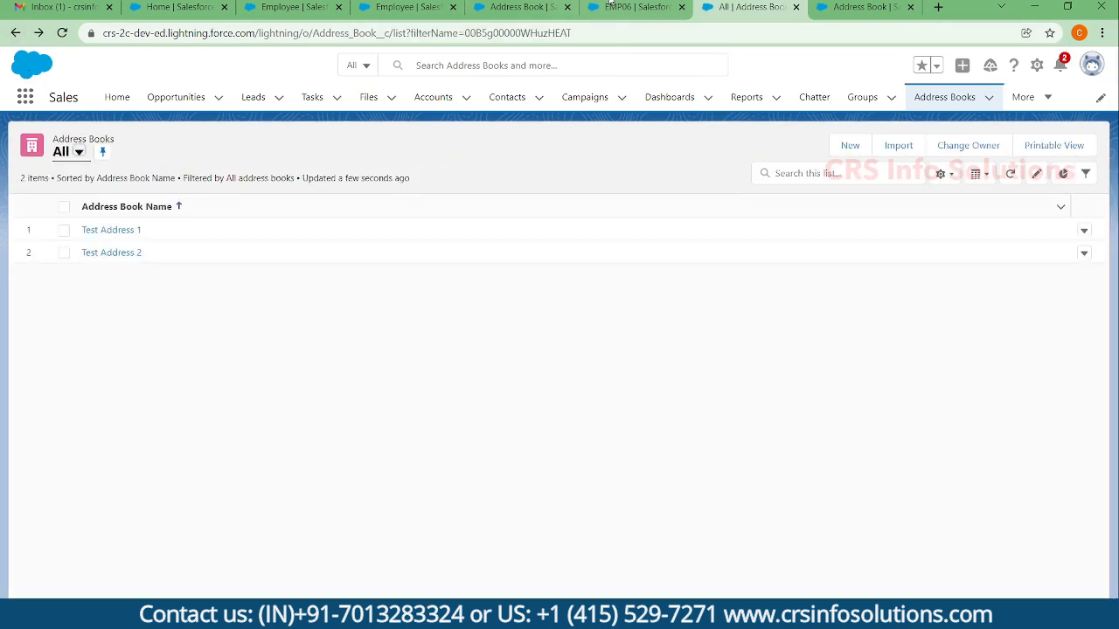
Step: Check EMP06's Related tab, which shows nothing to display
click(634, 7)
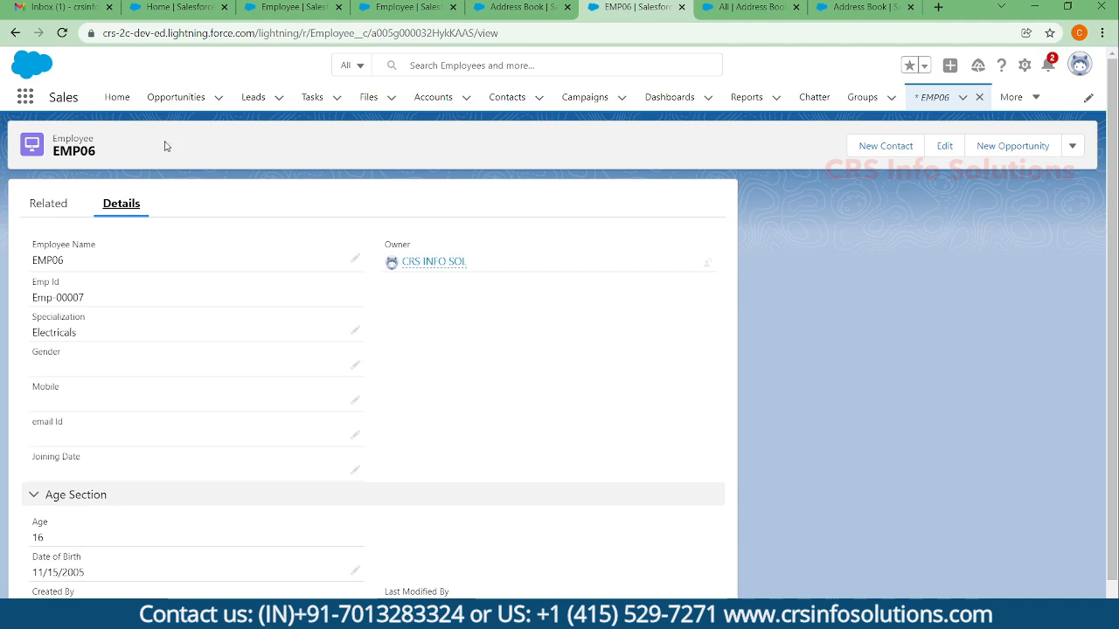
click(49, 202)
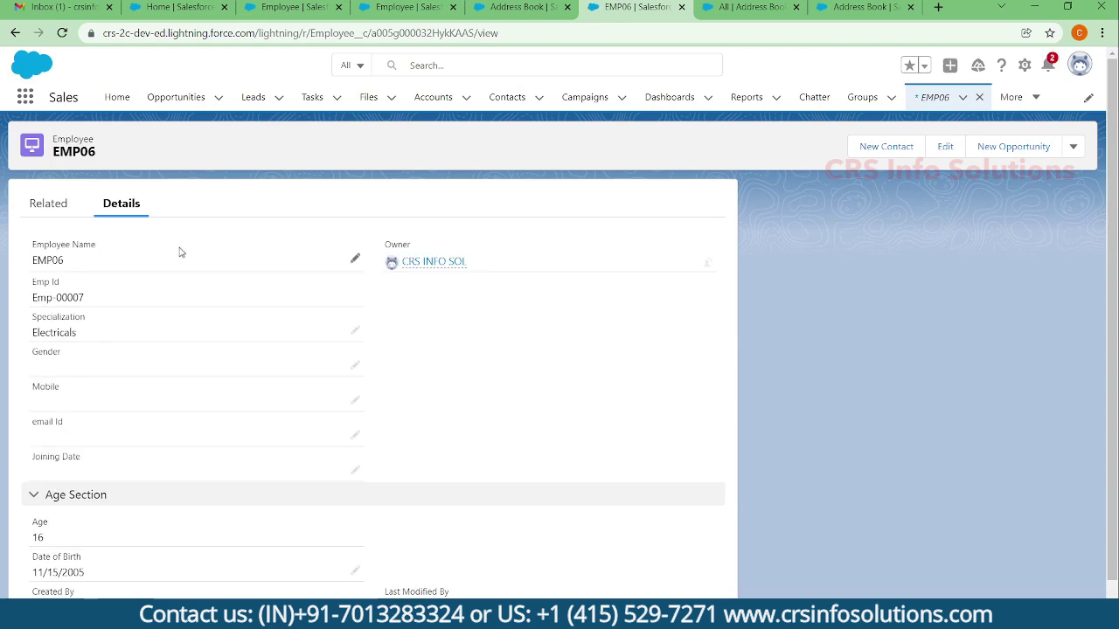
mouse_move(356, 310)
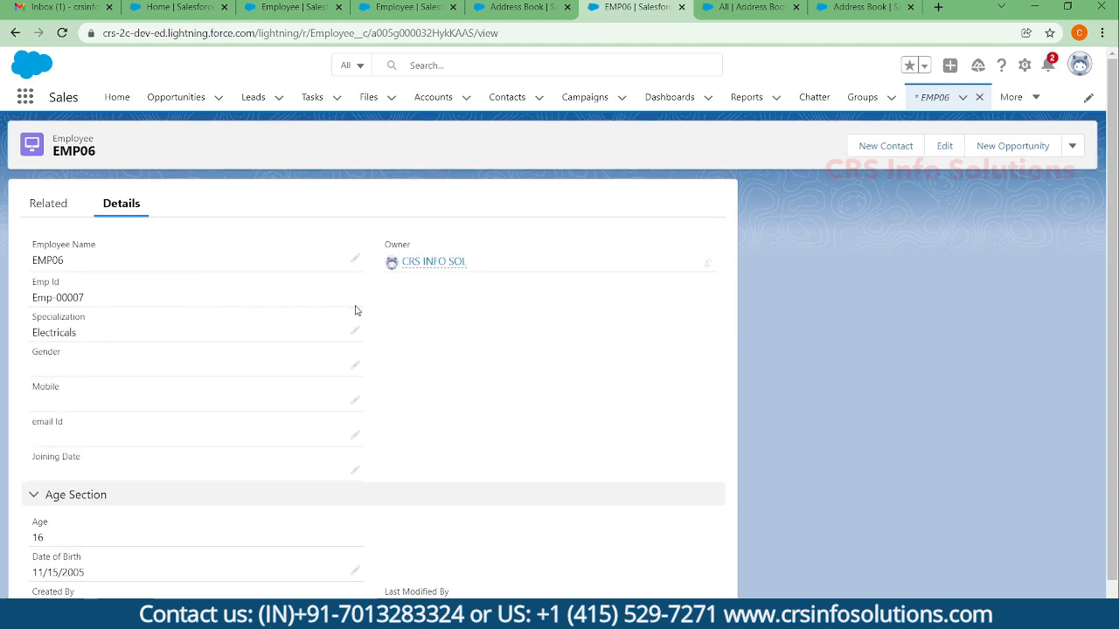
click(48, 202)
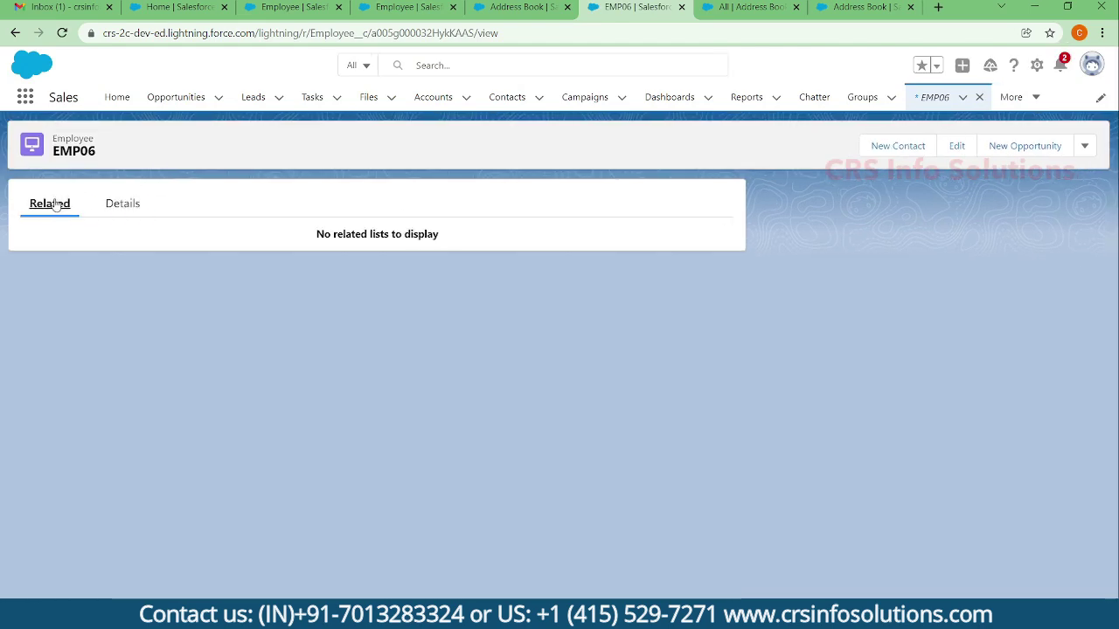
Step: Set up a new Master-Detail field related to Employee, through to field-level security
click(856, 7)
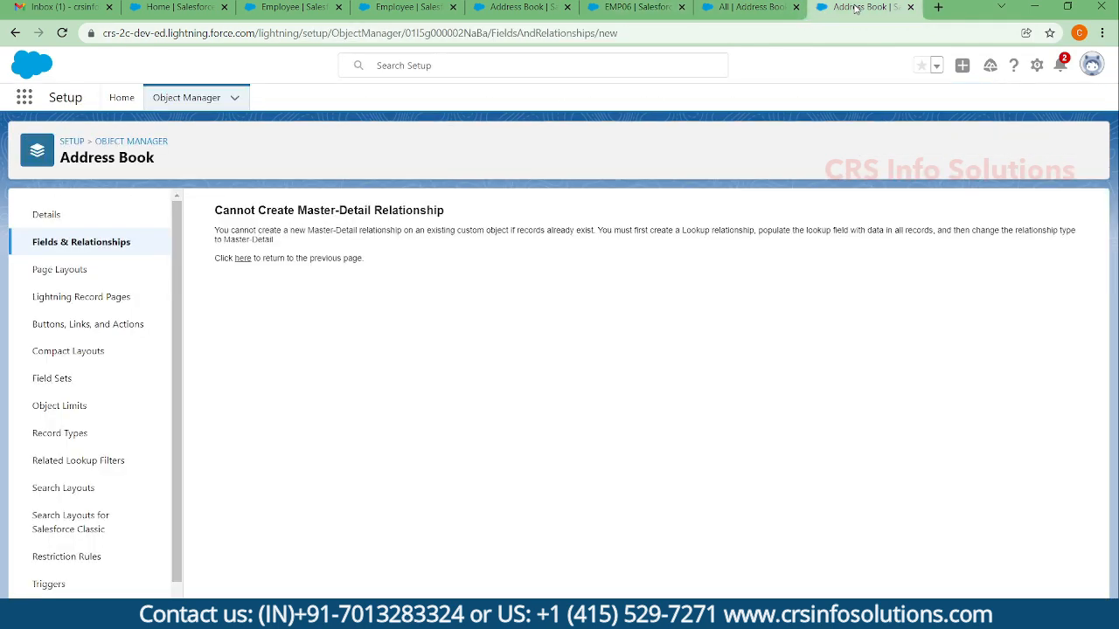
mouse_move(243, 266)
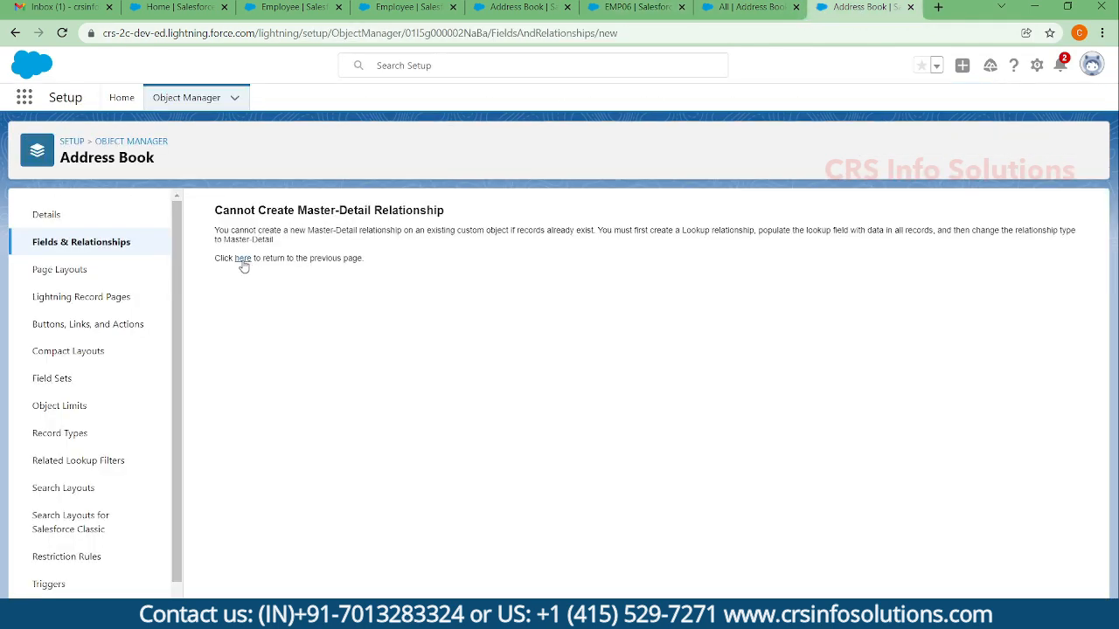
click(243, 258)
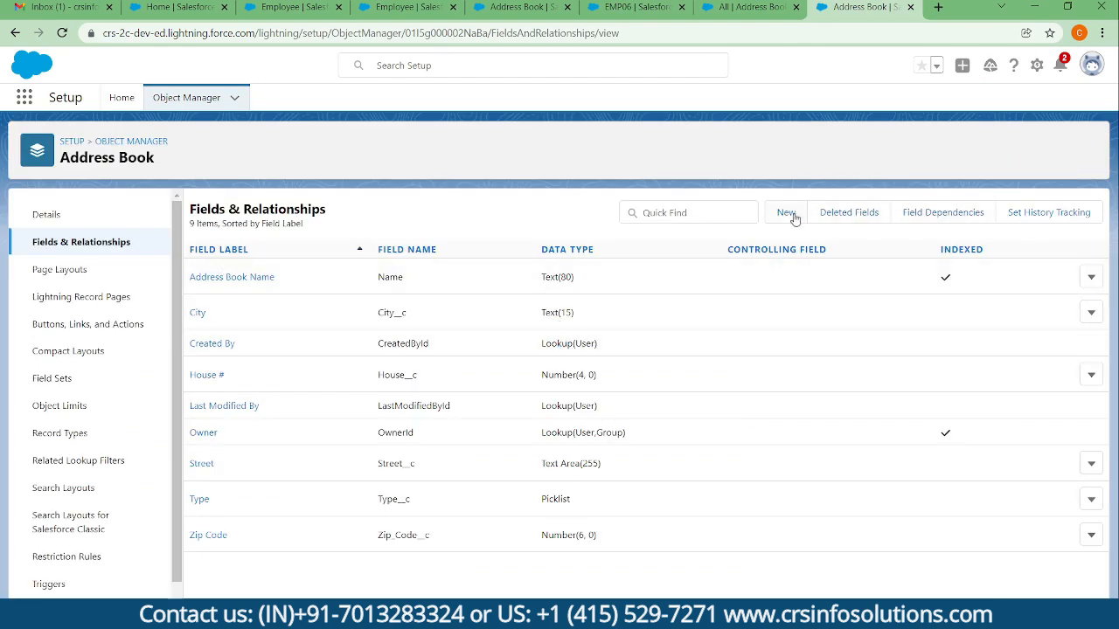
click(785, 212)
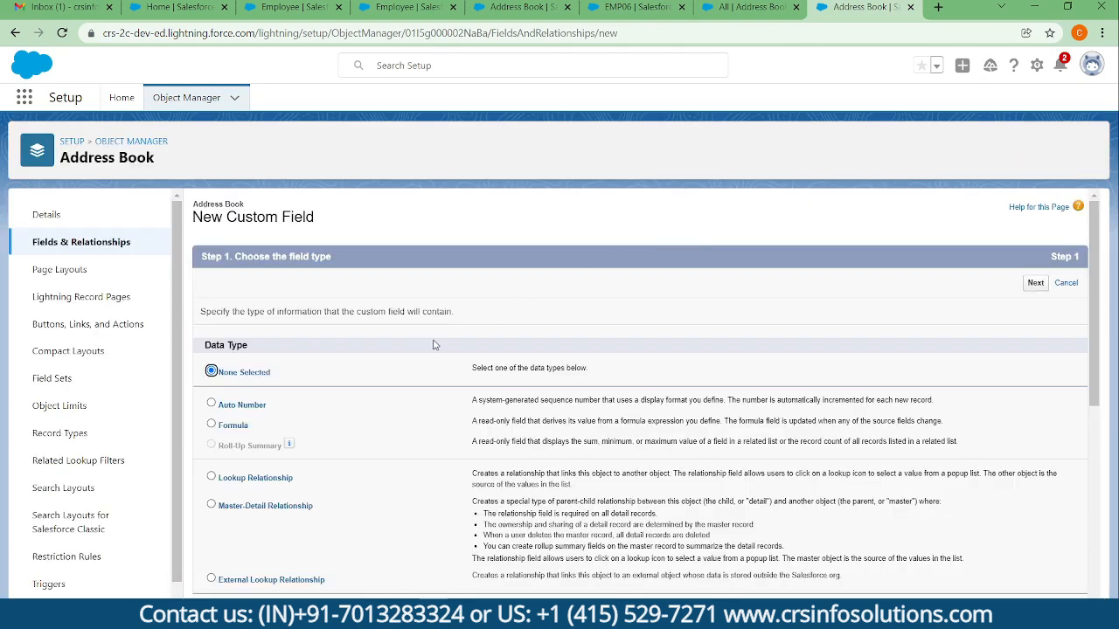
click(210, 432)
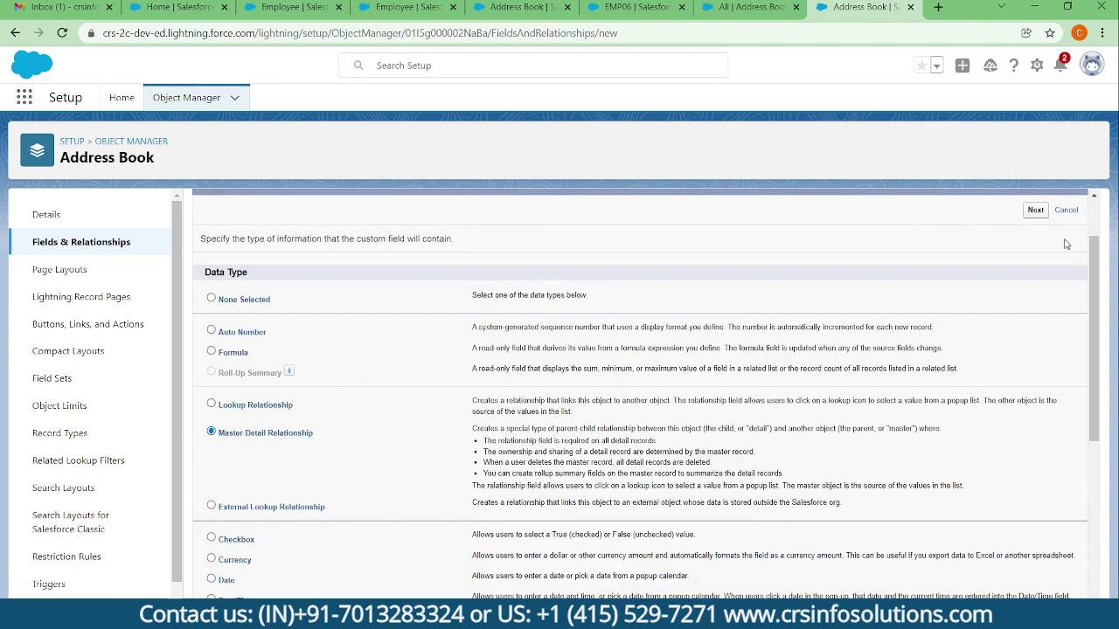
click(1035, 210)
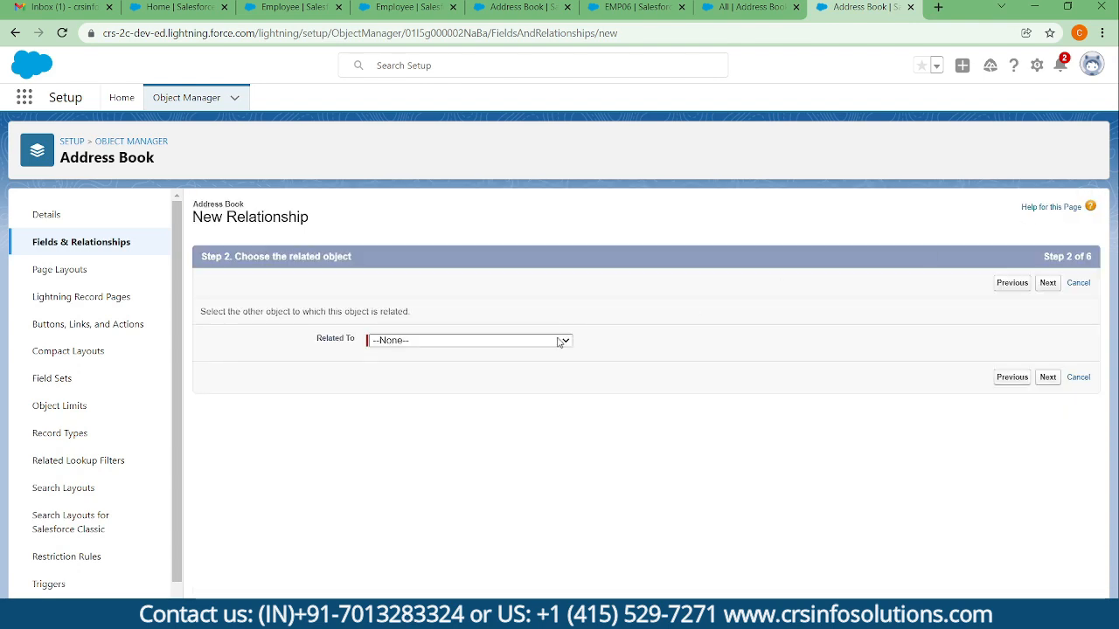
mouse_move(527, 458)
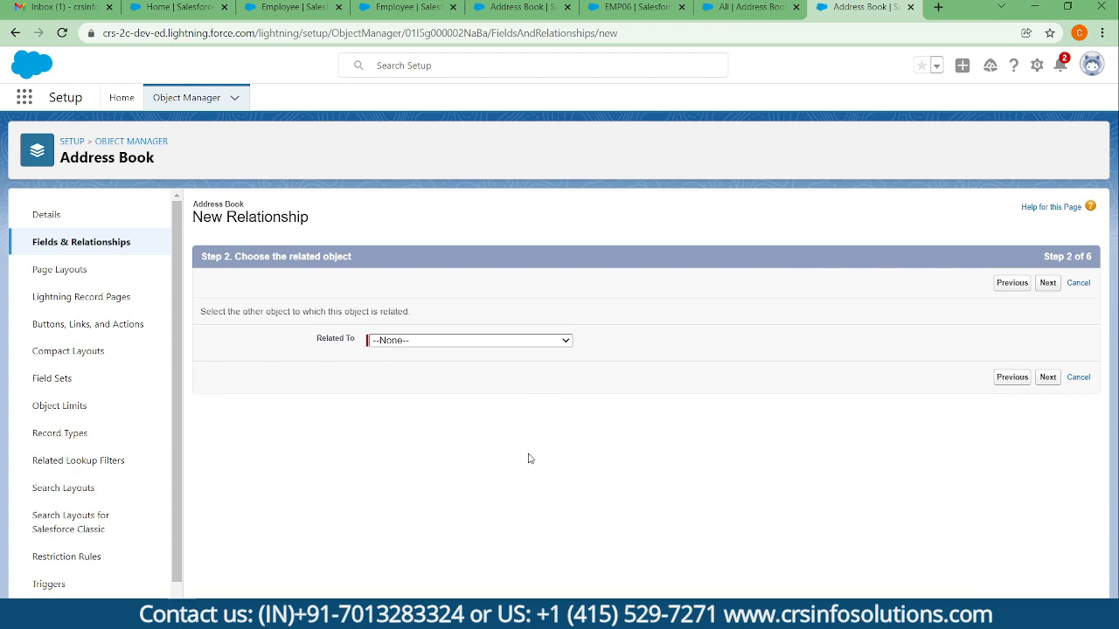
click(469, 340)
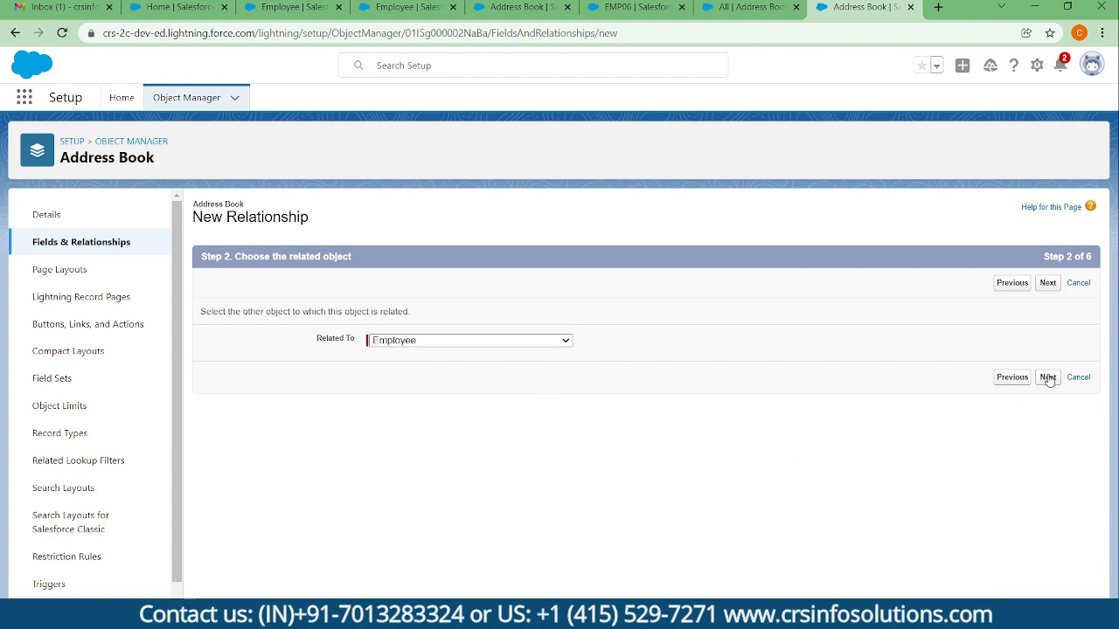
click(1047, 377)
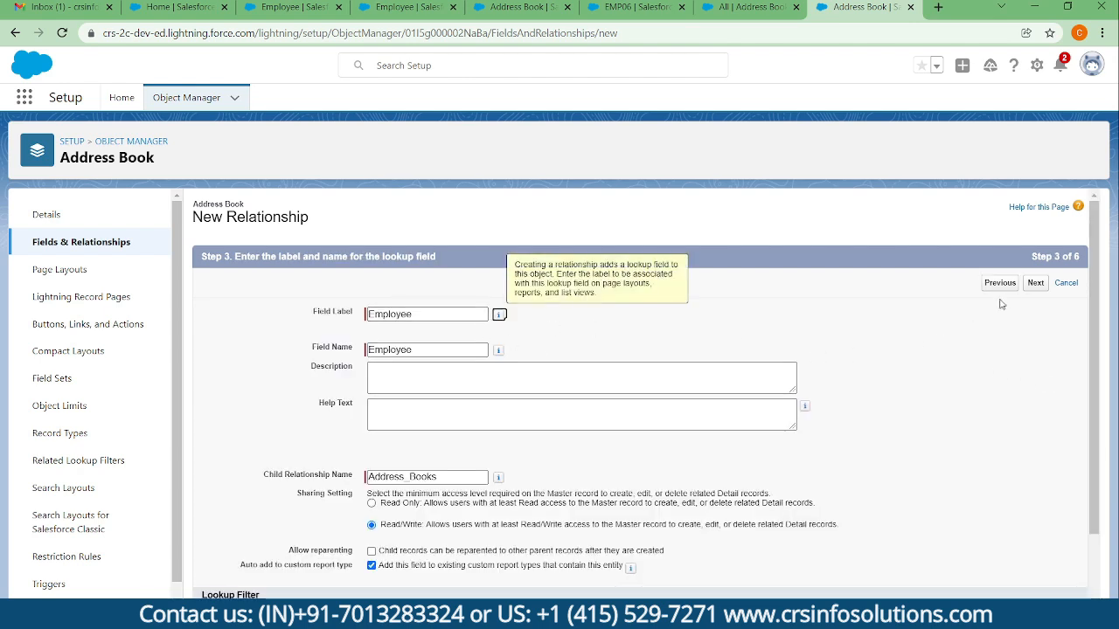
click(1035, 282)
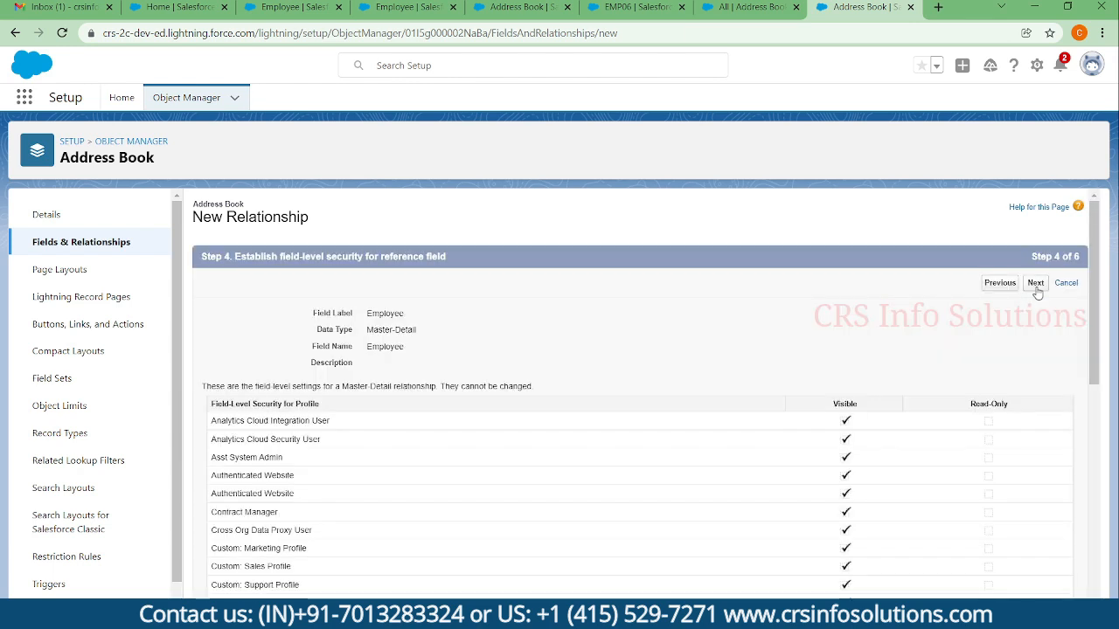
Step: Save the Employee master-detail field, get the existing-records error, and view Address Books
click(1035, 282)
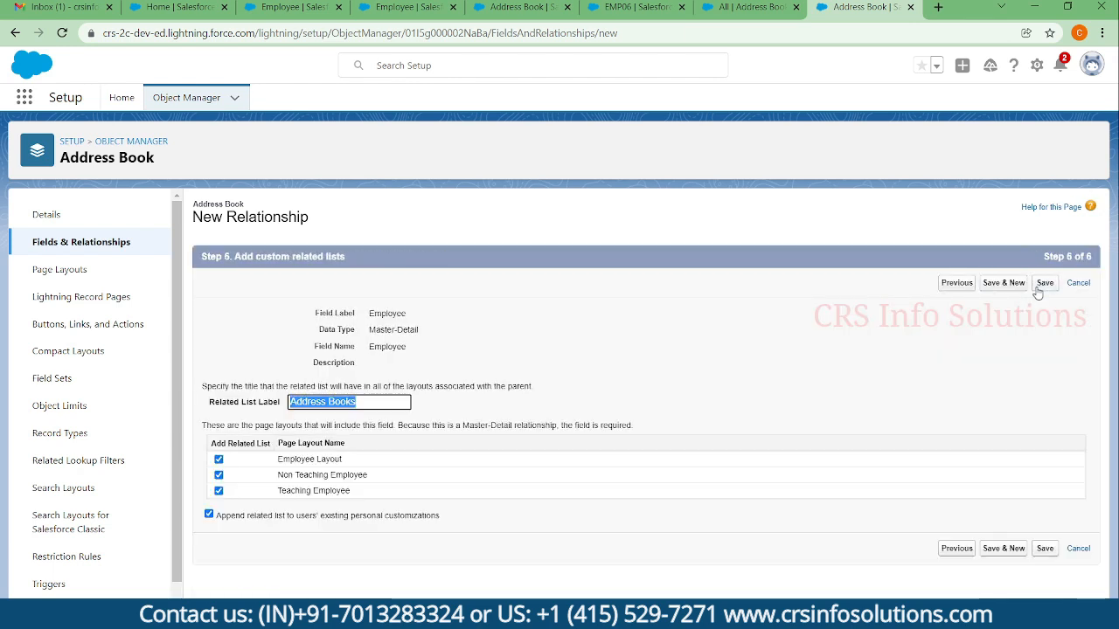
click(1044, 282)
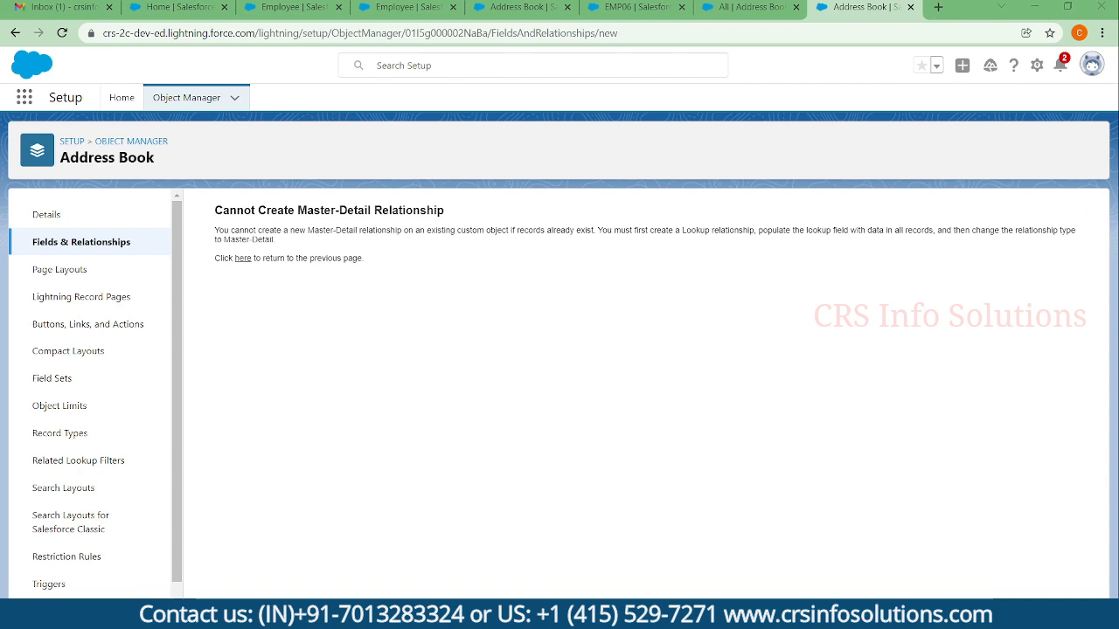
click(748, 7)
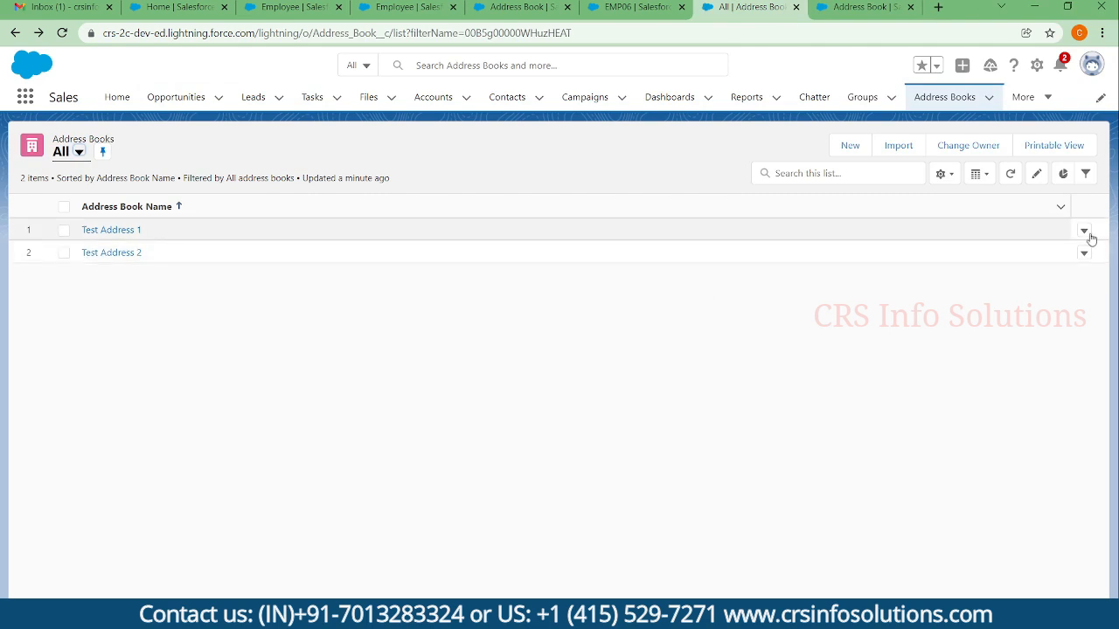
Step: Delete the Test Address 1 and Test Address 2 records, then return to Setup
click(1084, 230)
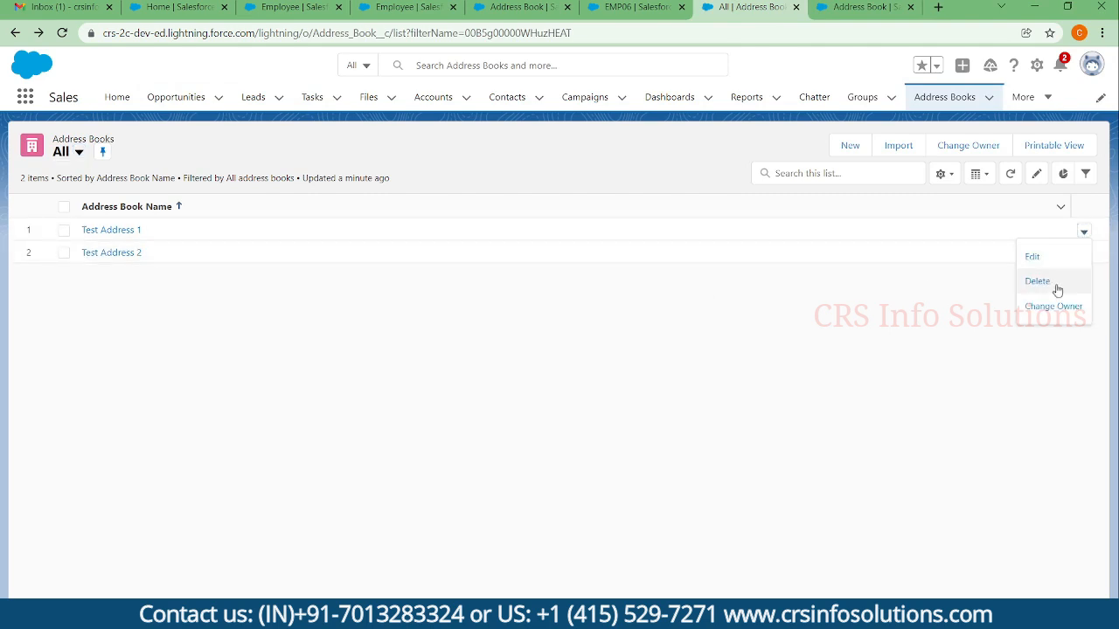
click(1037, 281)
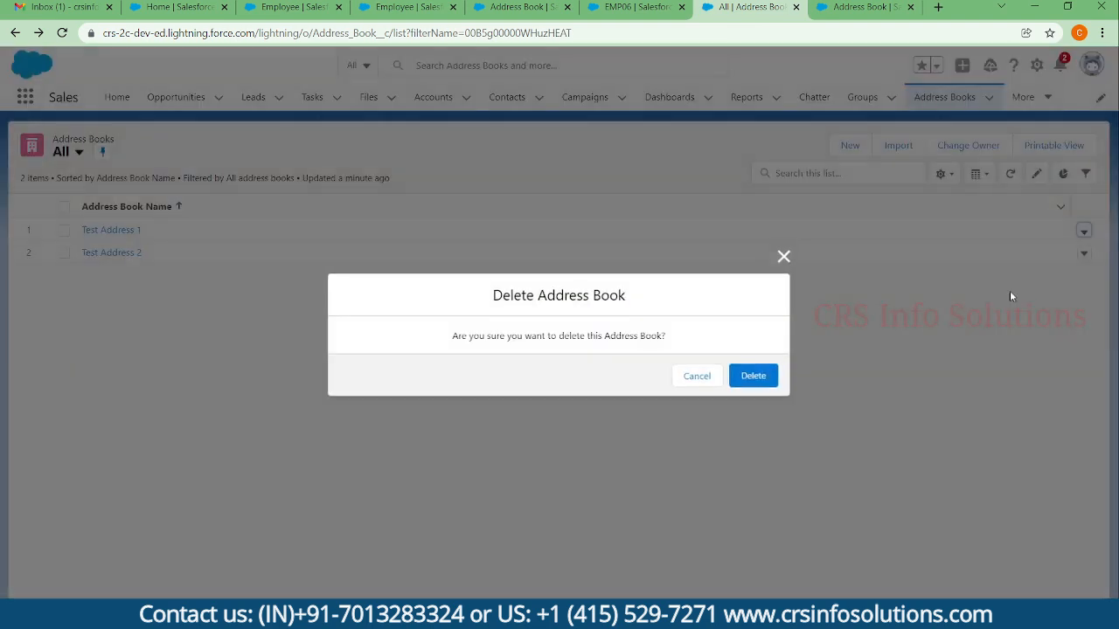
click(752, 375)
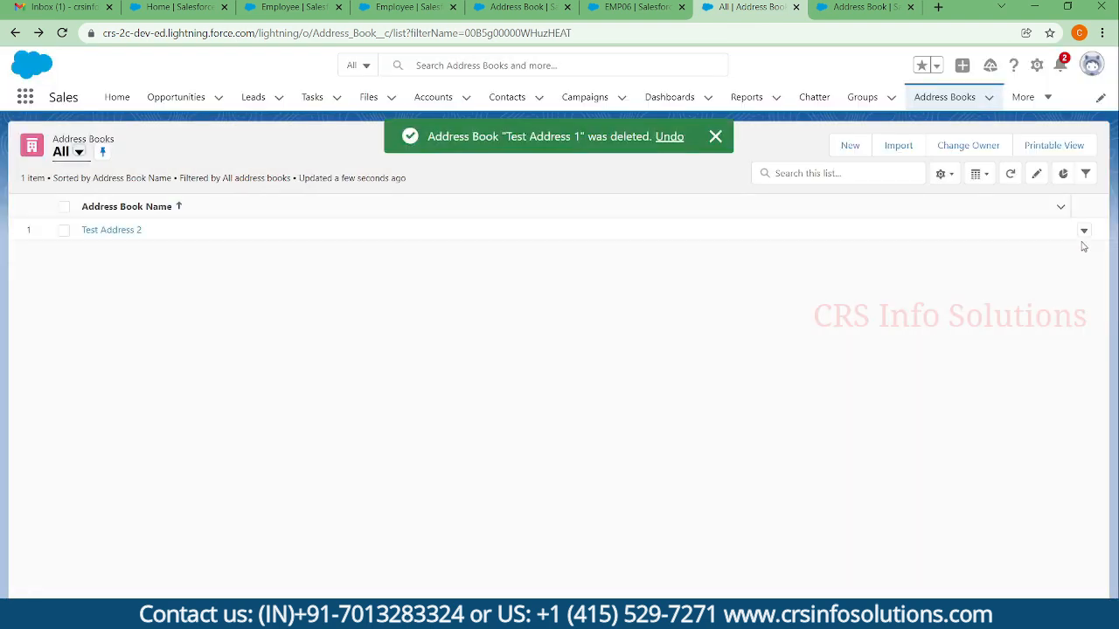
click(1083, 230)
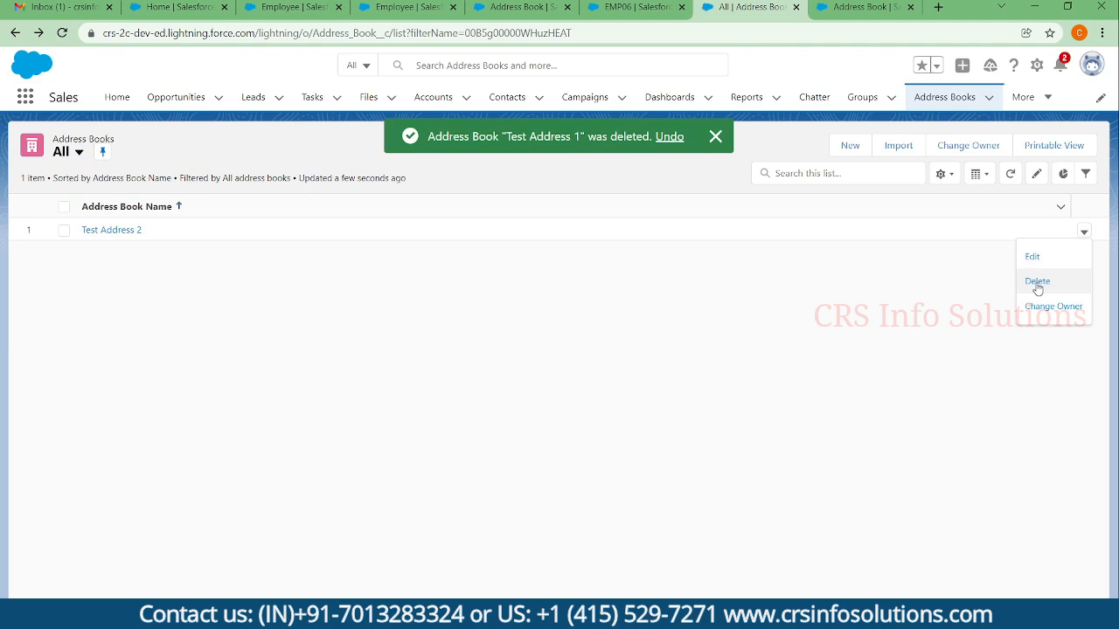
click(1038, 281)
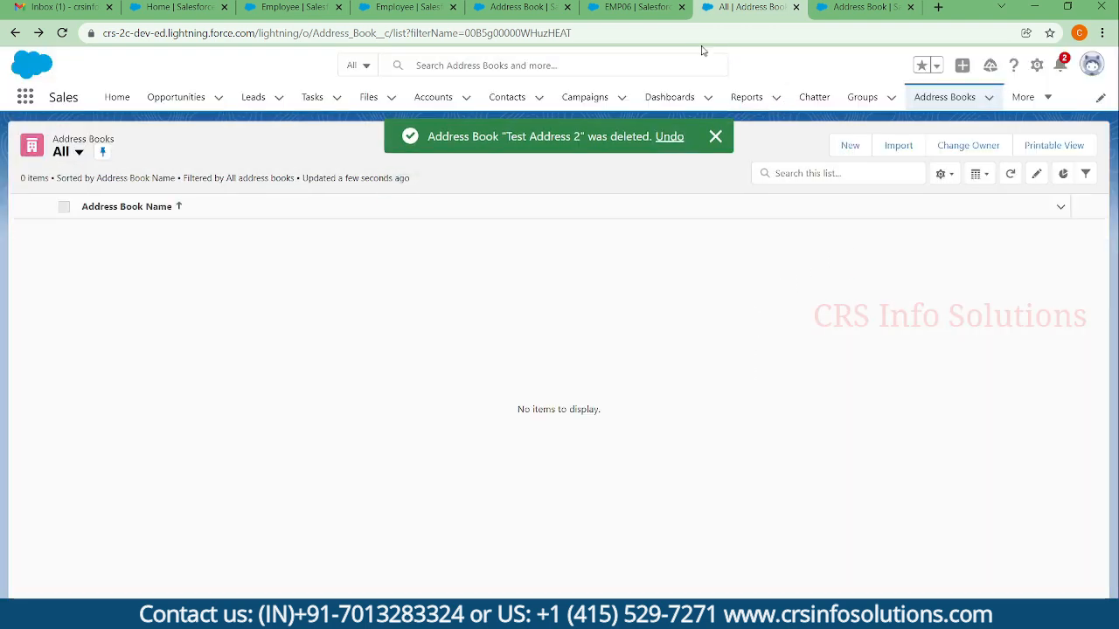
click(861, 7)
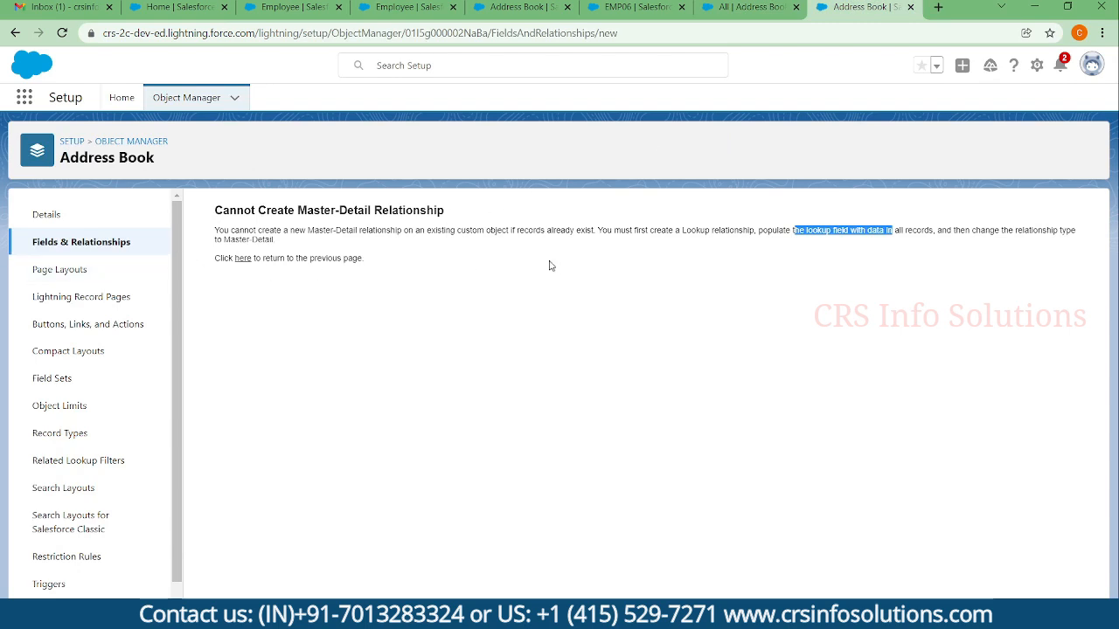
Step: Create and save the Employee Master-Detail Relationship field on Address Book
click(243, 258)
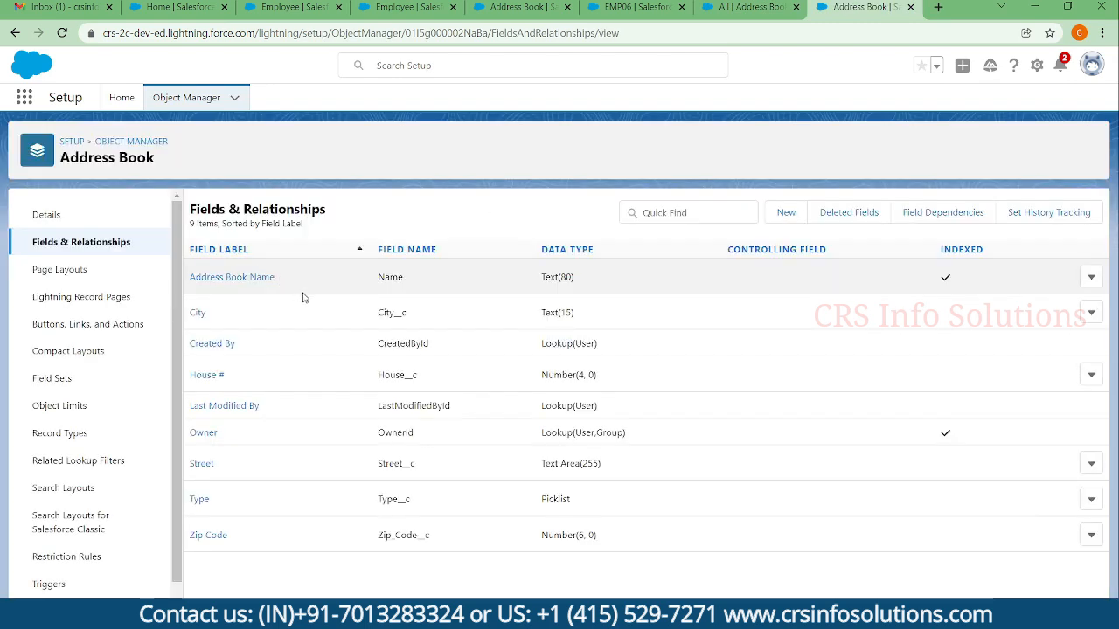
click(784, 212)
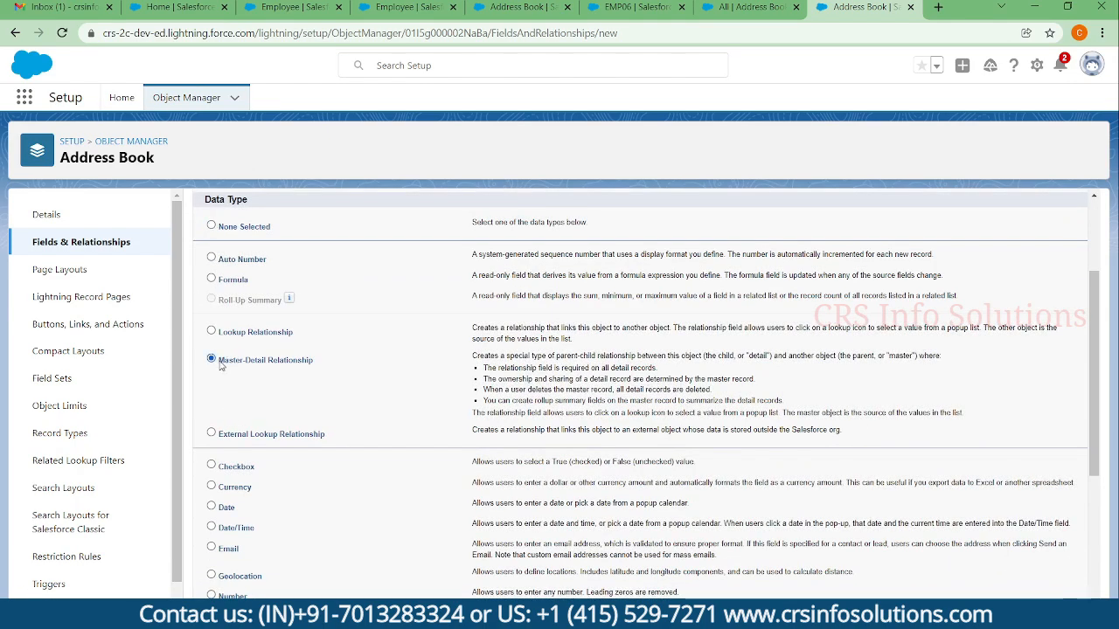
scroll(up, 3)
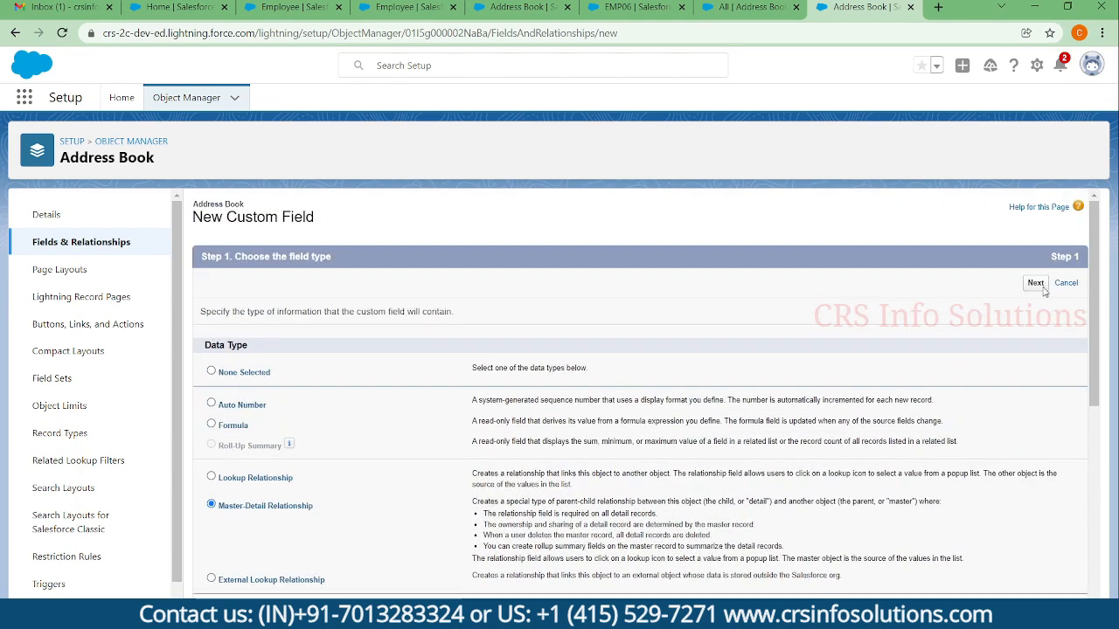
click(1035, 282)
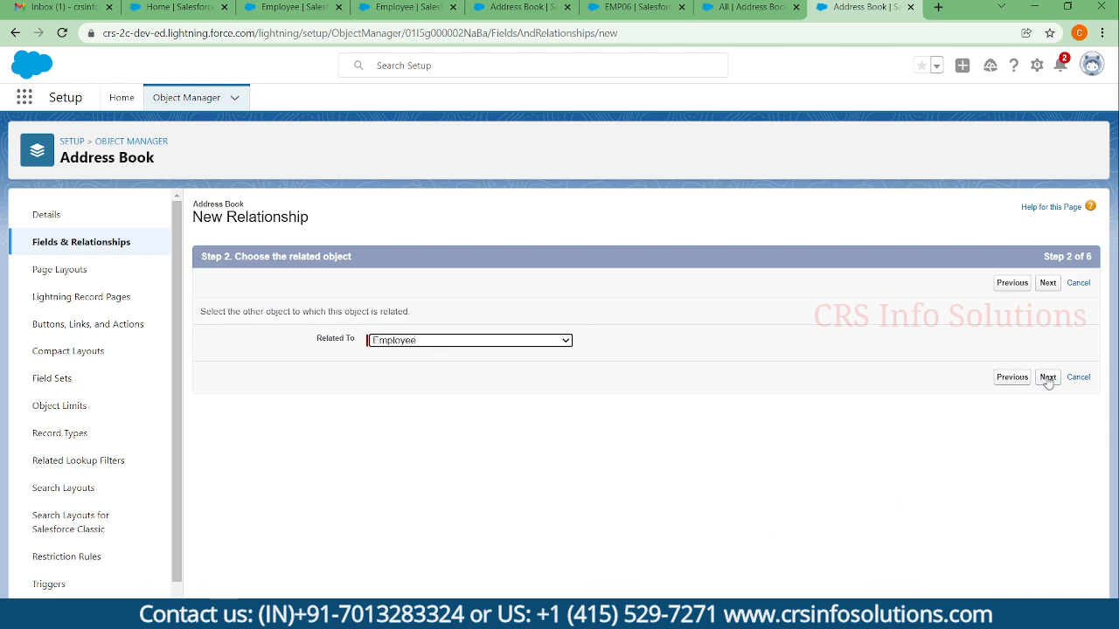
click(1047, 377)
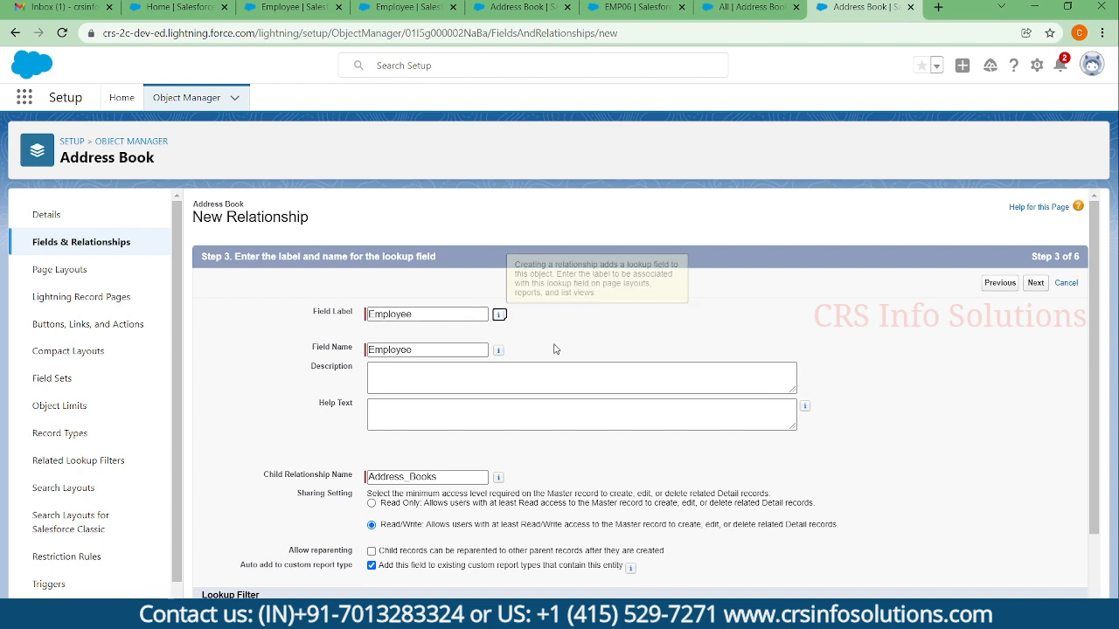
click(1035, 282)
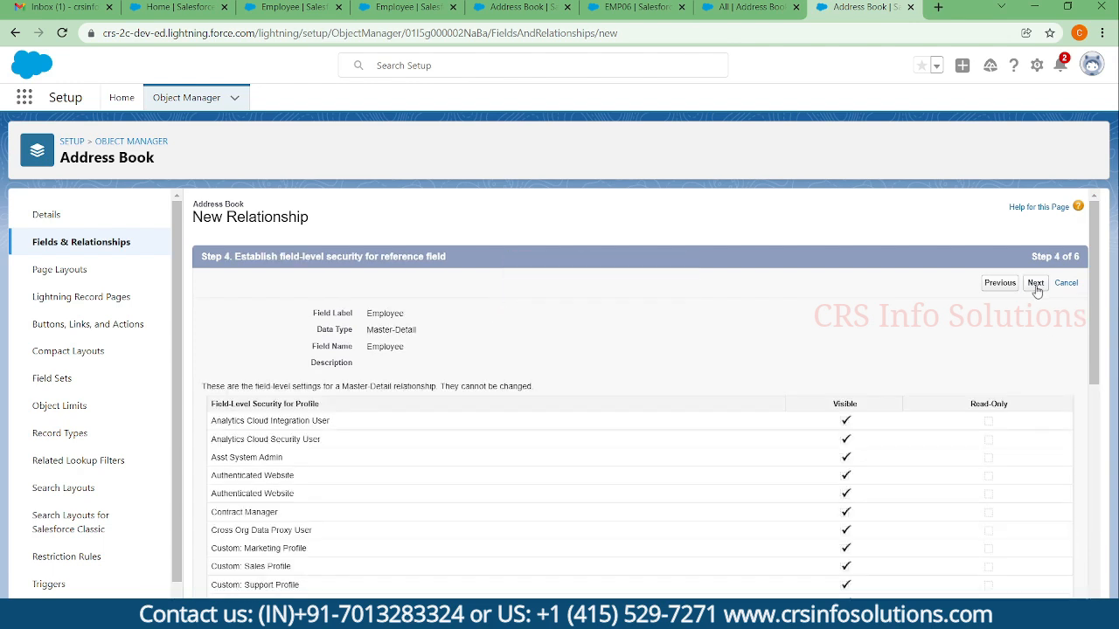
click(1035, 282)
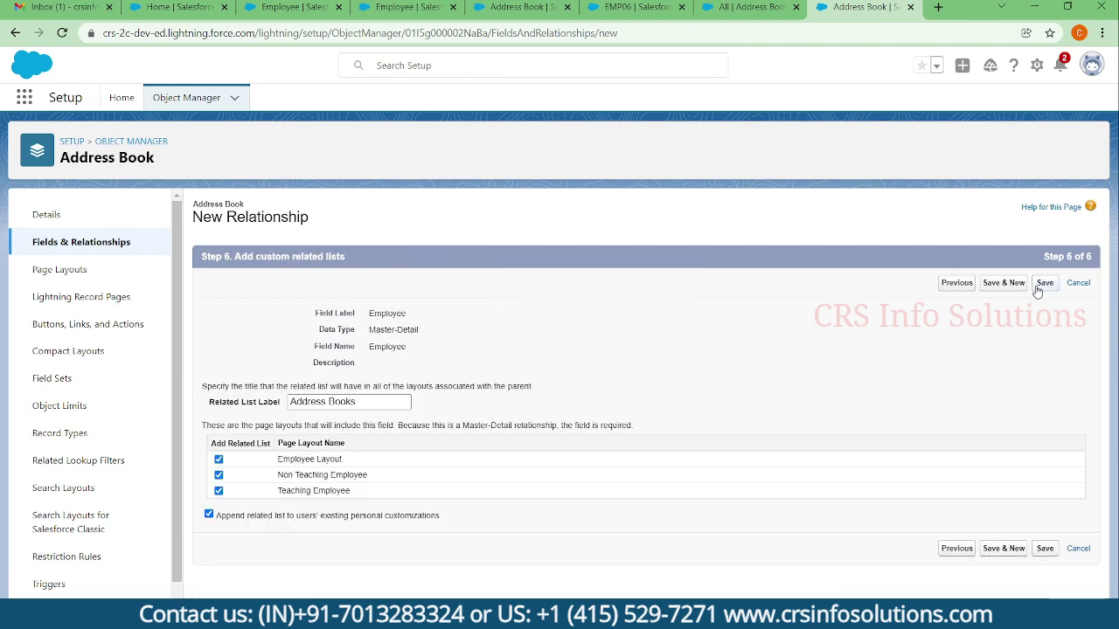
click(1044, 283)
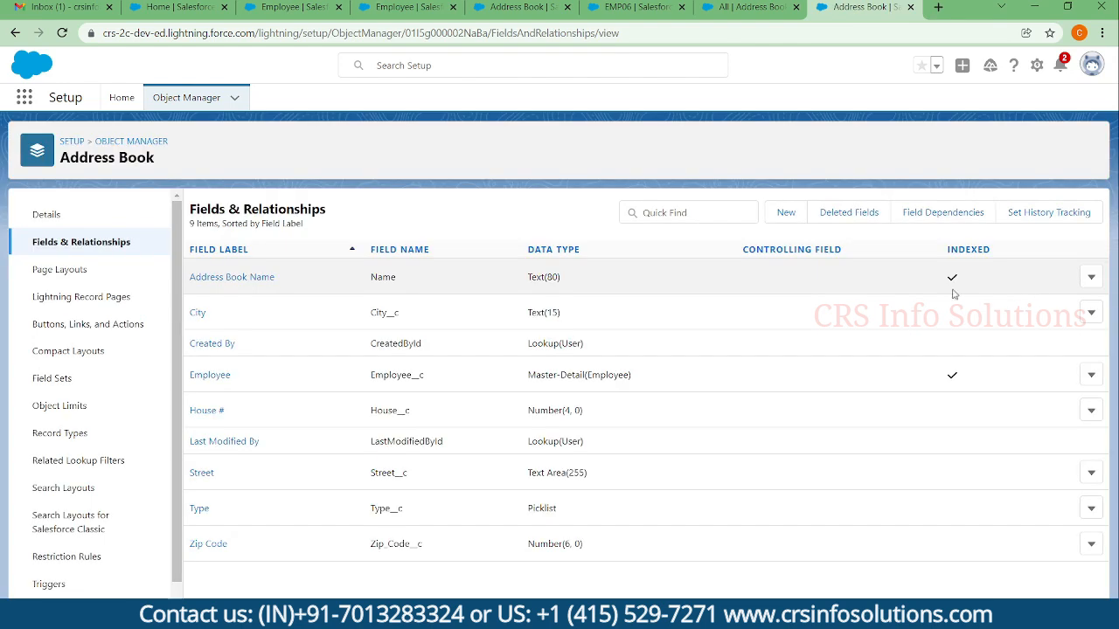
mouse_move(638, 395)
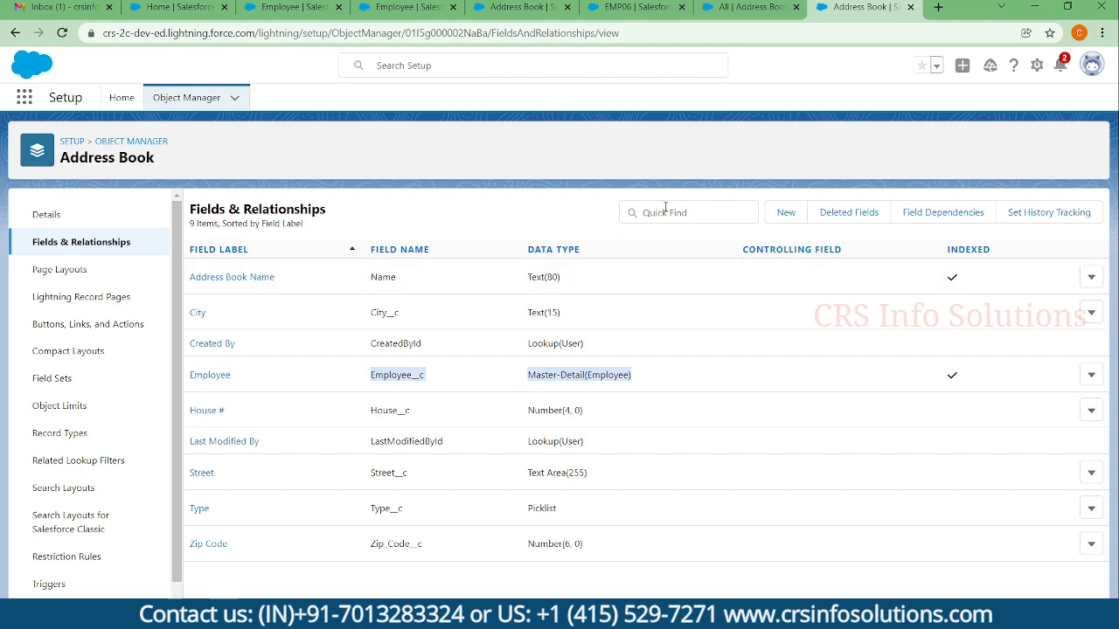
mouse_move(768, 22)
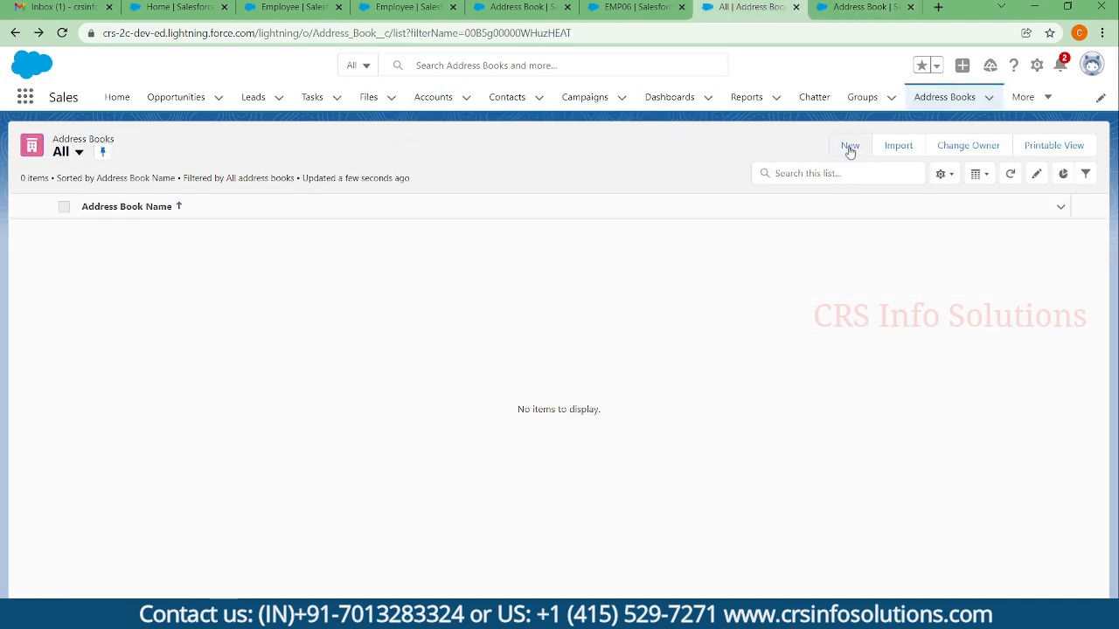
Step: Add a new Address Book named 'Test Address 1' with EMP01 as its Employee
click(849, 145)
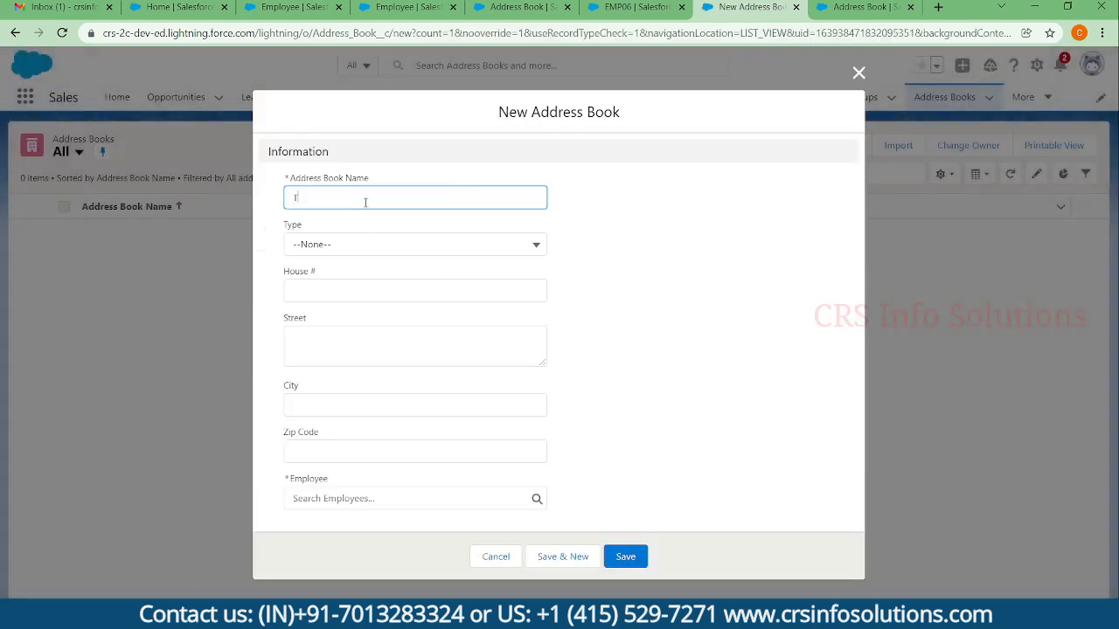
text(Test Ad)
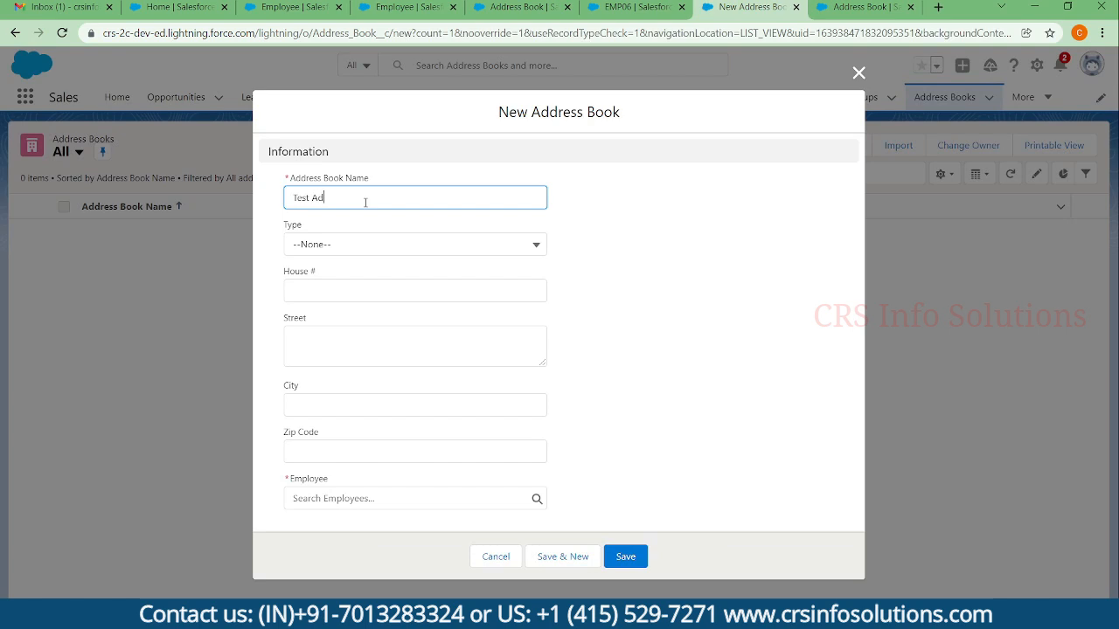
text(dress)
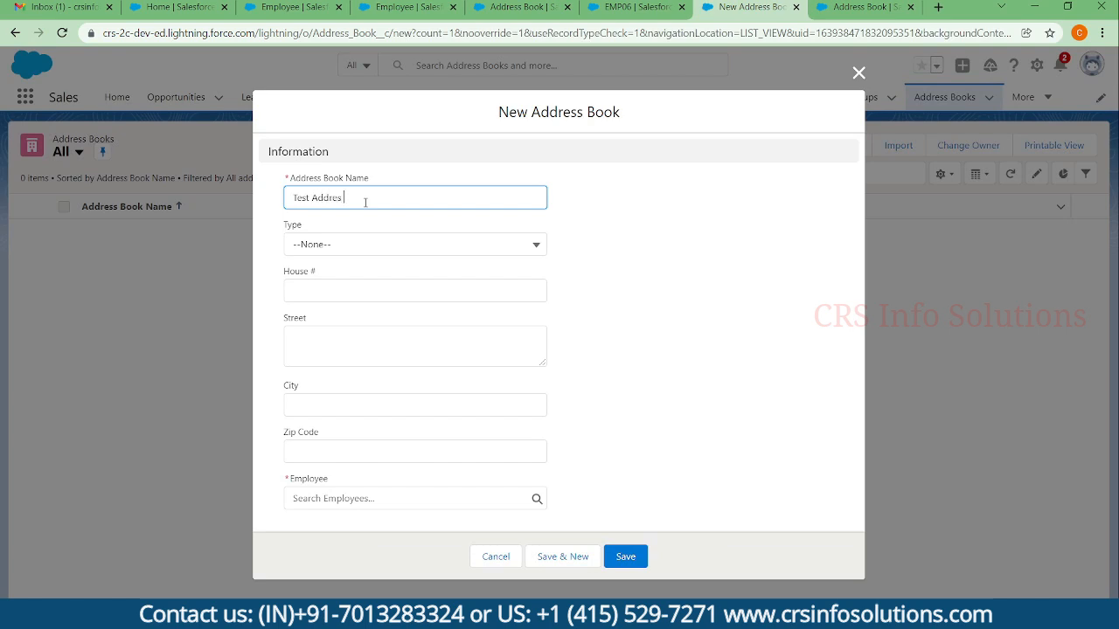
key(Backspace)
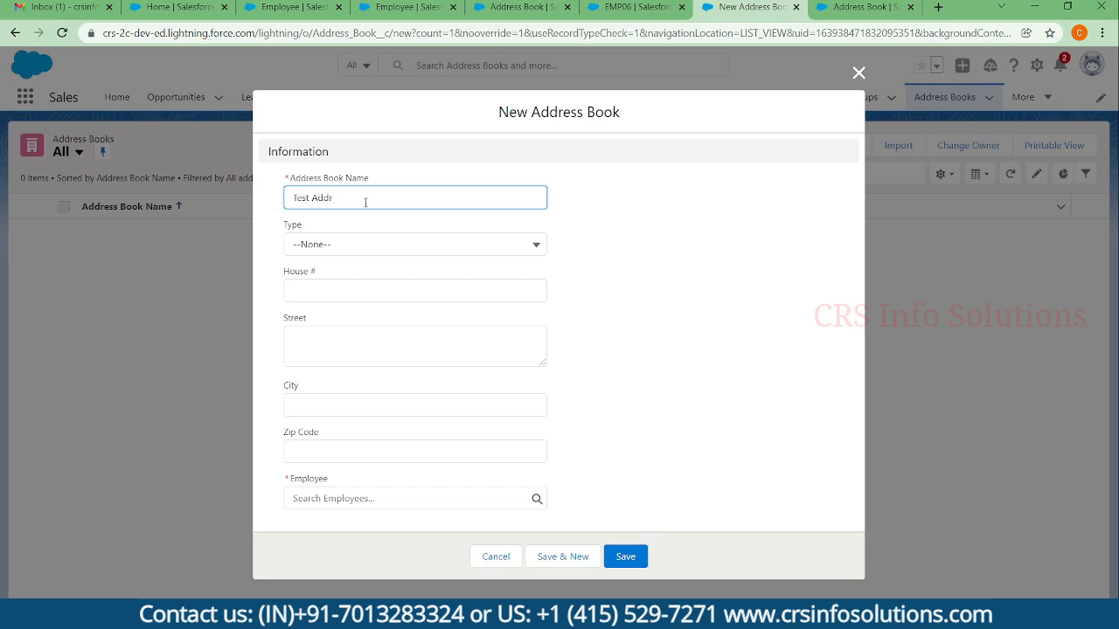
text(ess 1)
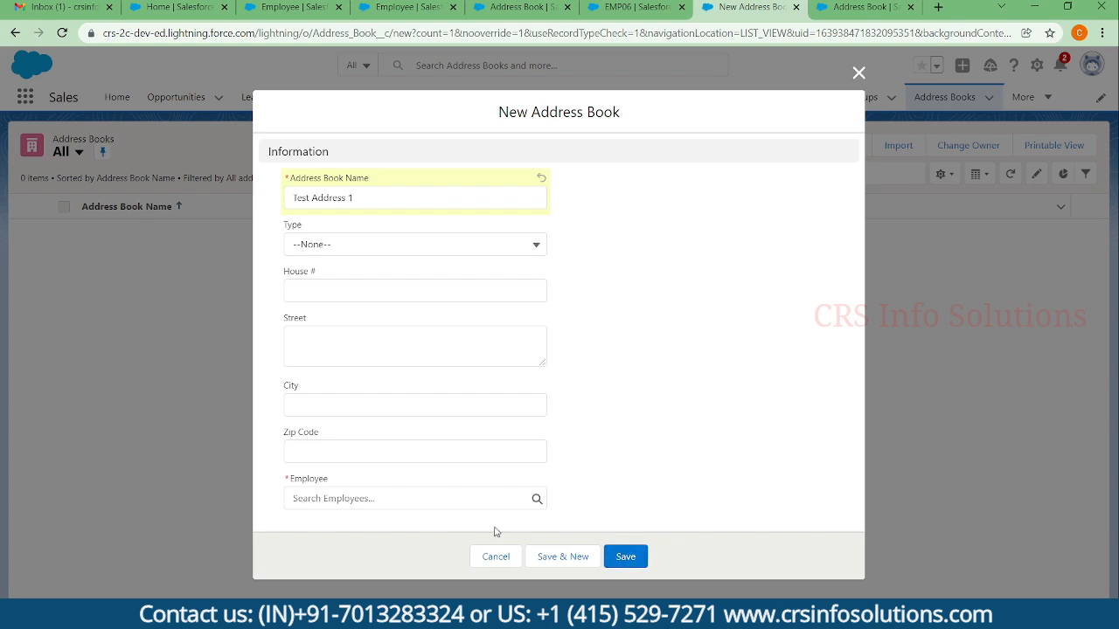
click(415, 499)
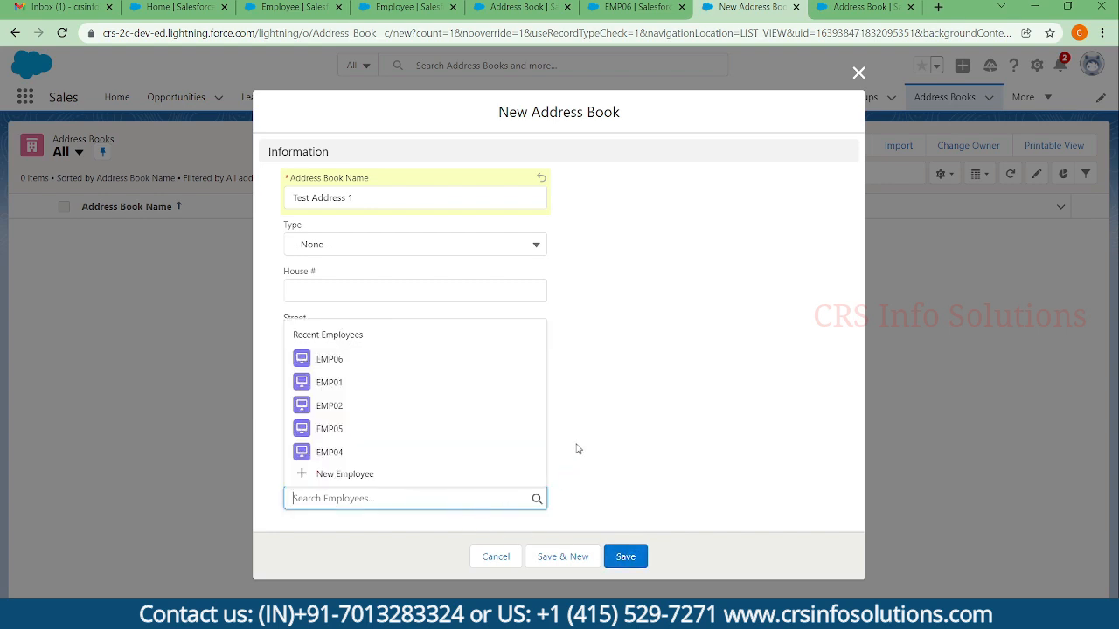
click(625, 556)
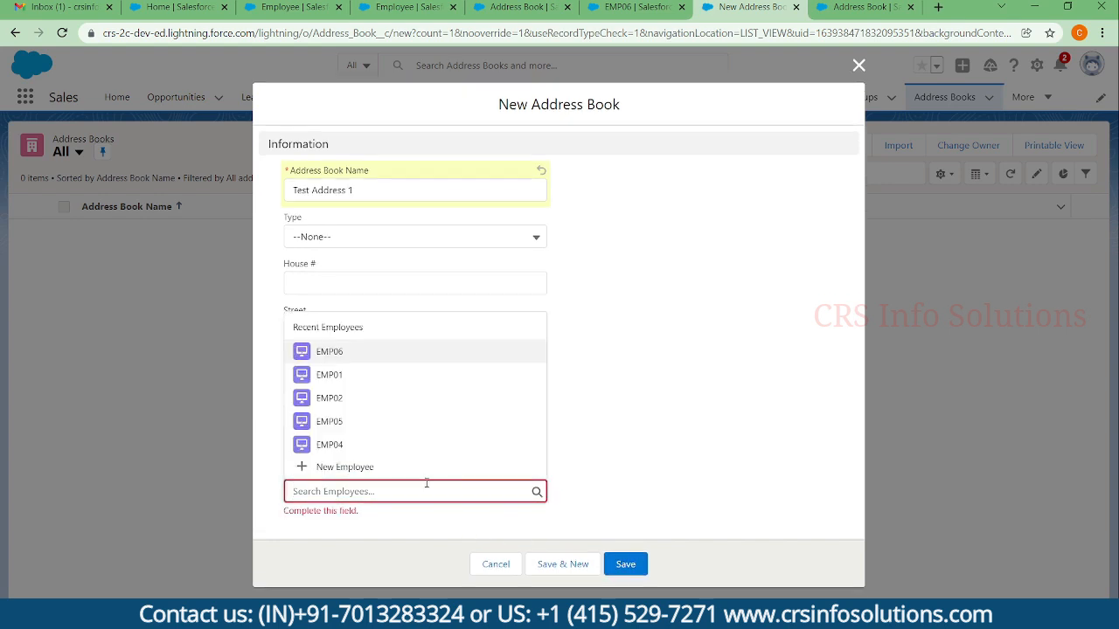
mouse_move(354, 378)
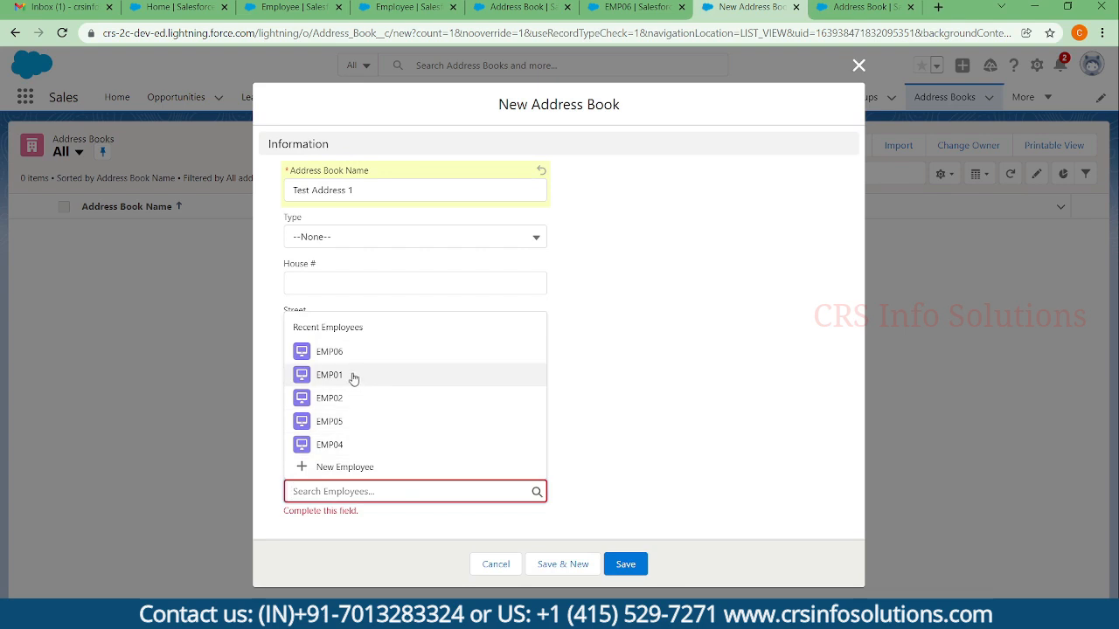
mouse_move(349, 376)
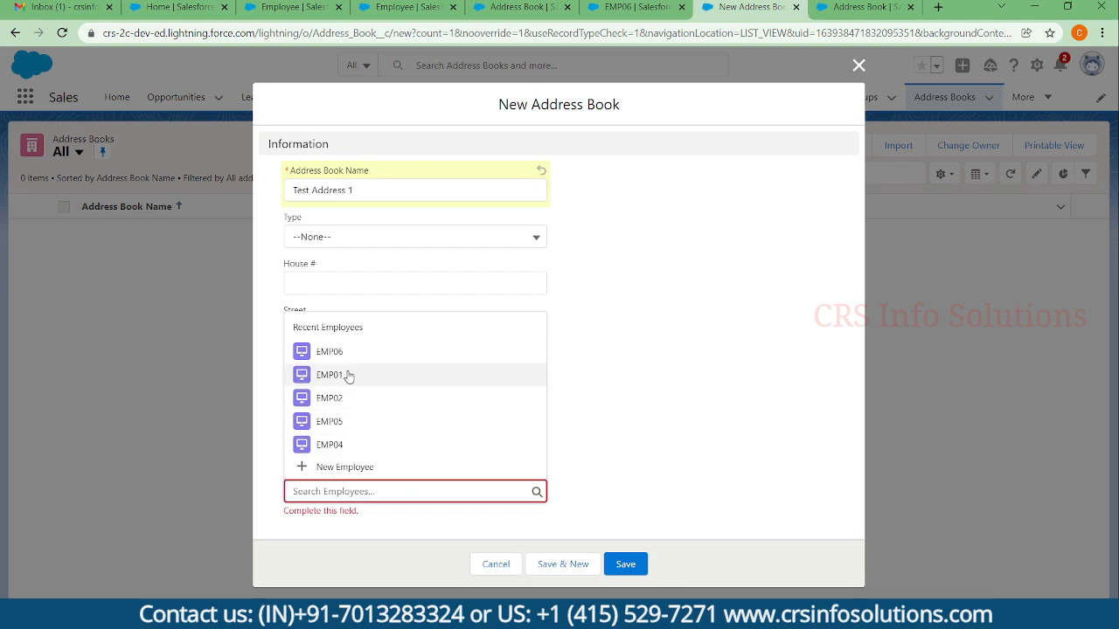
click(624, 563)
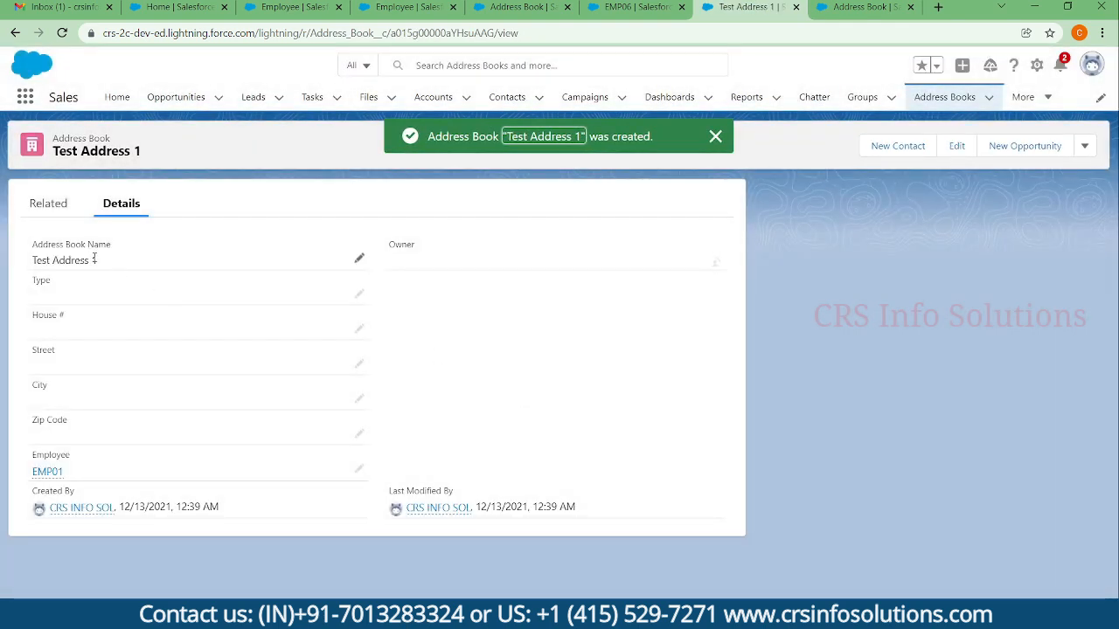
Step: View Test Address 1's related records, then switch to employee EMP06's record
click(715, 136)
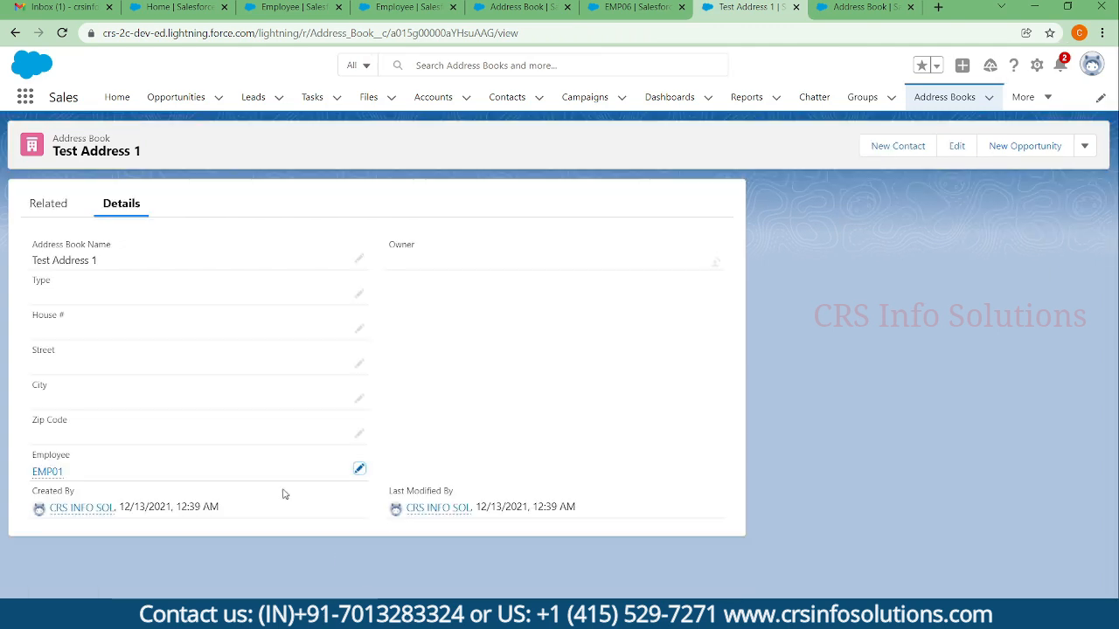
click(49, 203)
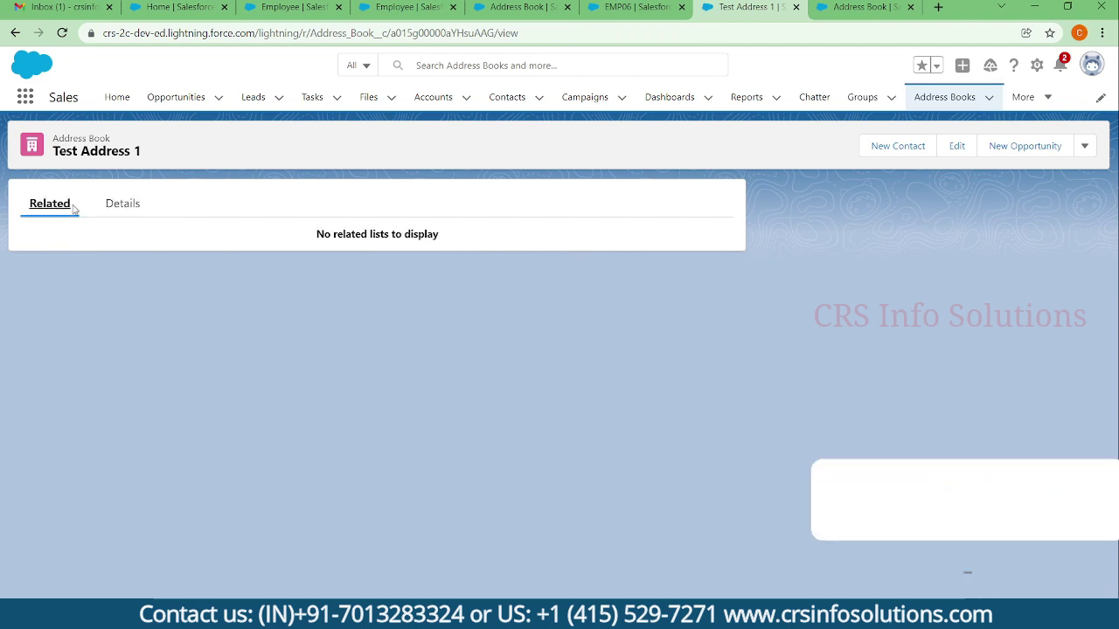
click(633, 7)
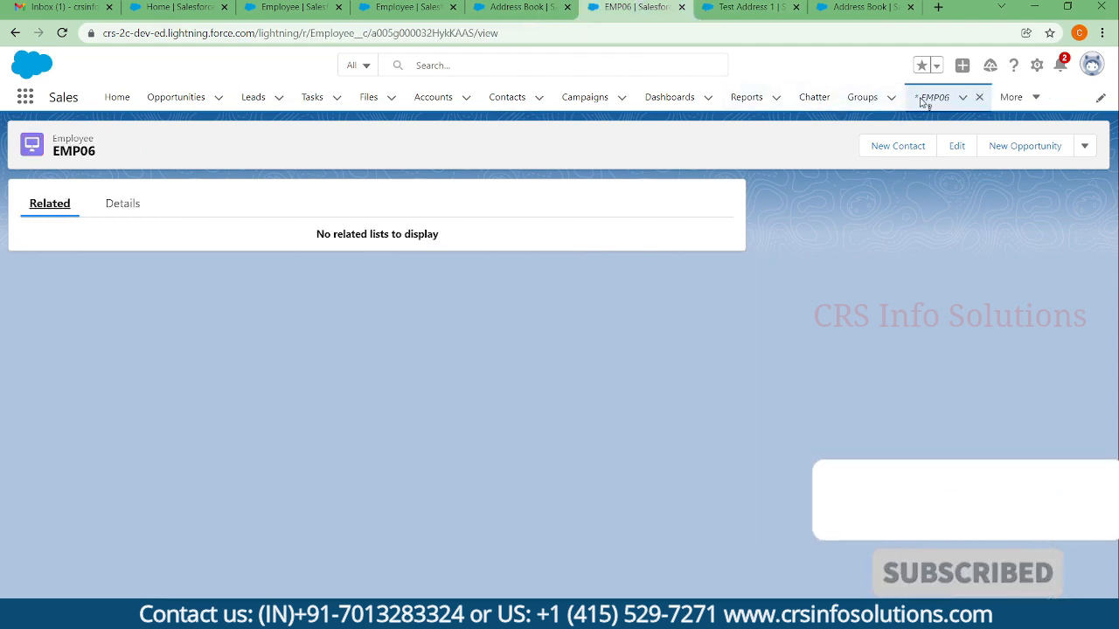
Step: Open EMP01, reload its Related tab showing Test Address 1, then return to that record
click(946, 97)
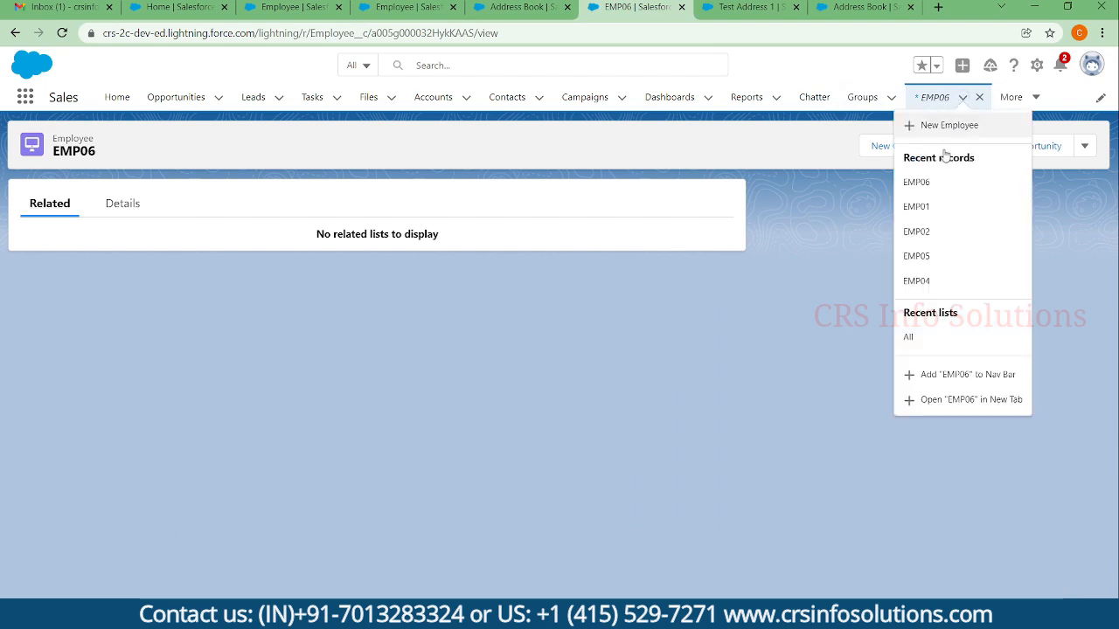
click(916, 206)
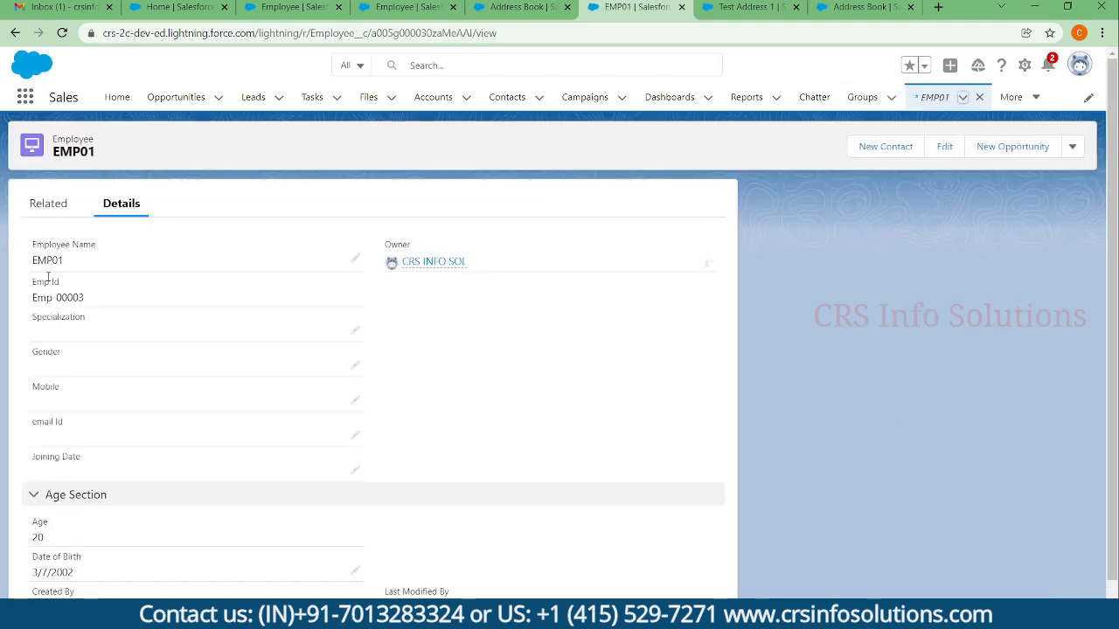
click(49, 203)
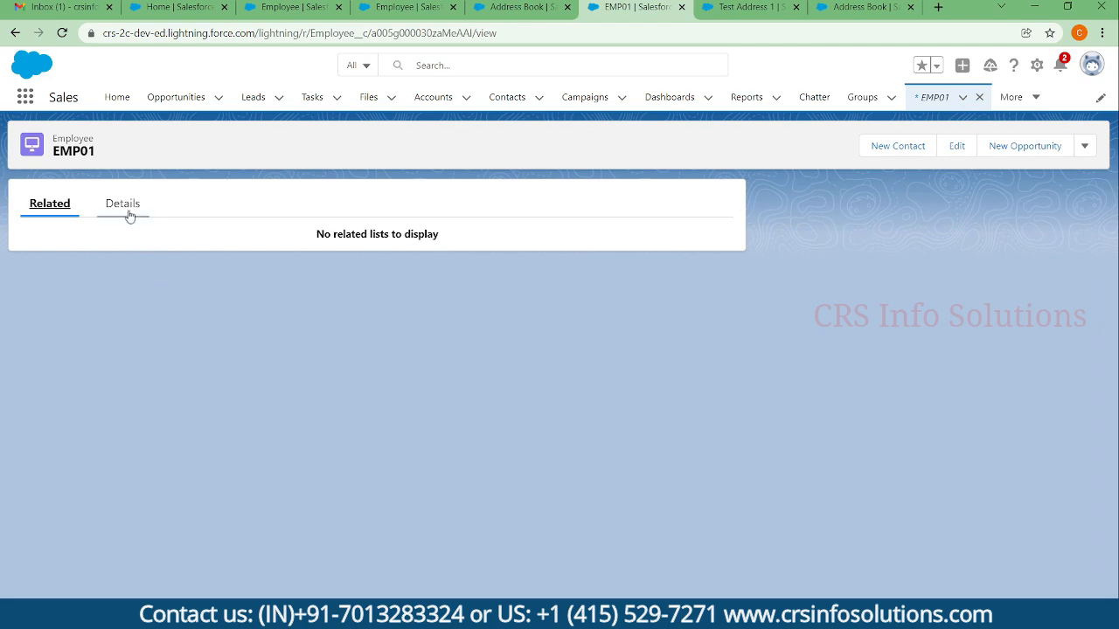
click(61, 32)
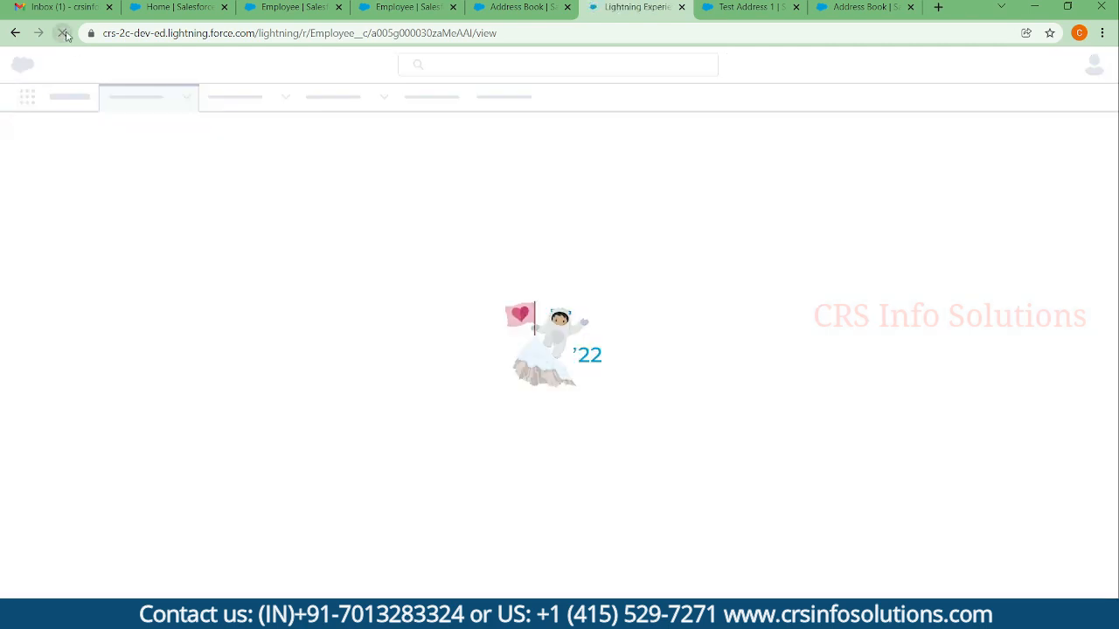
click(65, 32)
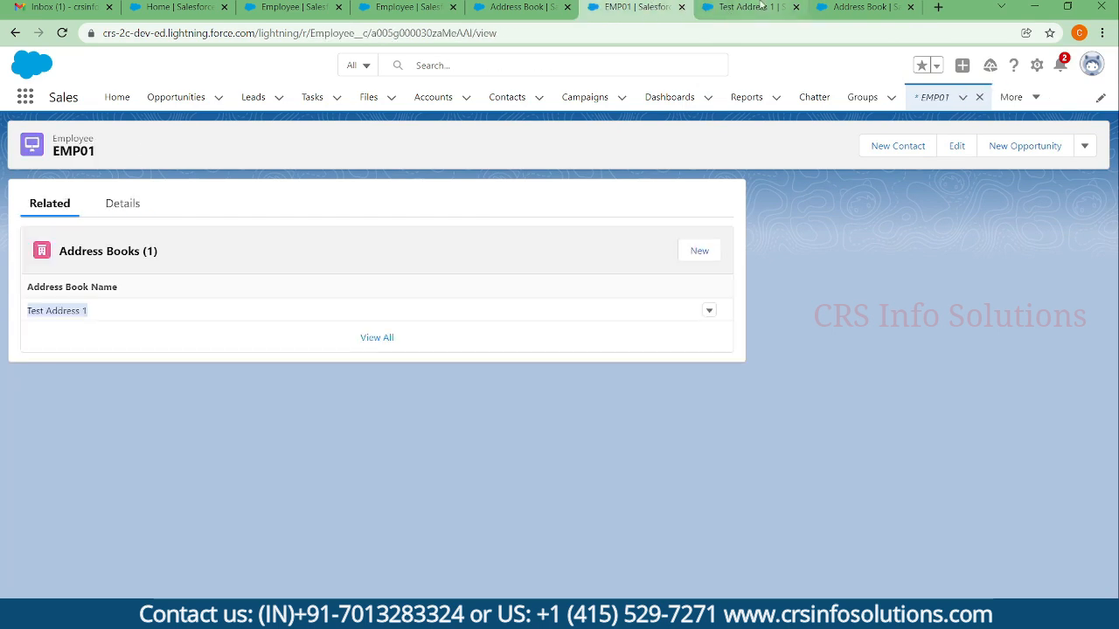
click(57, 310)
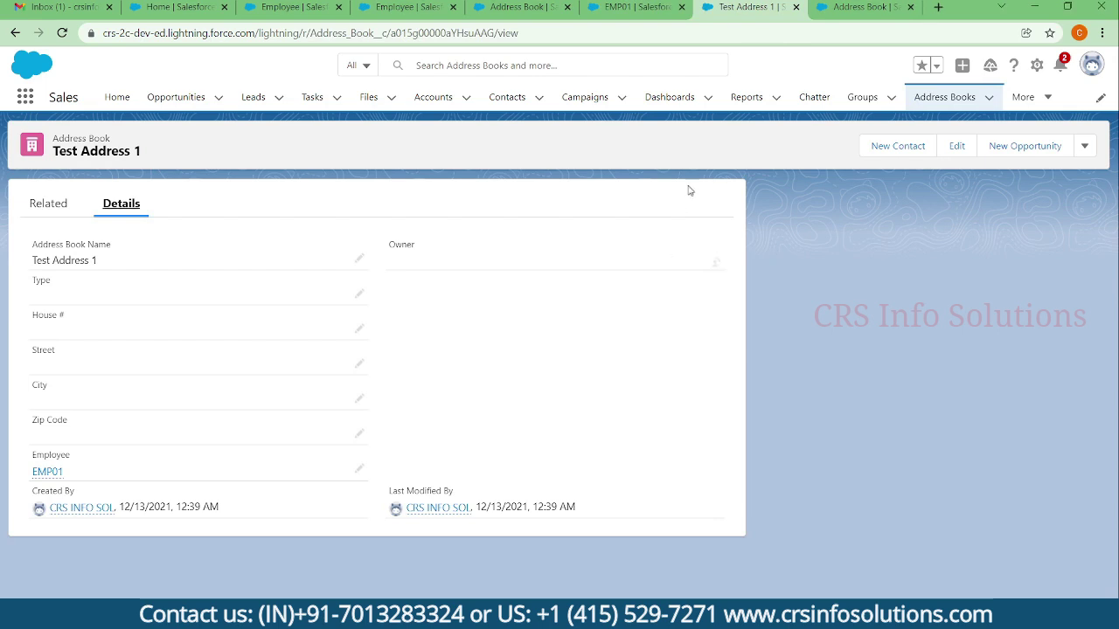
mouse_move(670, 97)
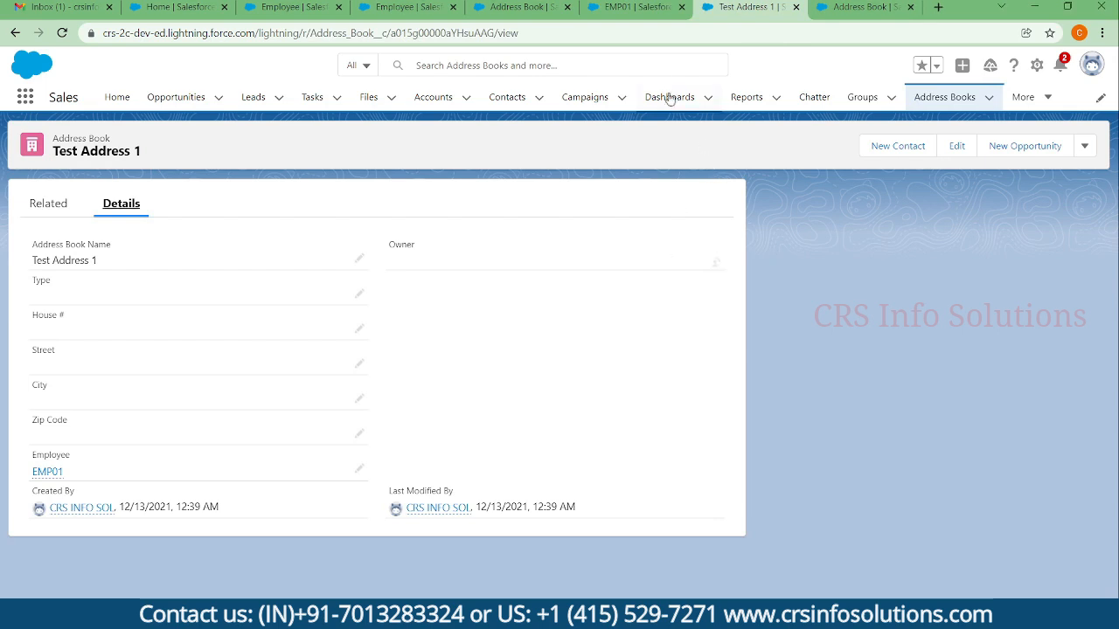
mouse_move(715, 265)
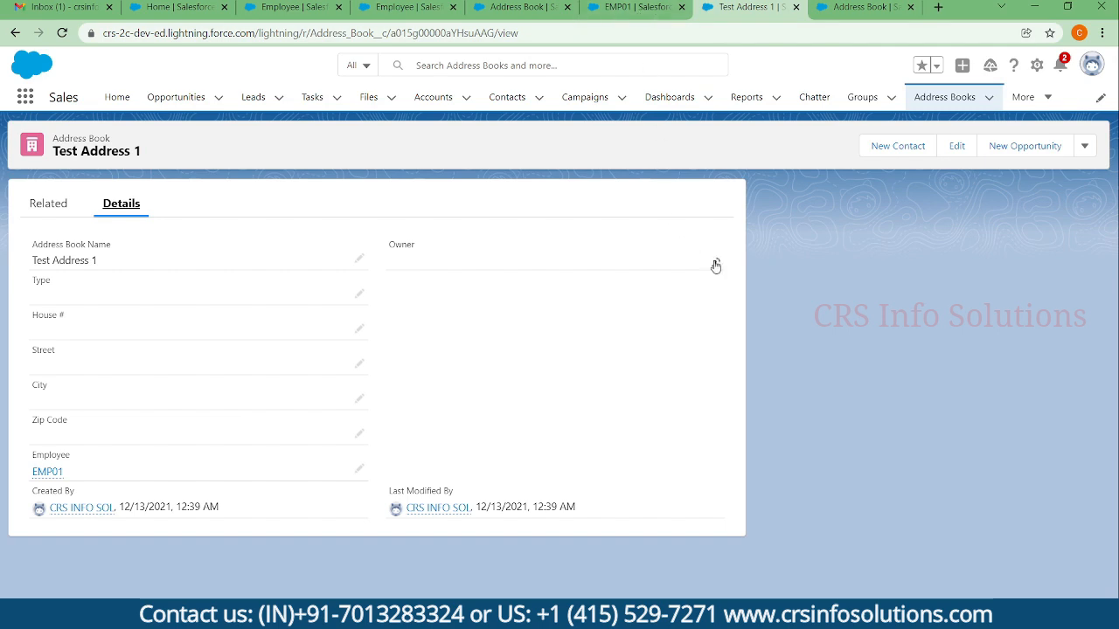
click(47, 471)
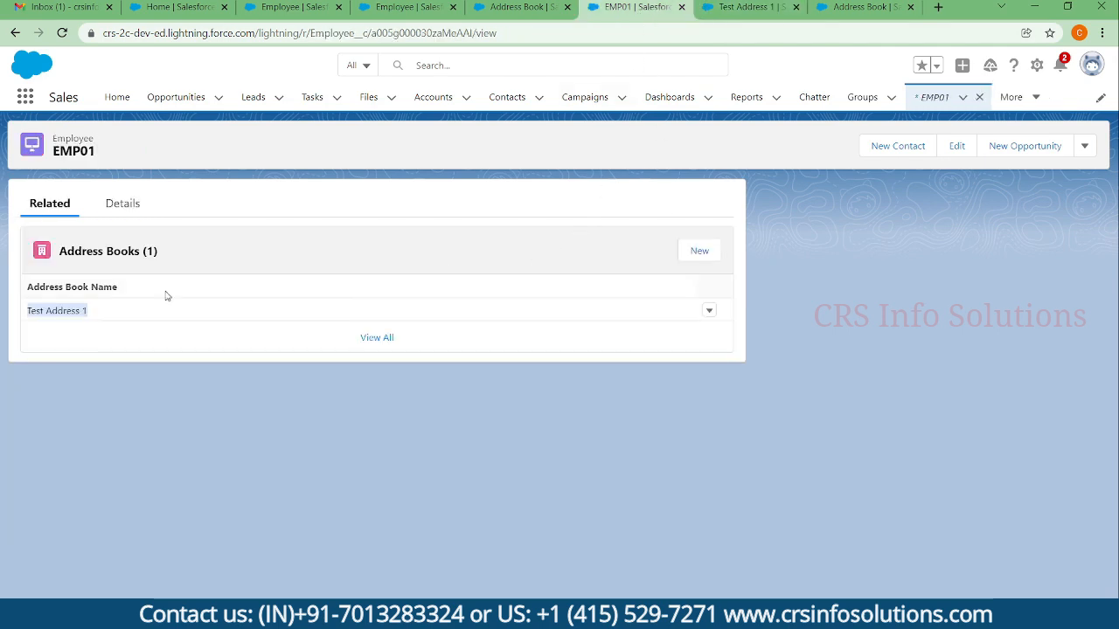
click(57, 310)
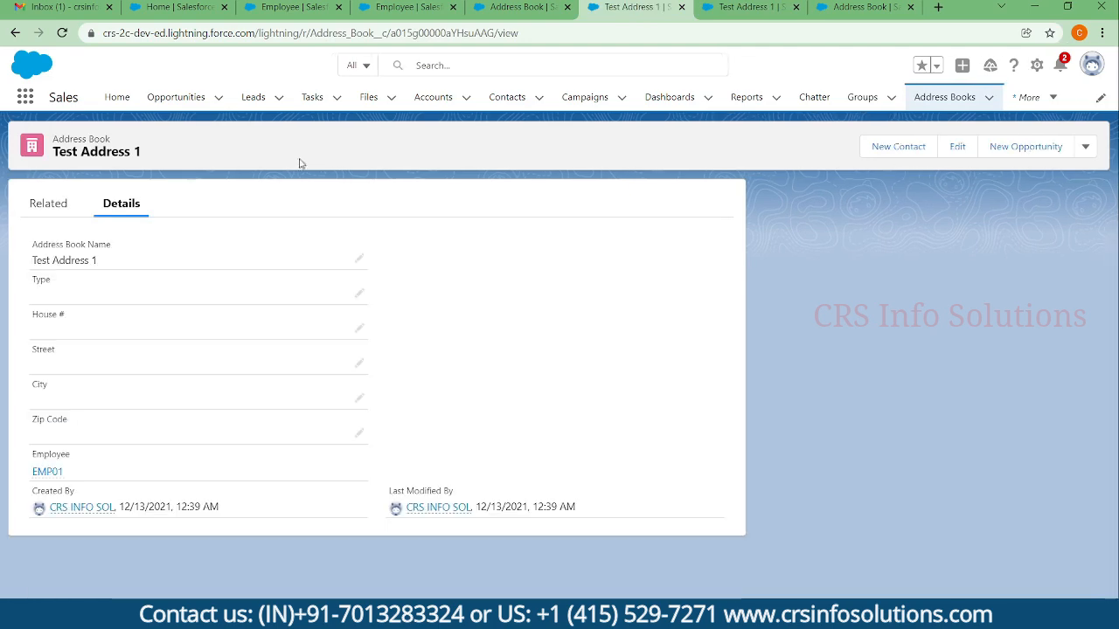
click(48, 472)
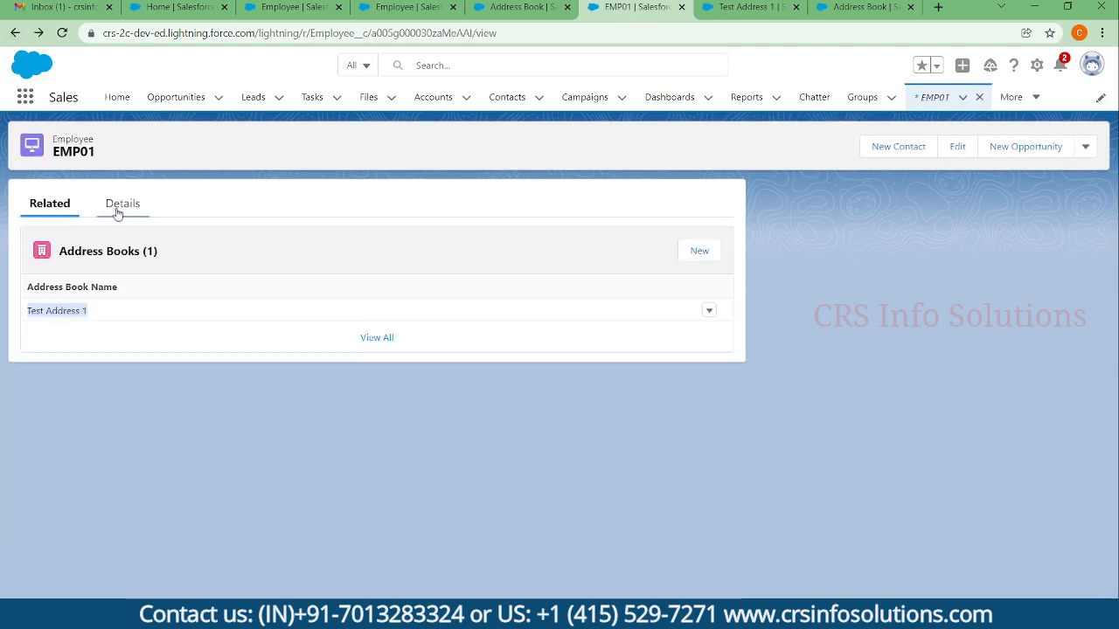
click(121, 202)
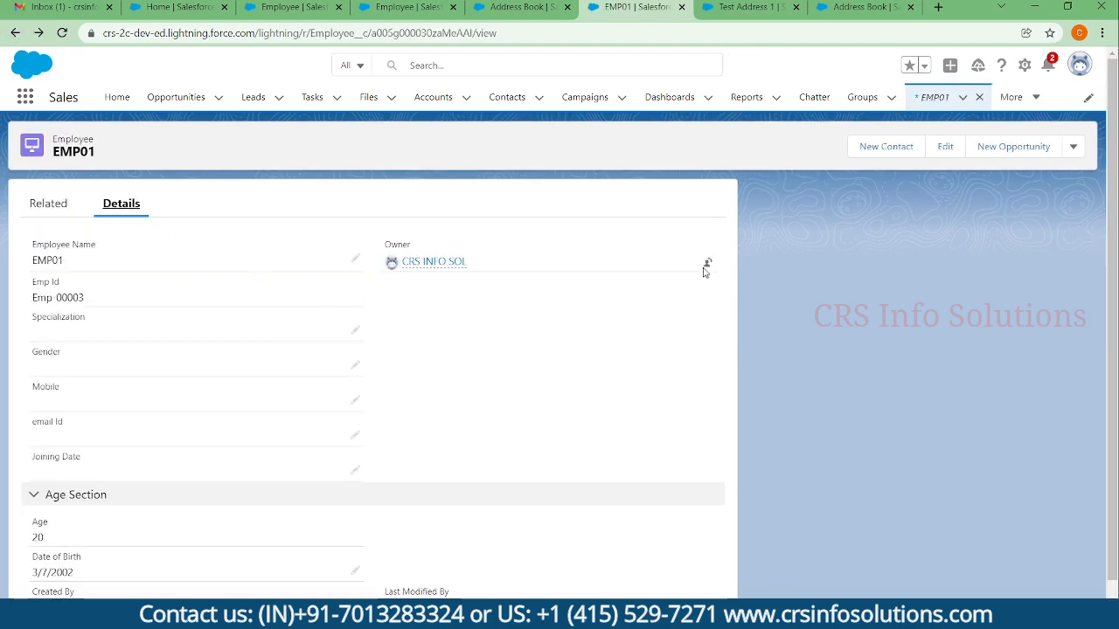
click(747, 7)
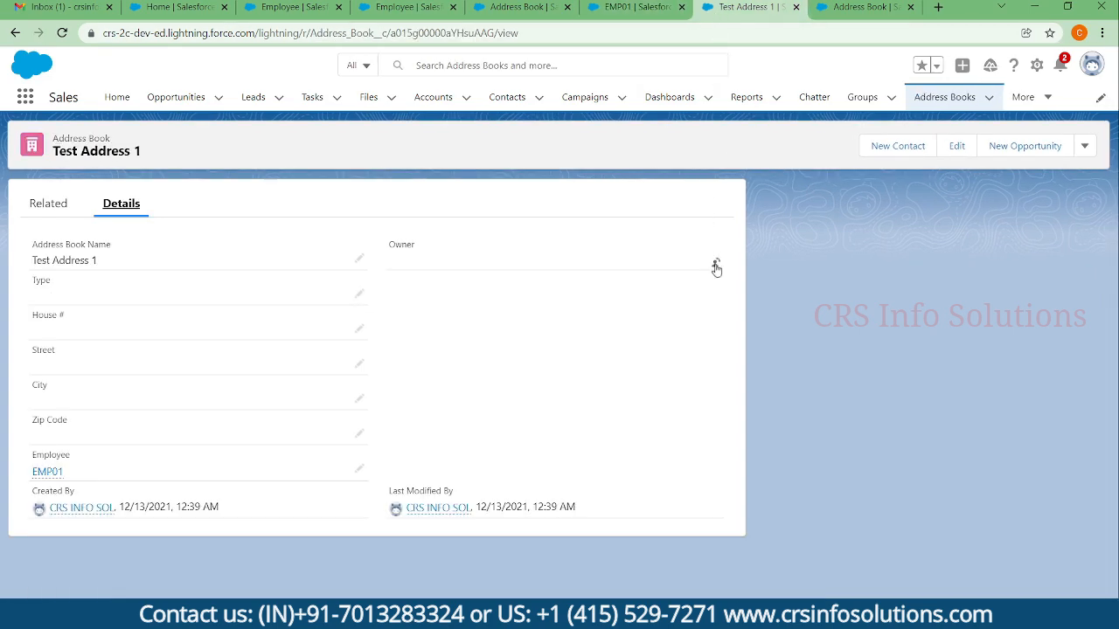
Step: Try transferring Test Address 1 to User 1 Level A; it fails on Read permission
click(715, 266)
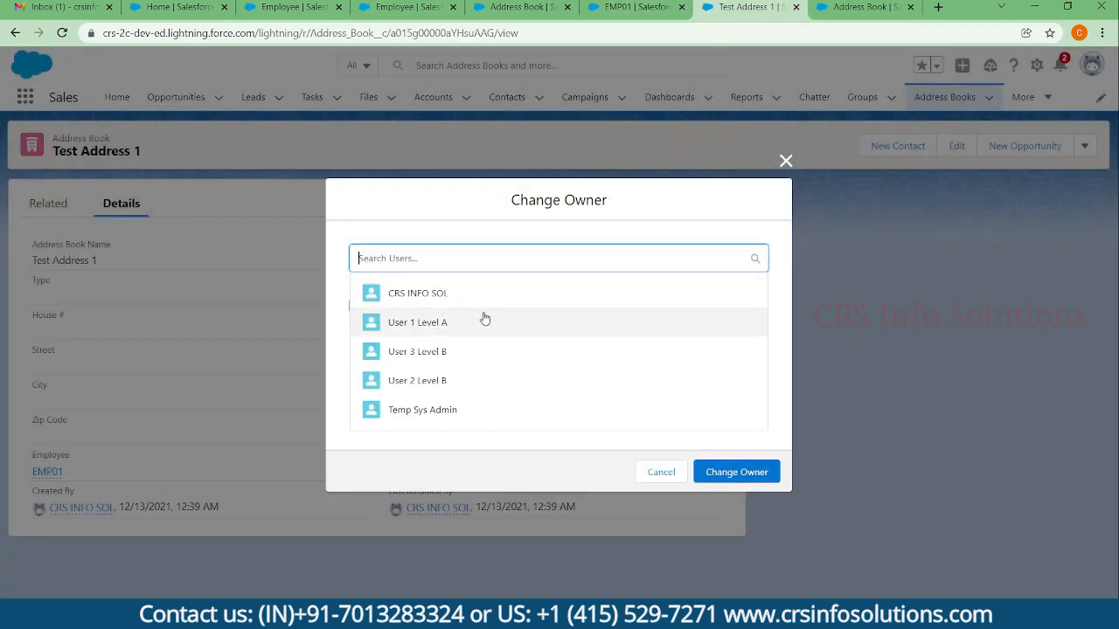
mouse_move(479, 292)
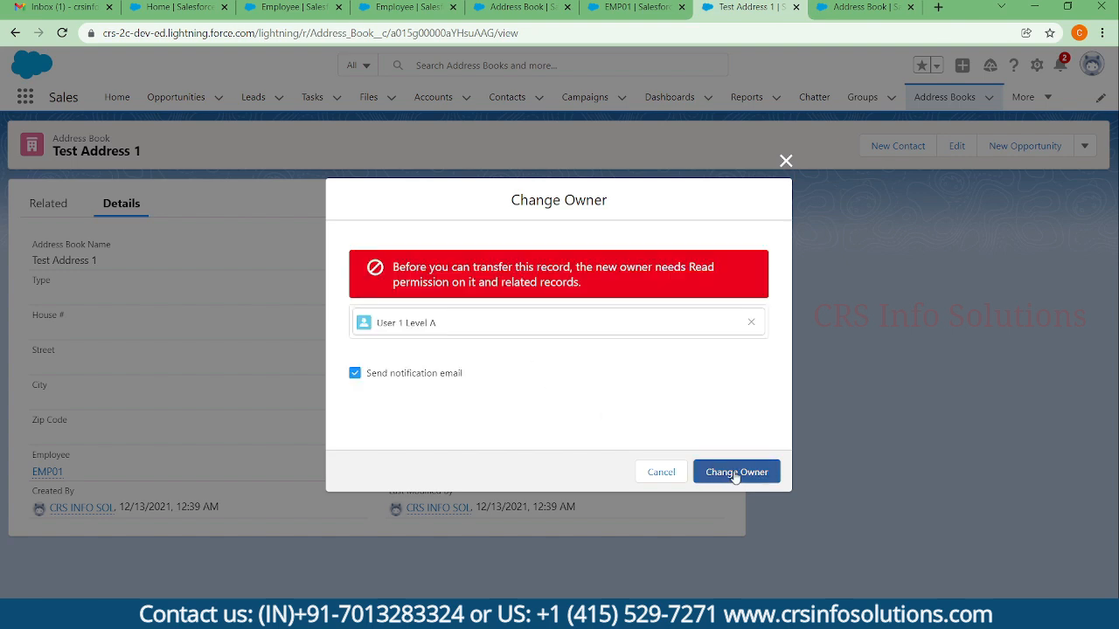
click(736, 471)
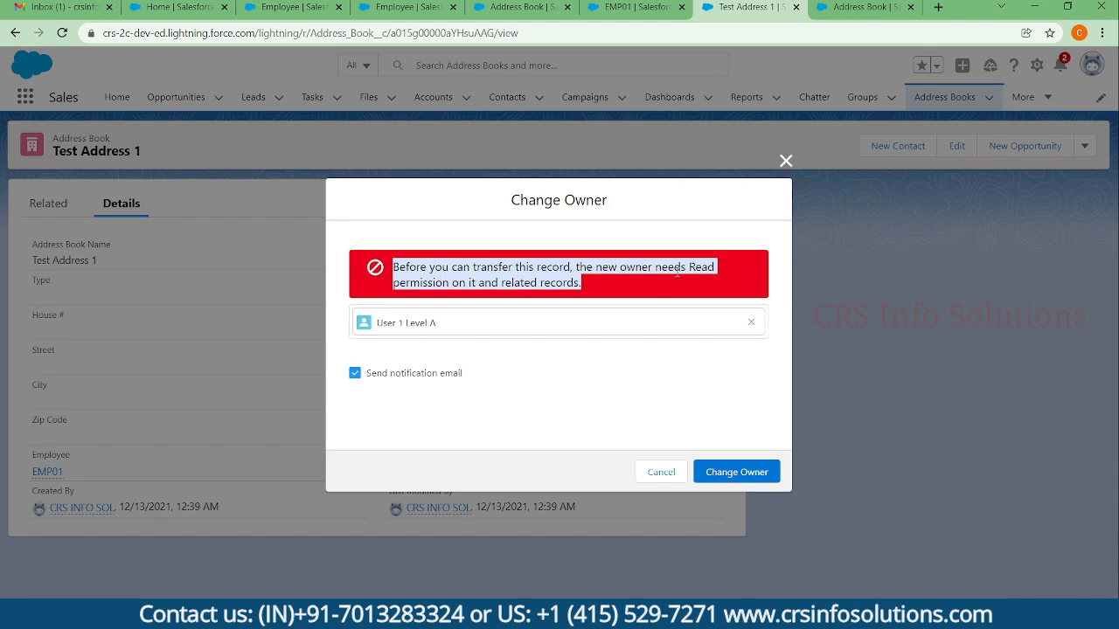
mouse_move(785, 161)
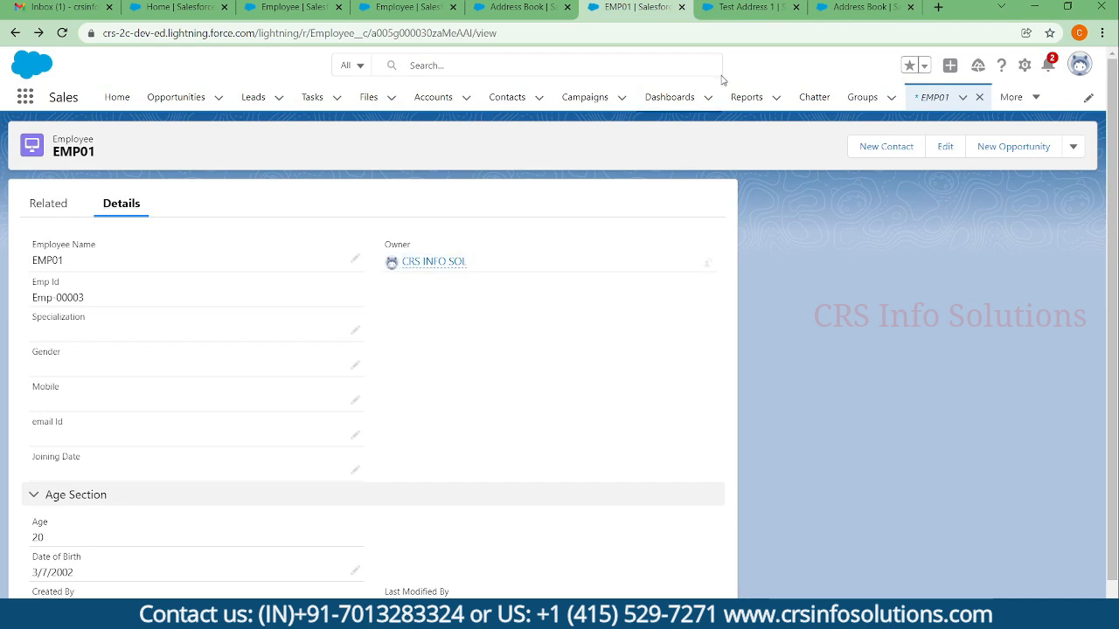
Step: Check the ownerless Test Address 1 record, then return to employee EMP01's record
click(743, 7)
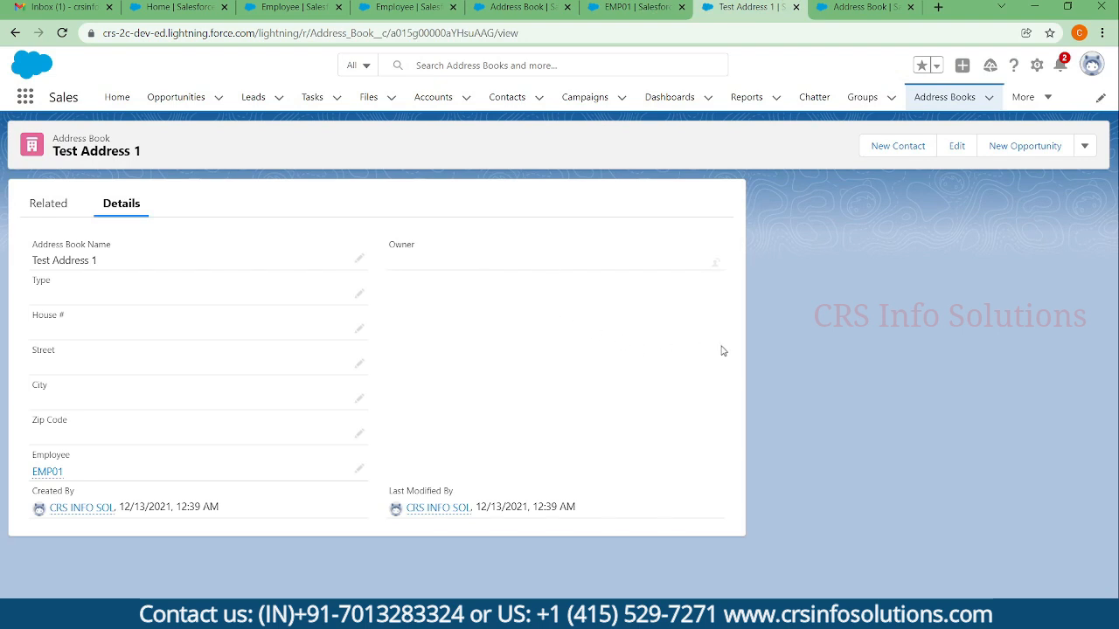
mouse_move(619, 375)
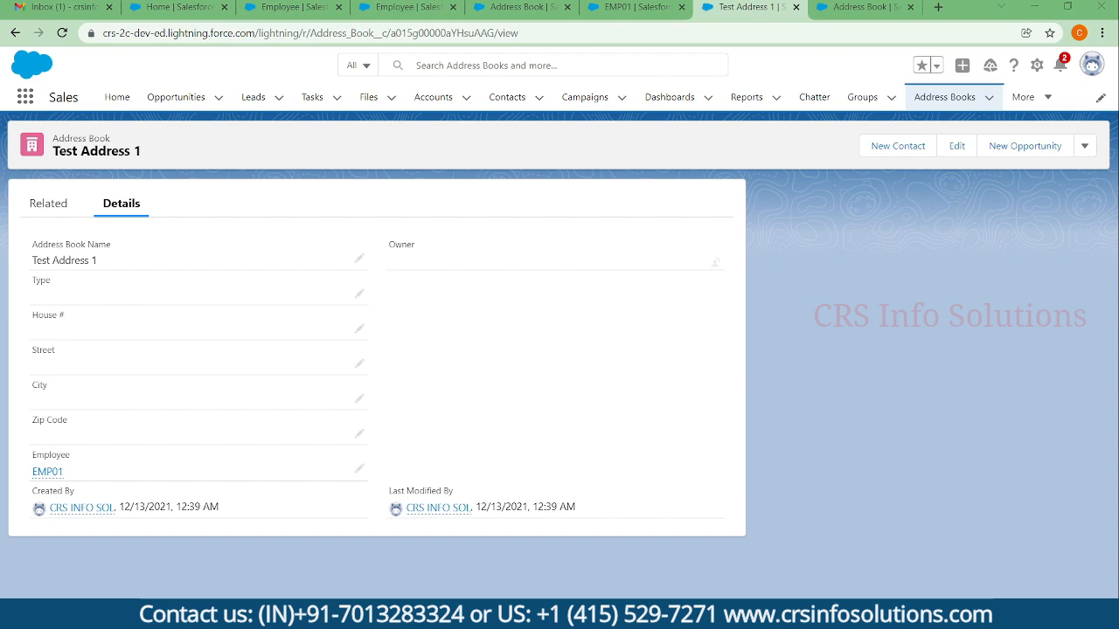
mouse_move(442, 331)
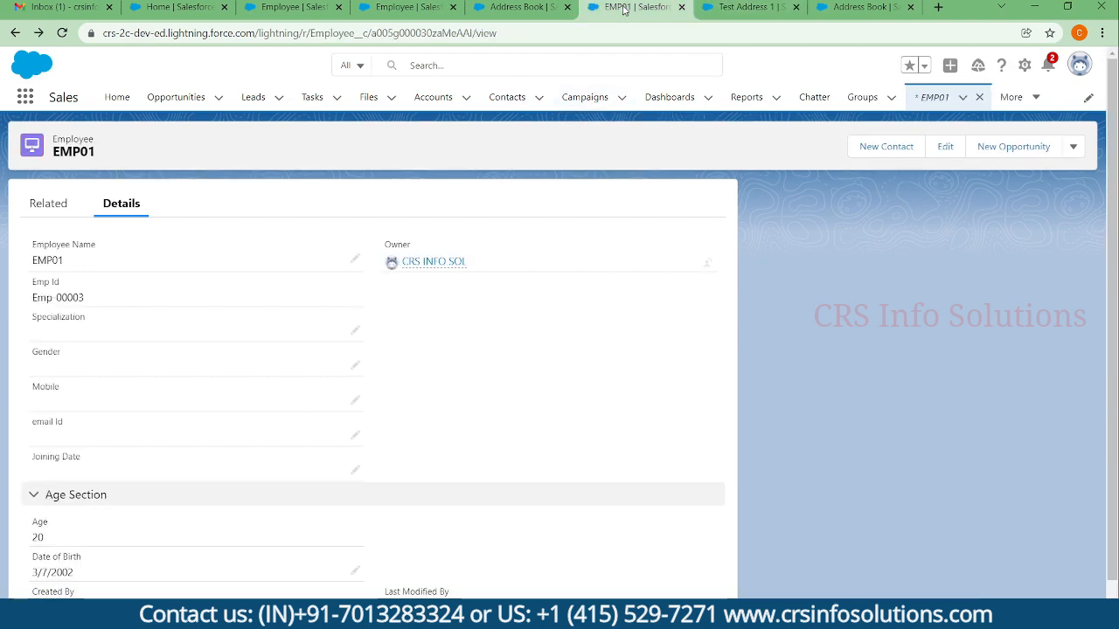
mouse_move(737, 9)
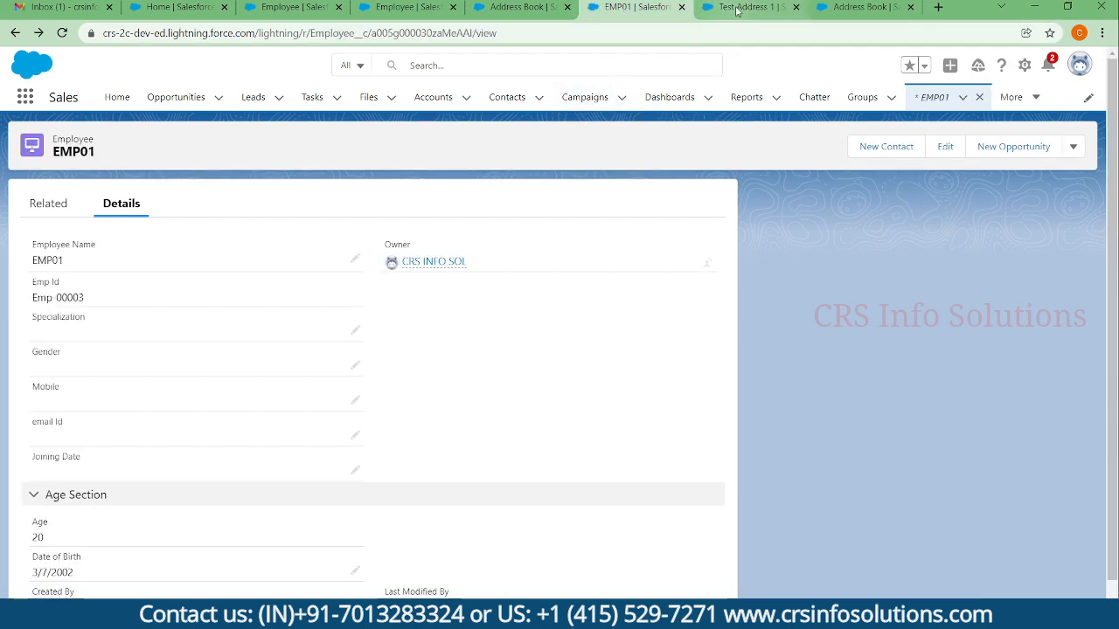
click(748, 7)
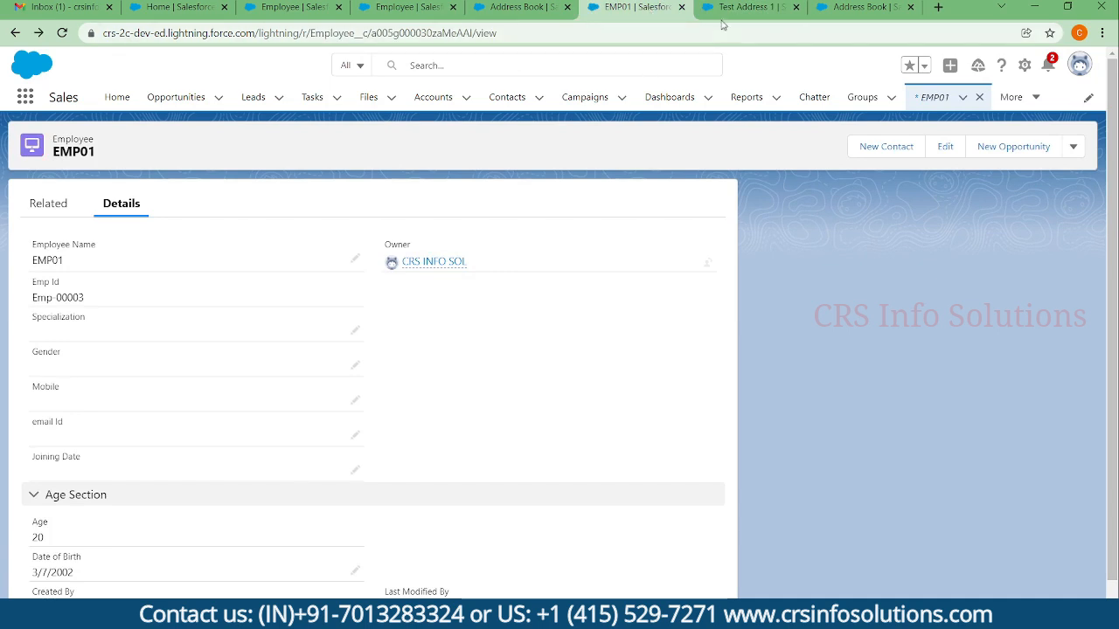
click(743, 7)
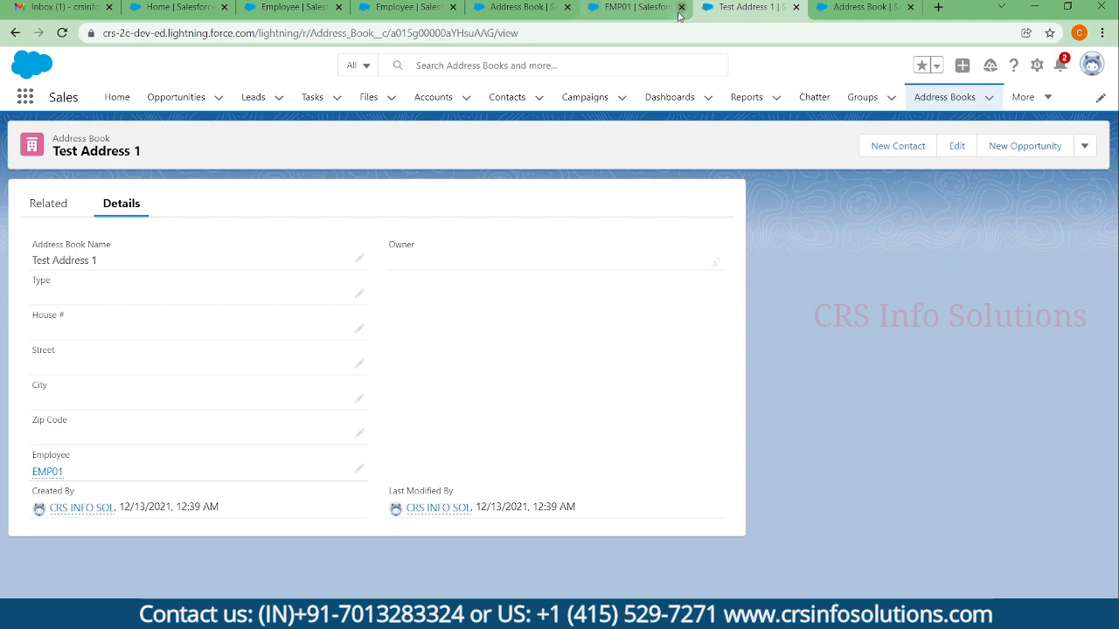
click(48, 471)
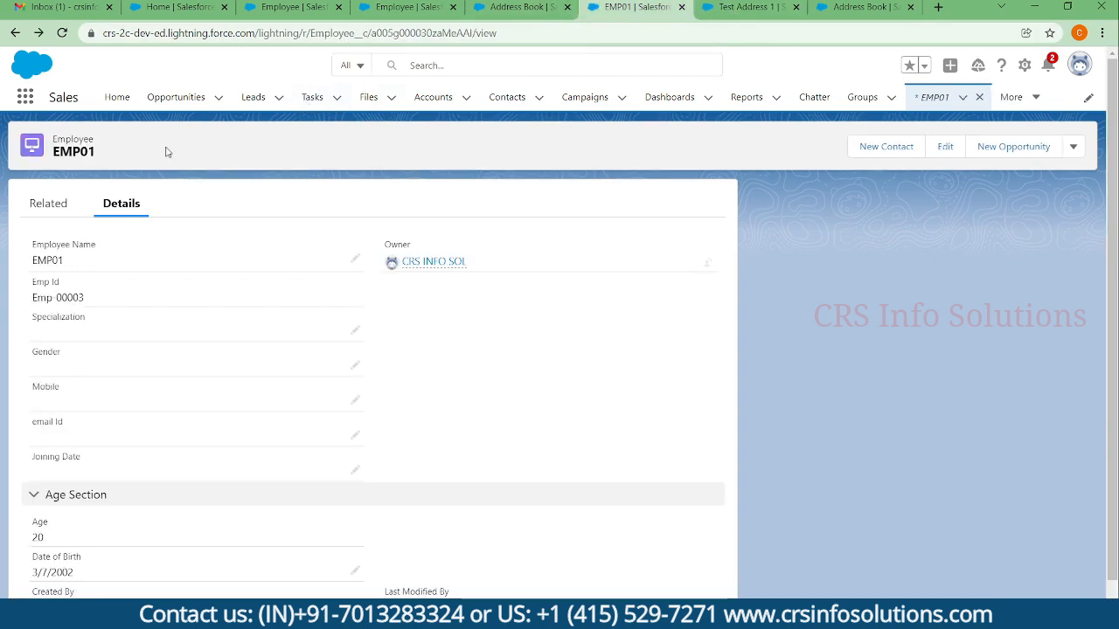
mouse_move(18, 345)
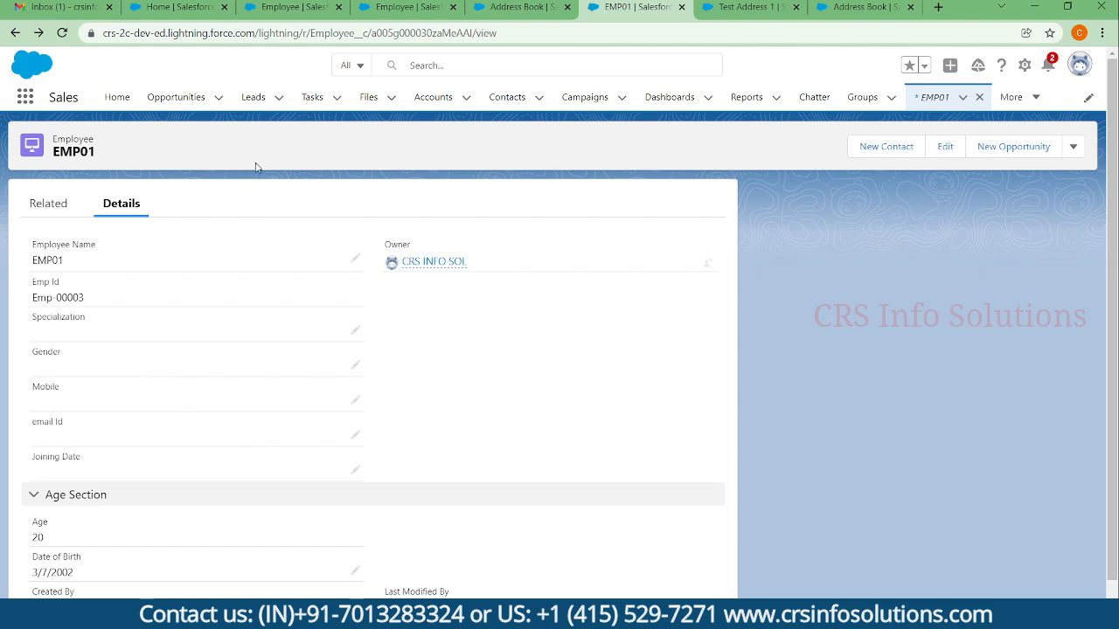
Step: Verify EMP01 lists Address Books (1), then go to Address Book field settings
click(49, 202)
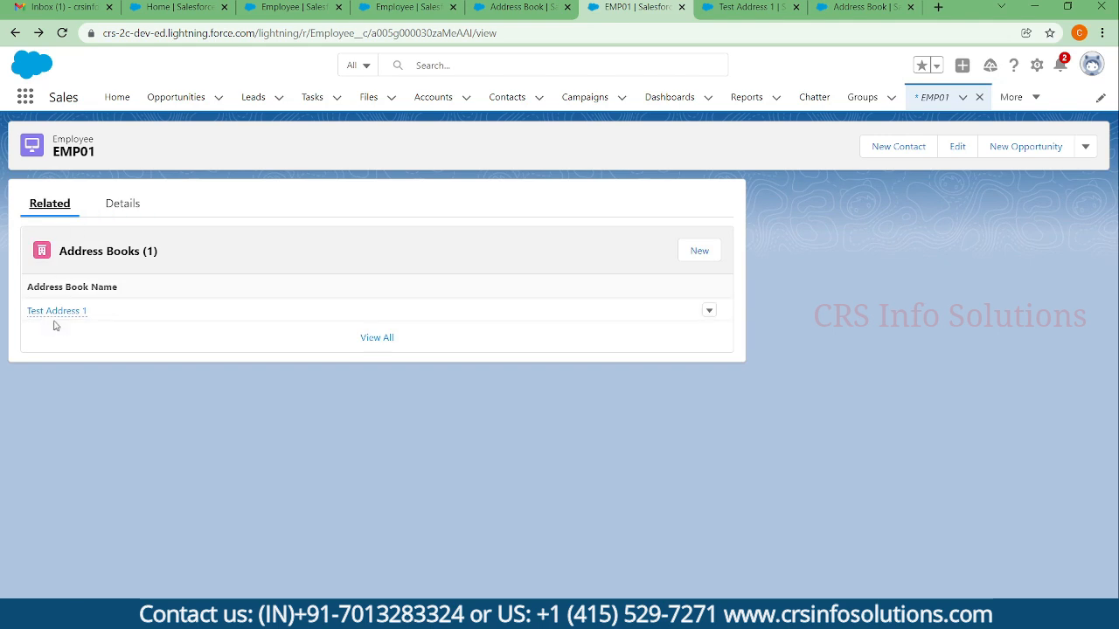
mouse_move(86, 376)
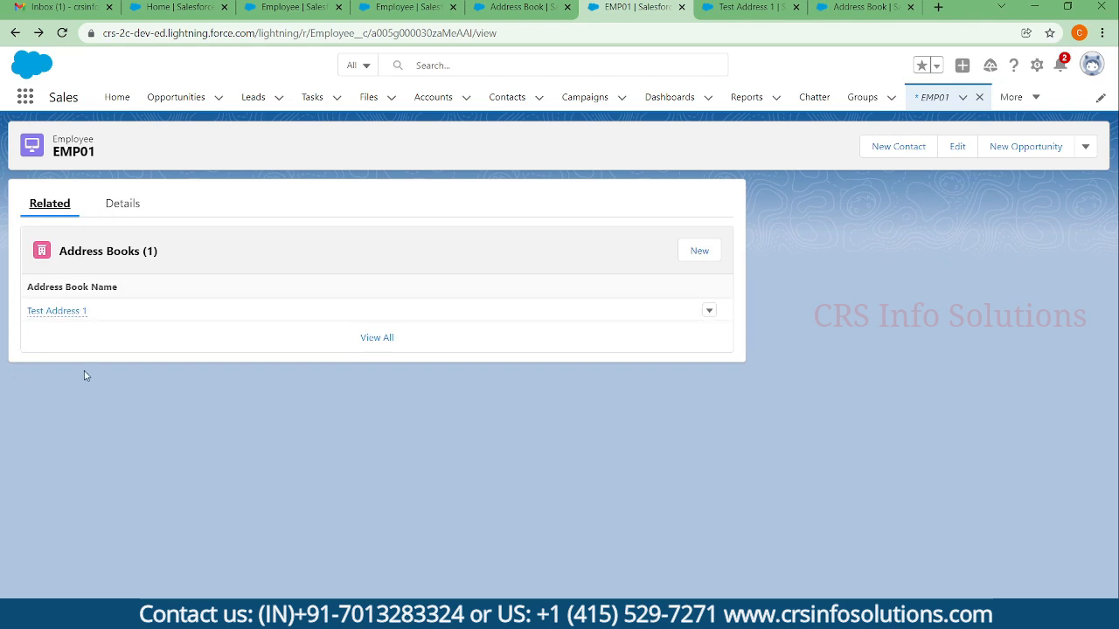
click(121, 203)
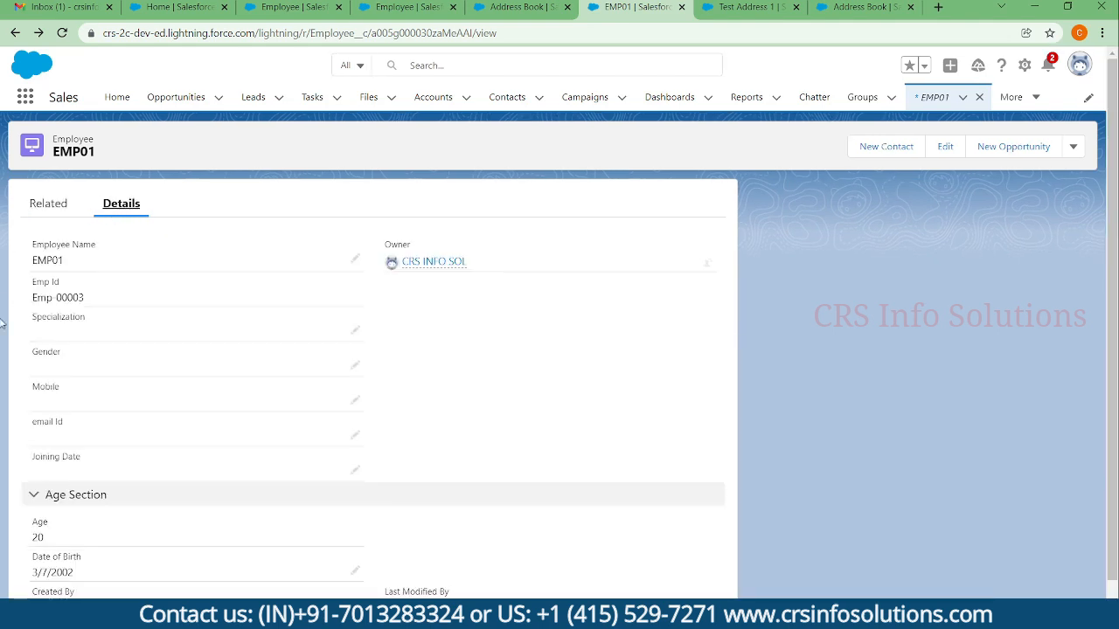
mouse_move(502, 323)
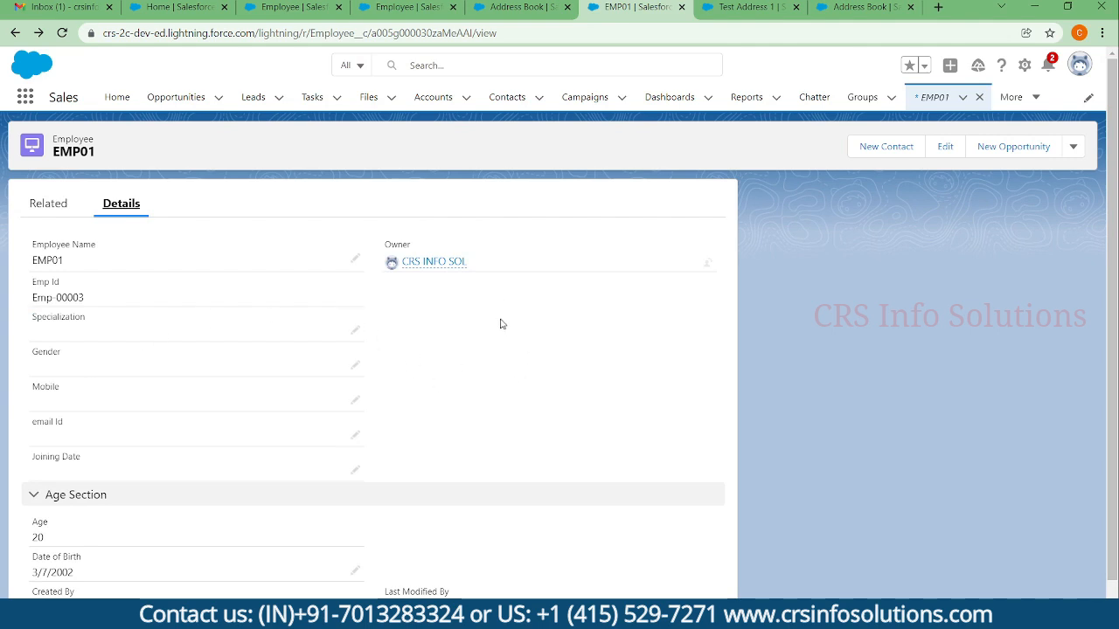
mouse_move(489, 336)
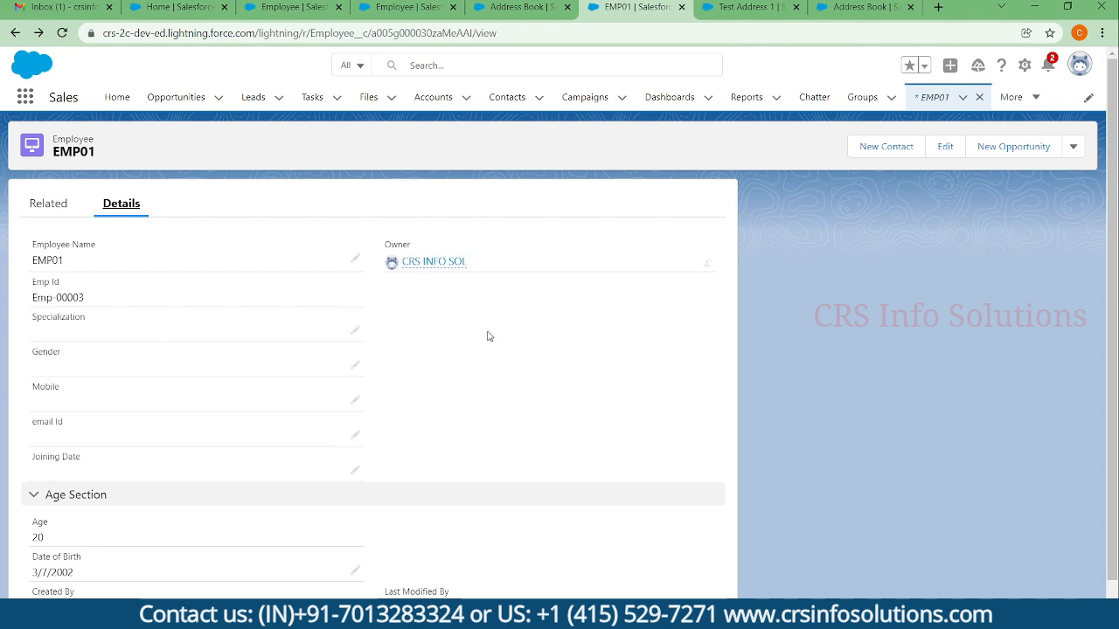
mouse_move(504, 137)
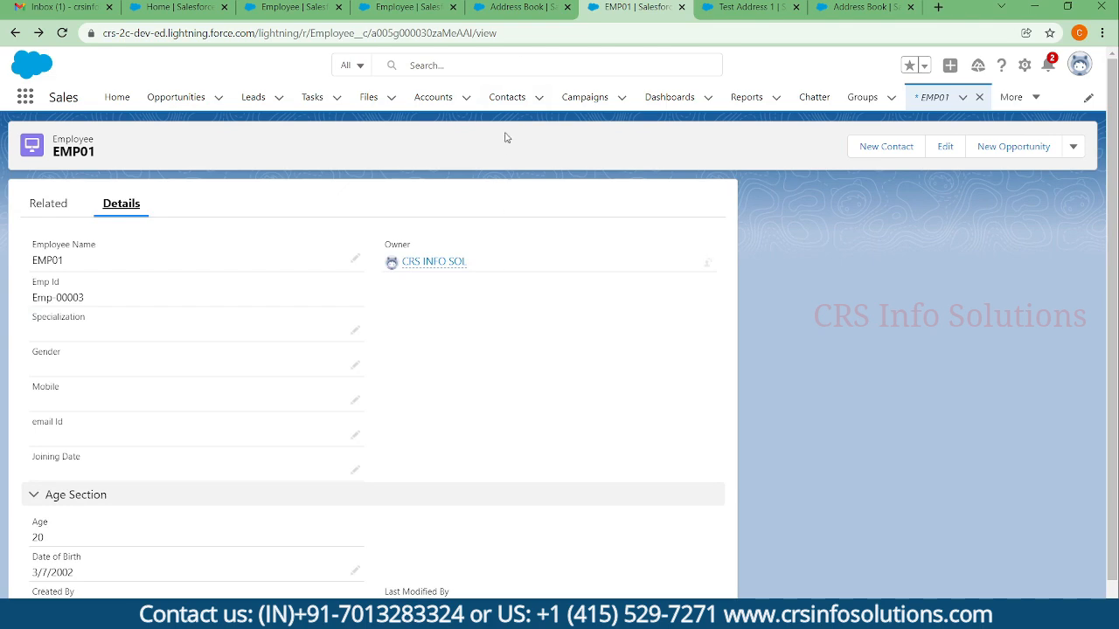
click(520, 7)
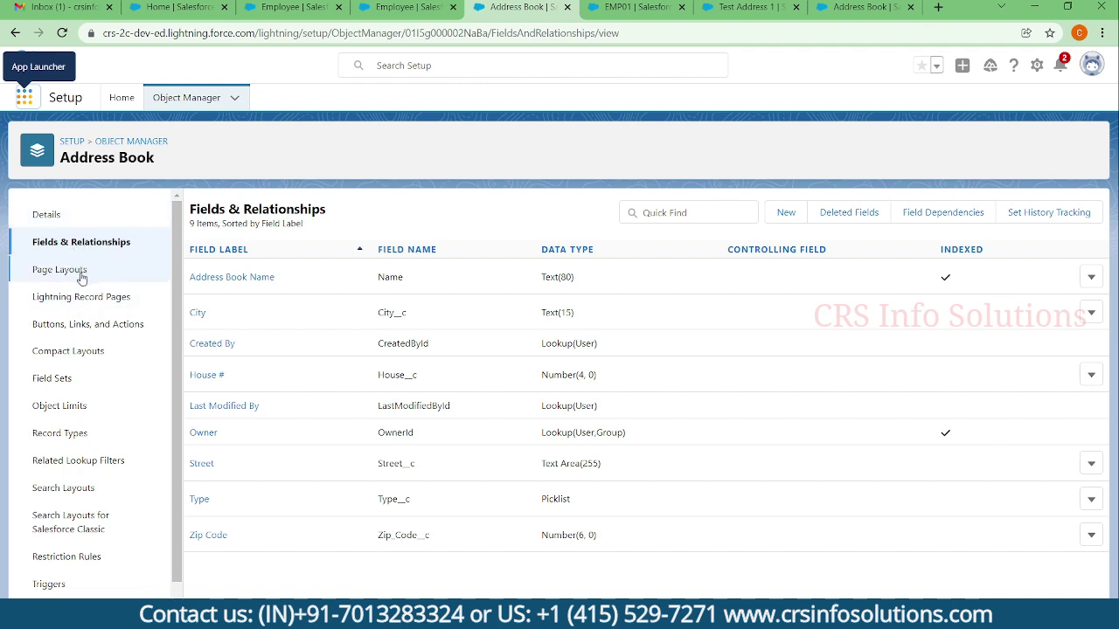
mouse_move(150, 261)
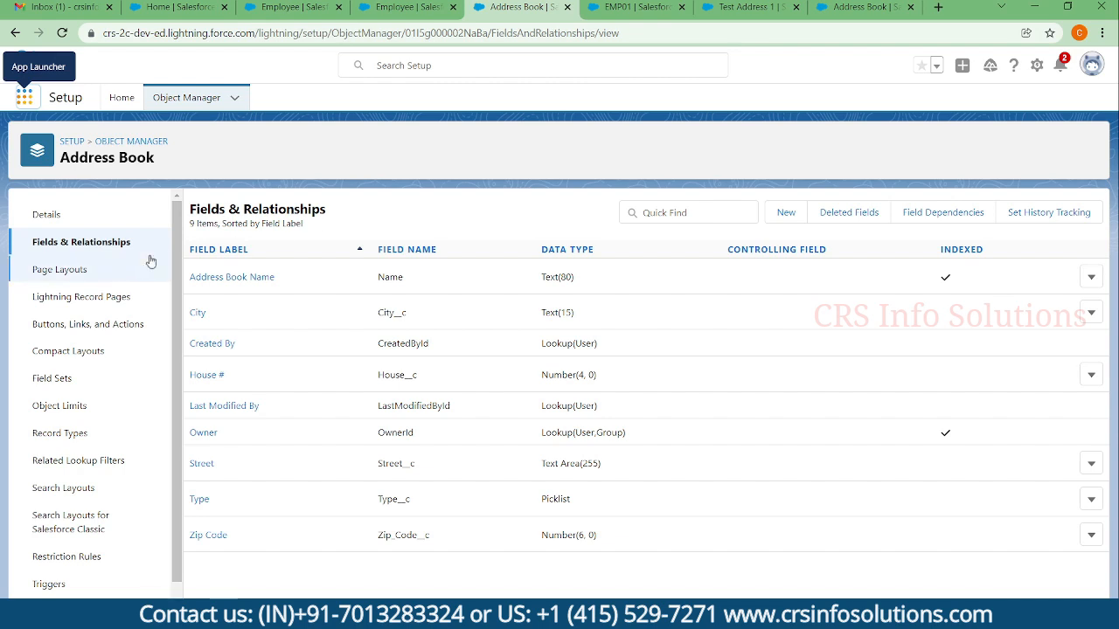
mouse_move(99, 249)
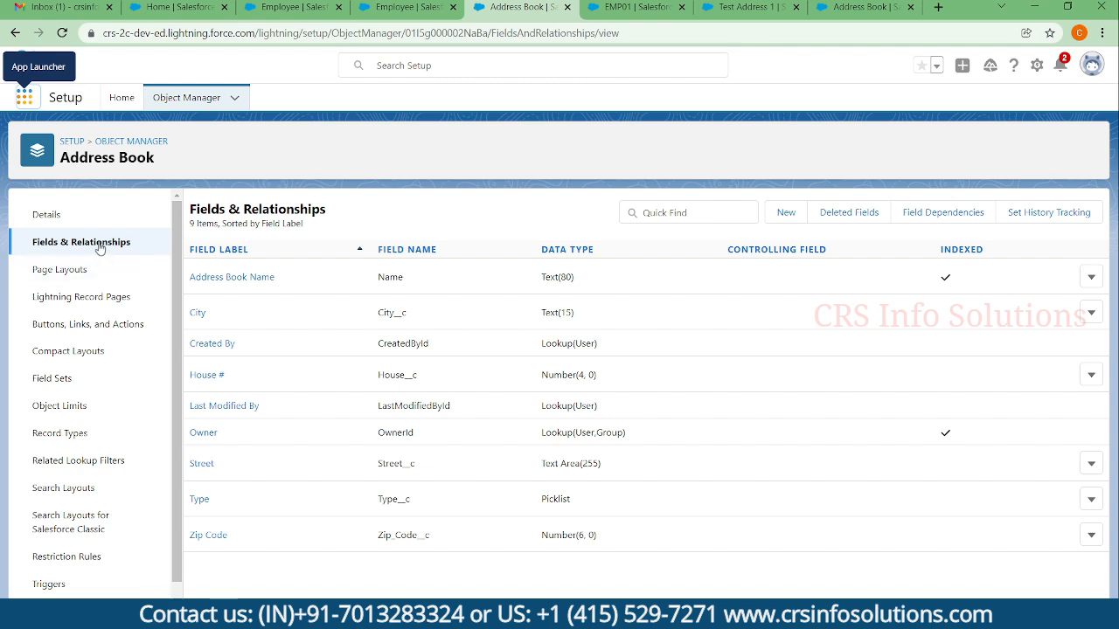
Step: Find Roll-Up Summary disabled on Address Book and begin a new Employee custom field
click(784, 212)
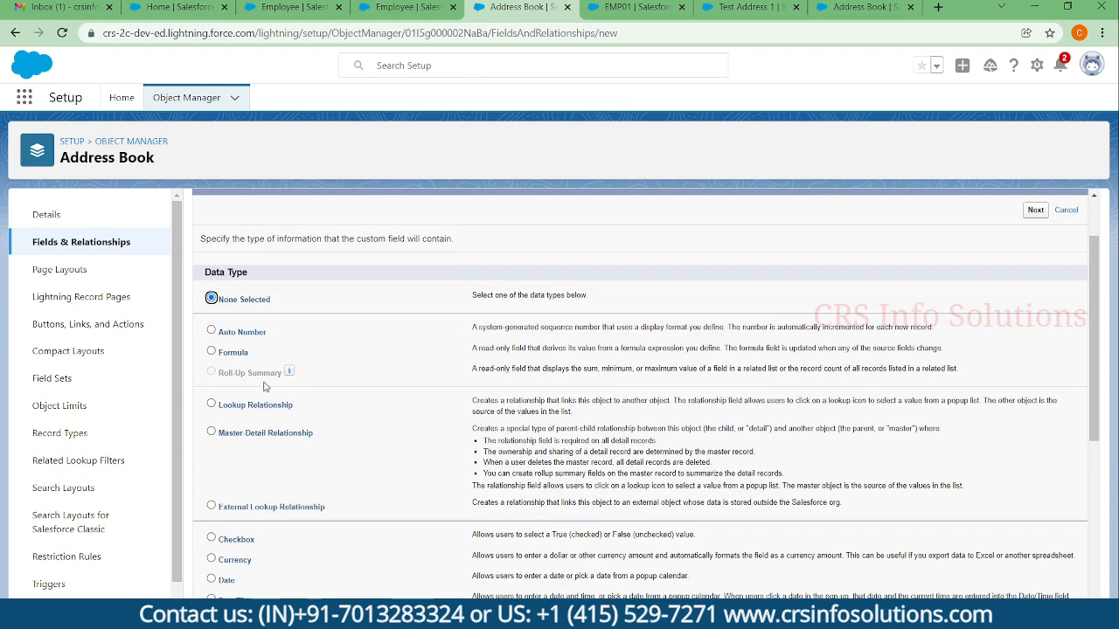
click(747, 7)
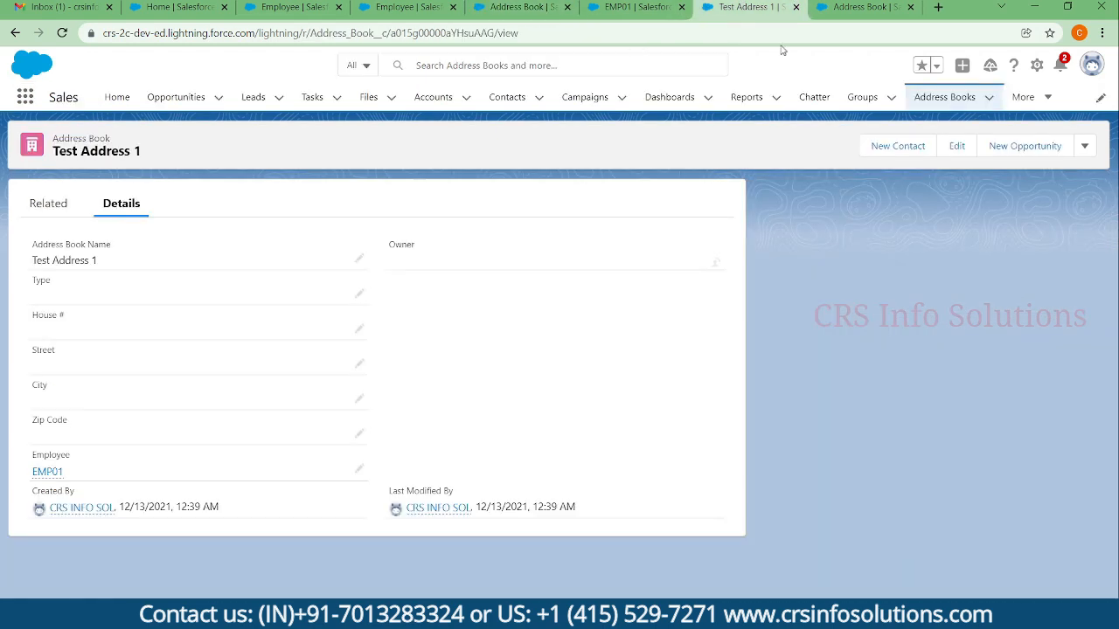
click(863, 7)
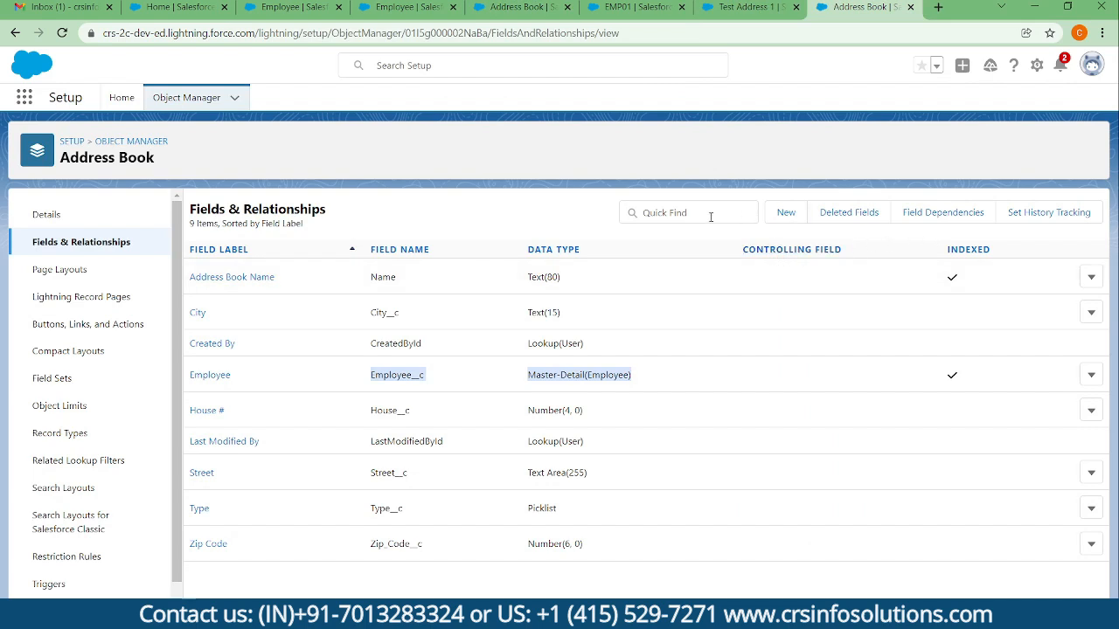
click(784, 213)
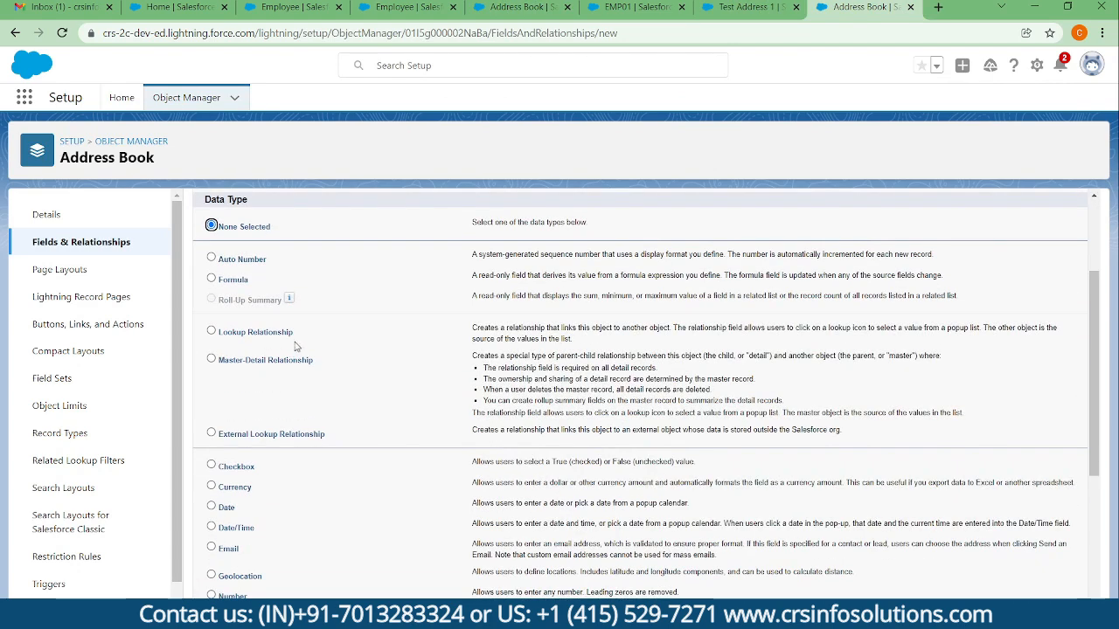
click(741, 7)
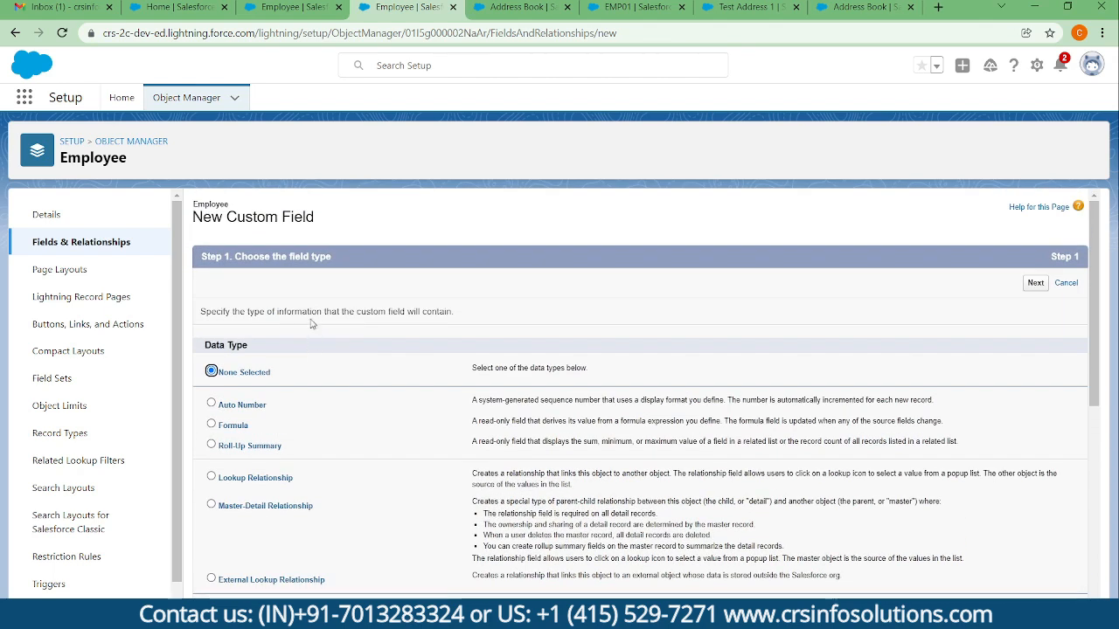
mouse_move(225, 435)
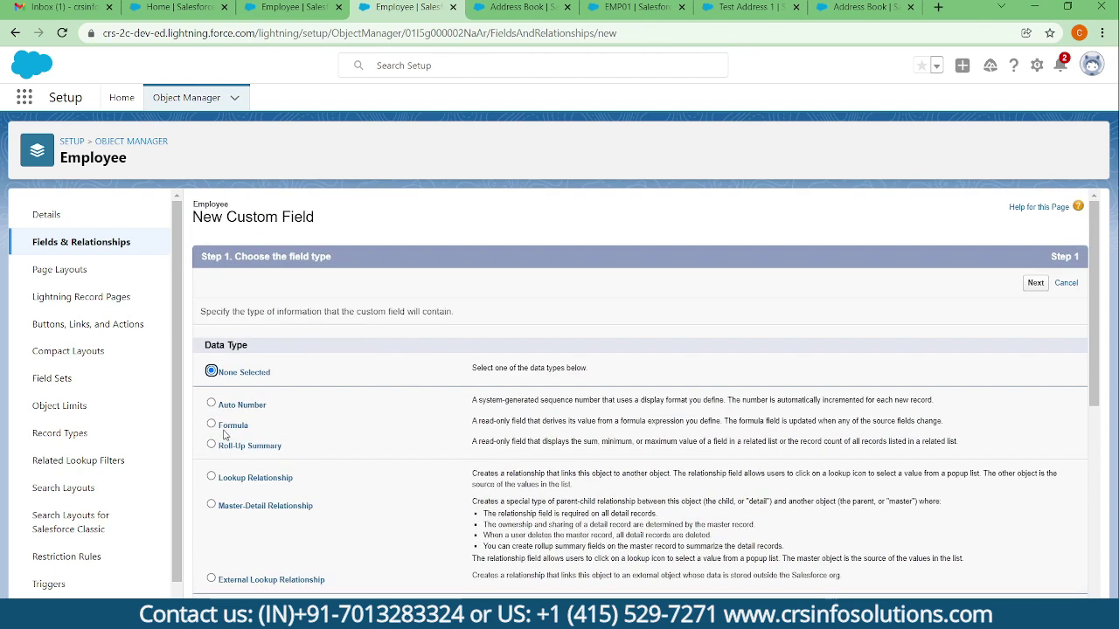
Step: Choose Roll-Up Summary as the new Employee field's data type
click(211, 445)
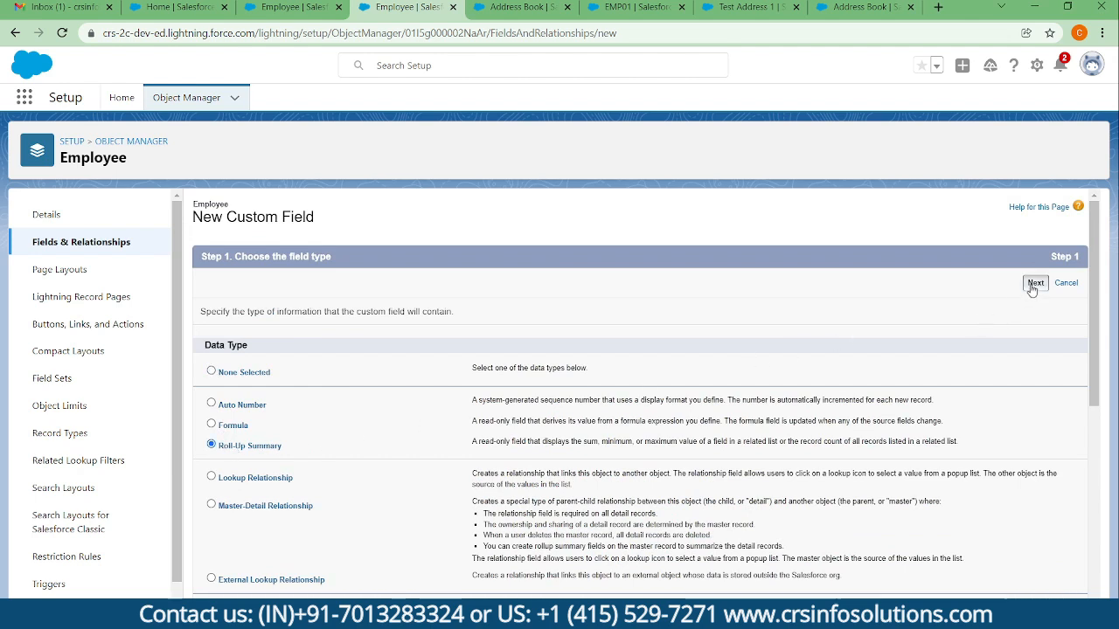
Step: Label the roll-up field 'Count of Address' with field name Count_of_Address
click(1035, 283)
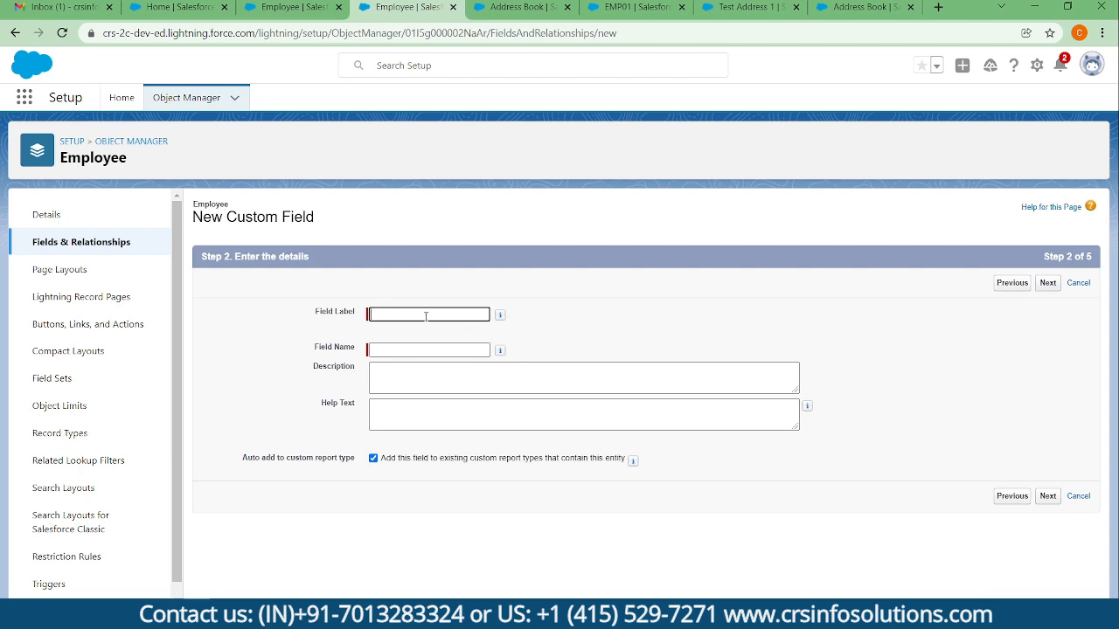
mouse_move(578, 293)
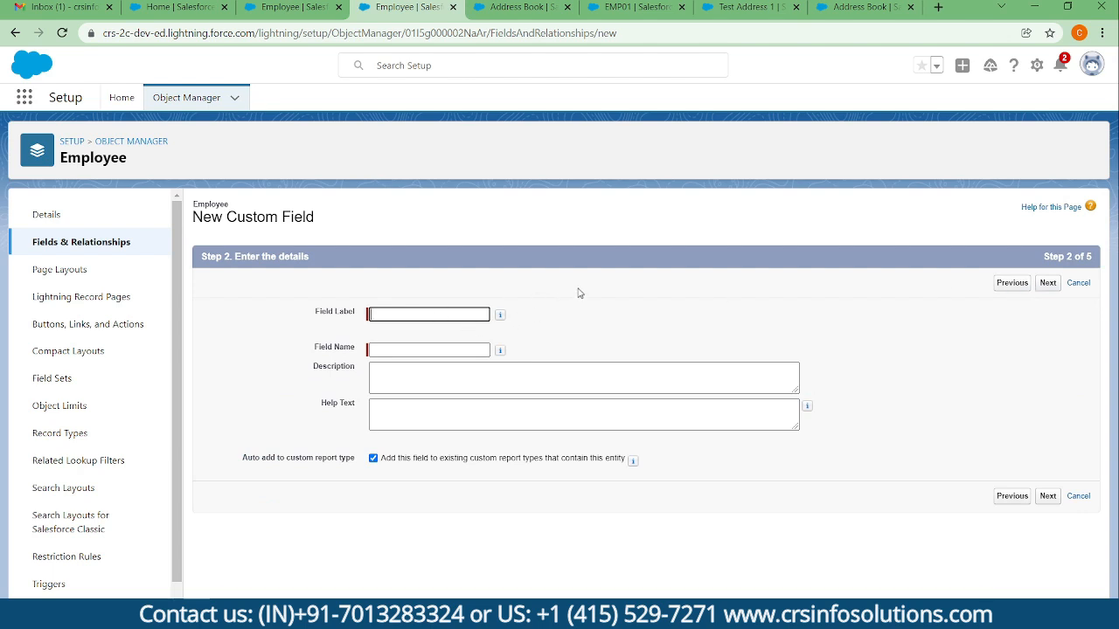
text(C)
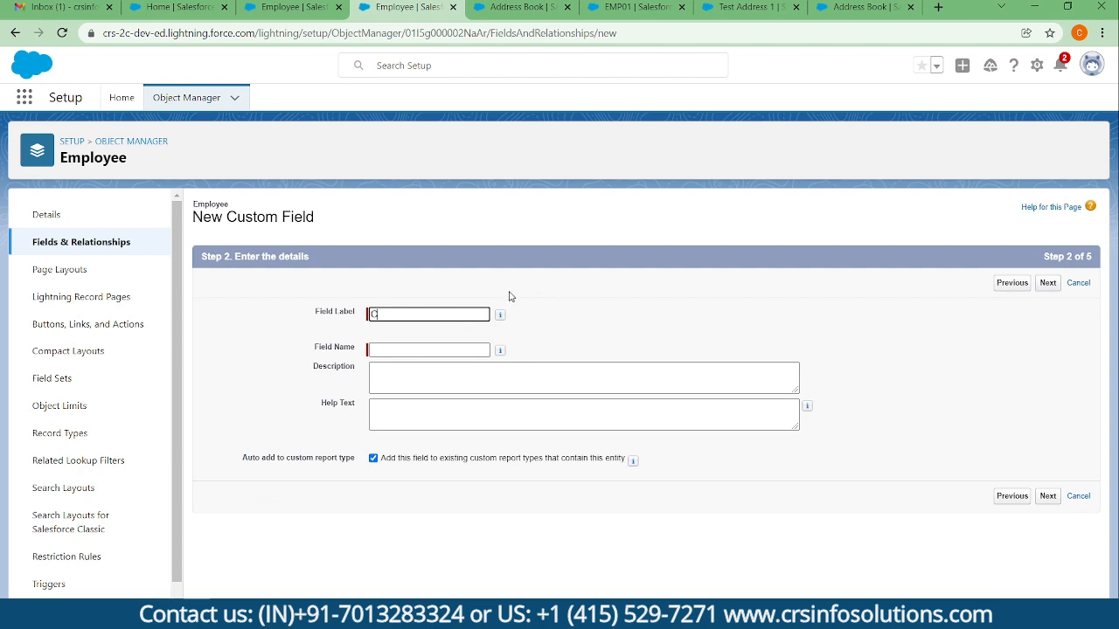
text(Count of)
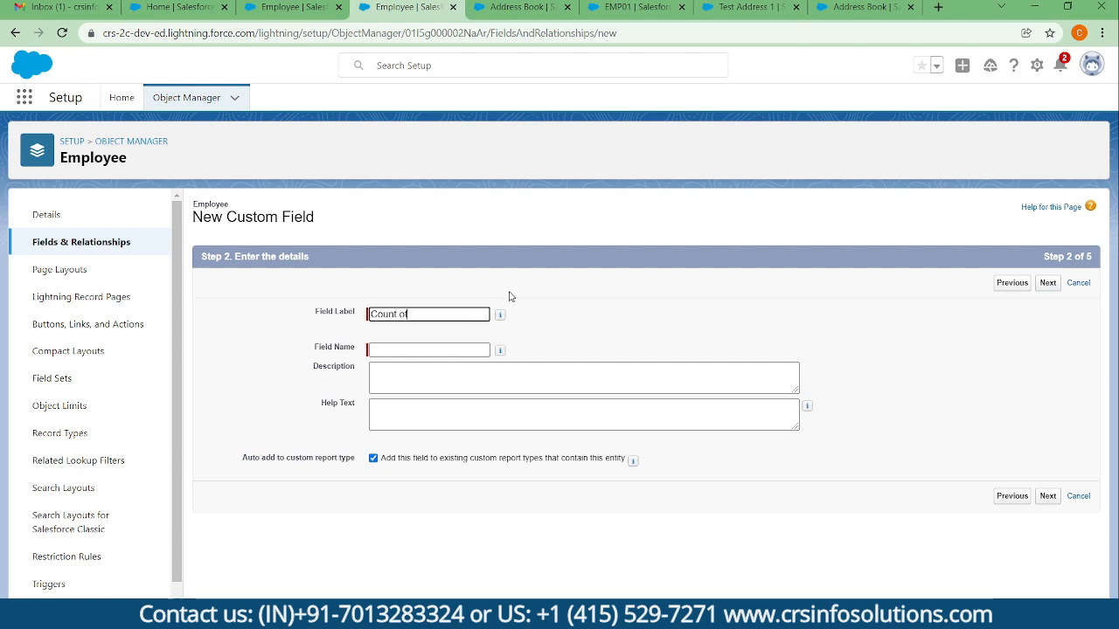
text(A)
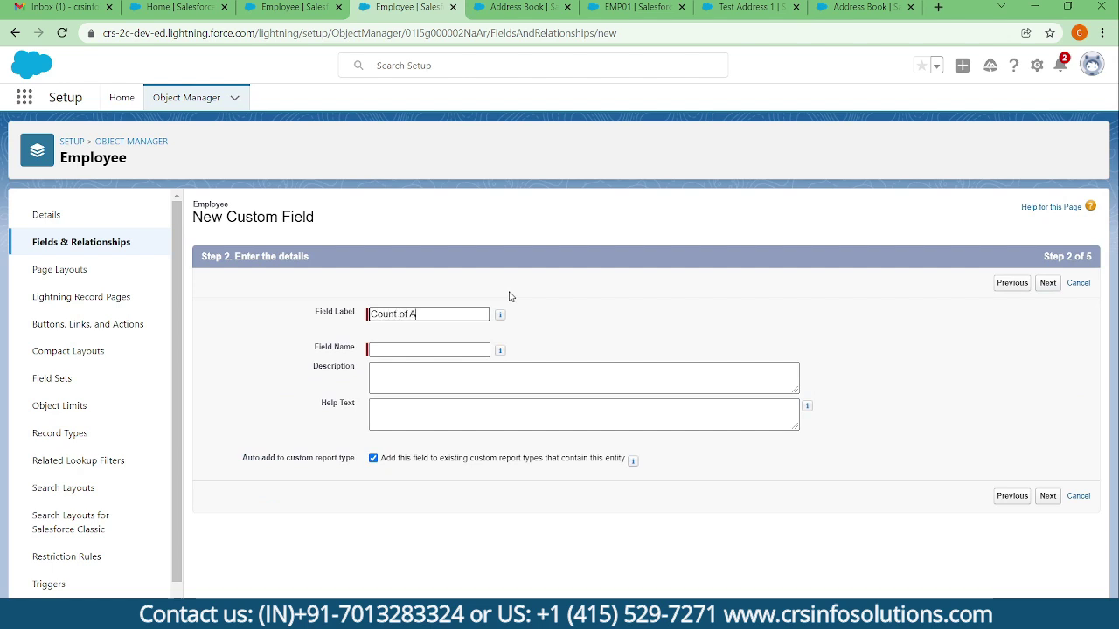
text(ddress)
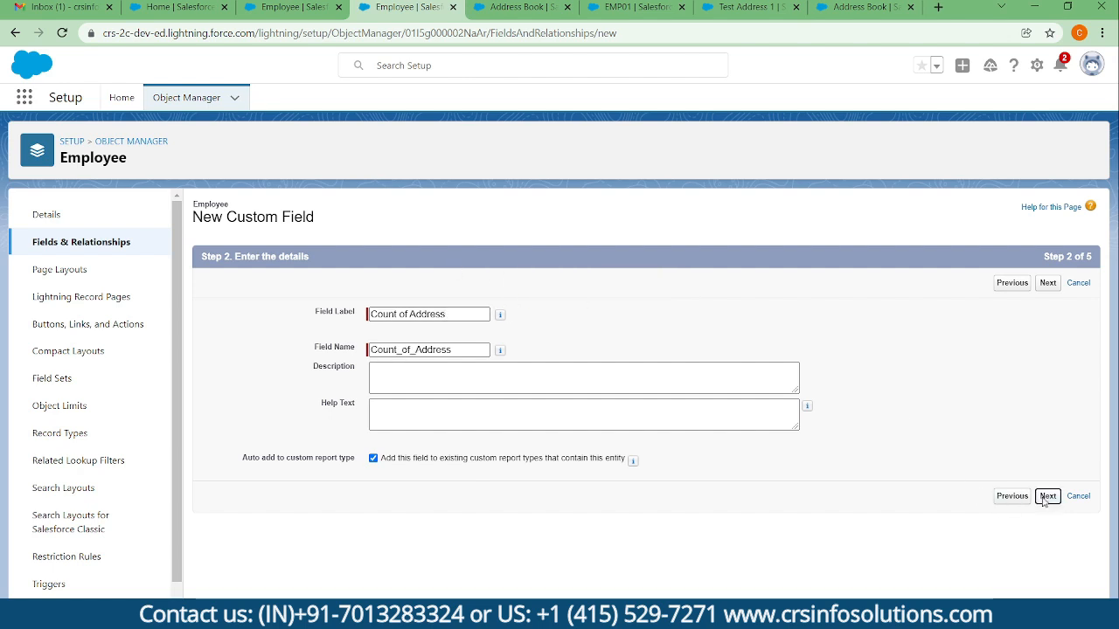
click(1046, 496)
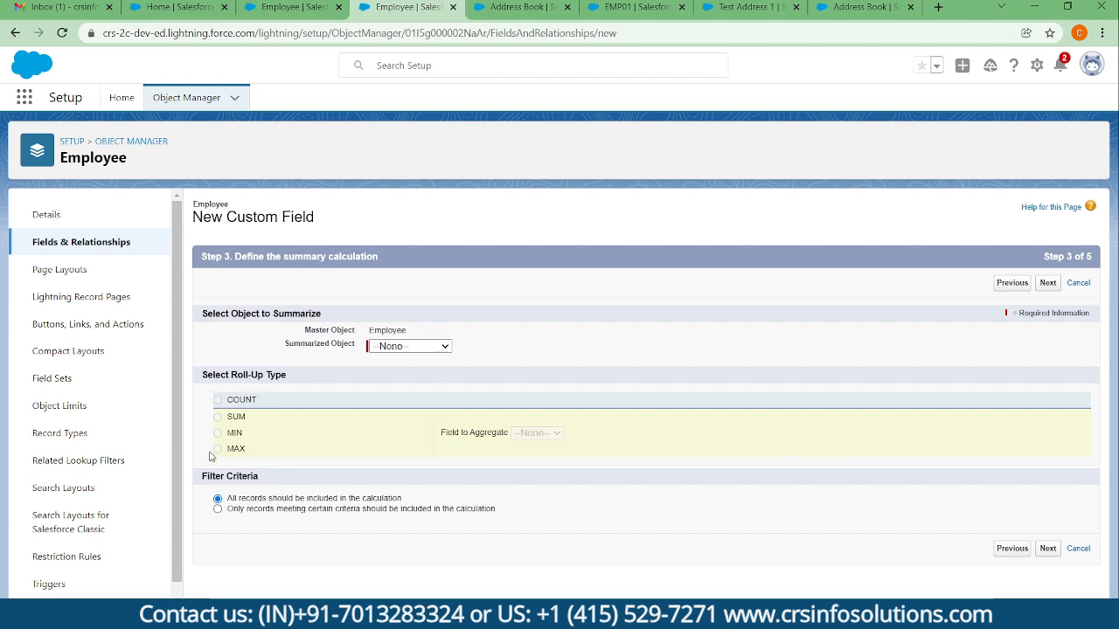
mouse_move(247, 402)
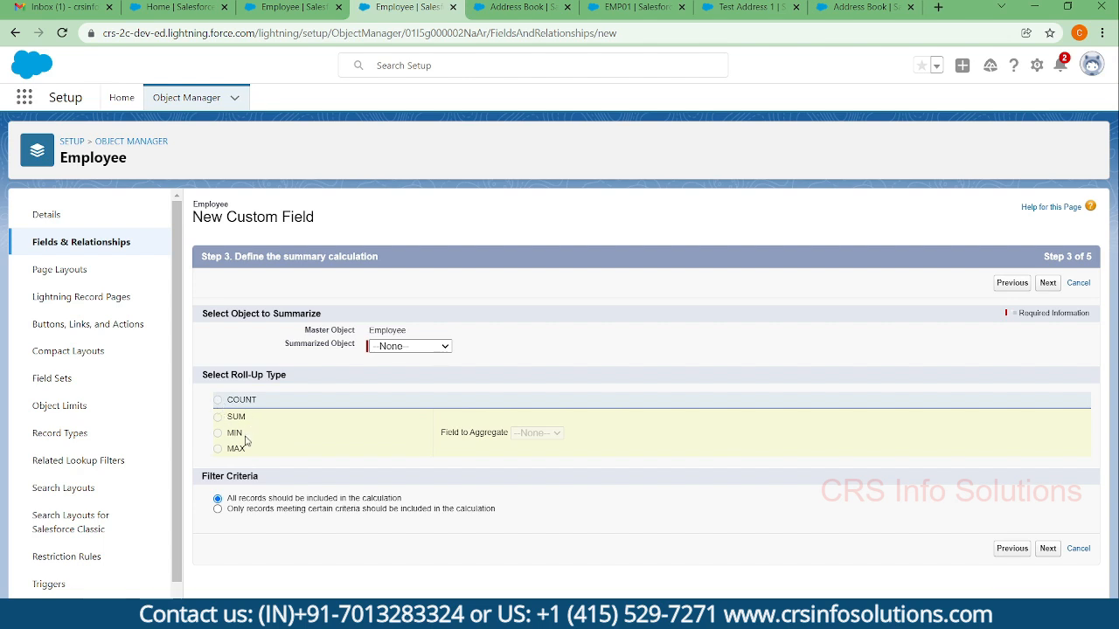
mouse_move(233, 407)
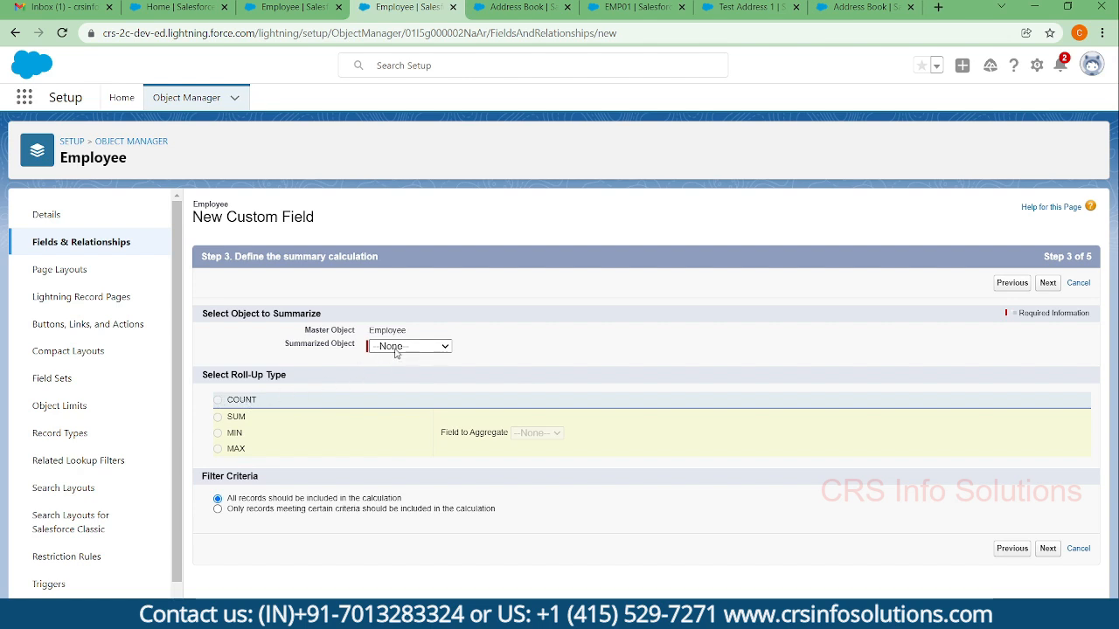
mouse_move(399, 375)
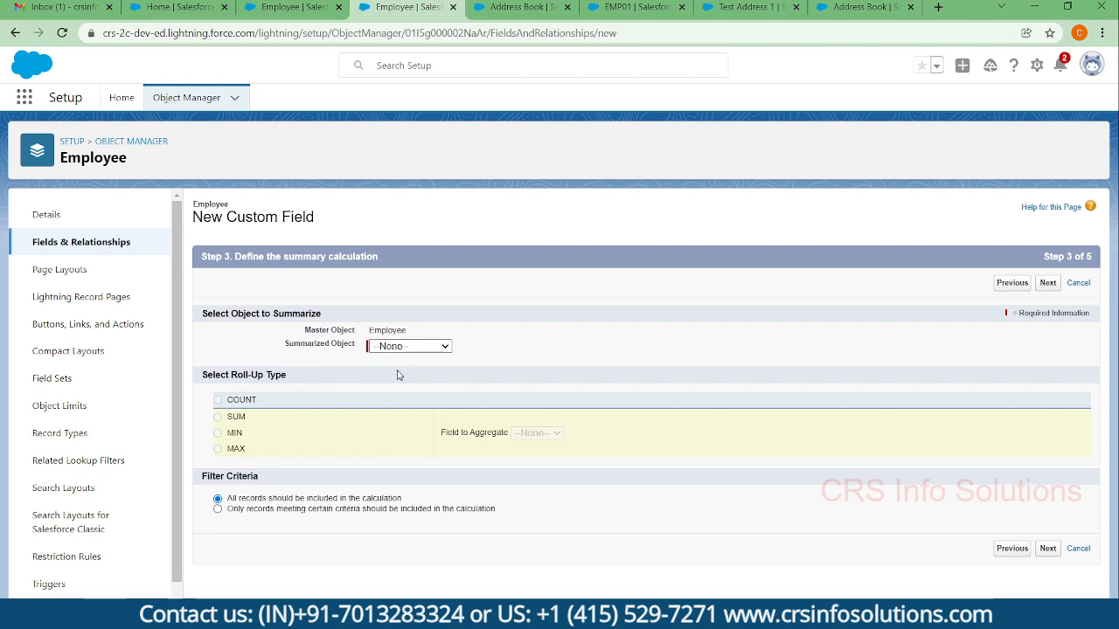
Step: Set Address Books as the summarized object with the COUNT roll-up type
click(408, 345)
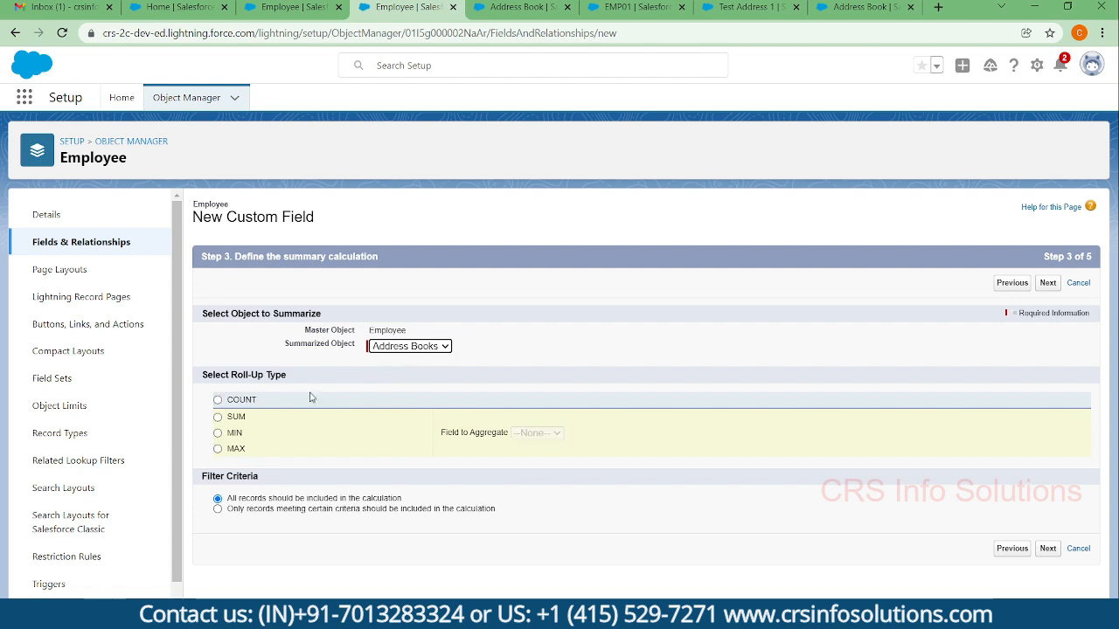
click(217, 399)
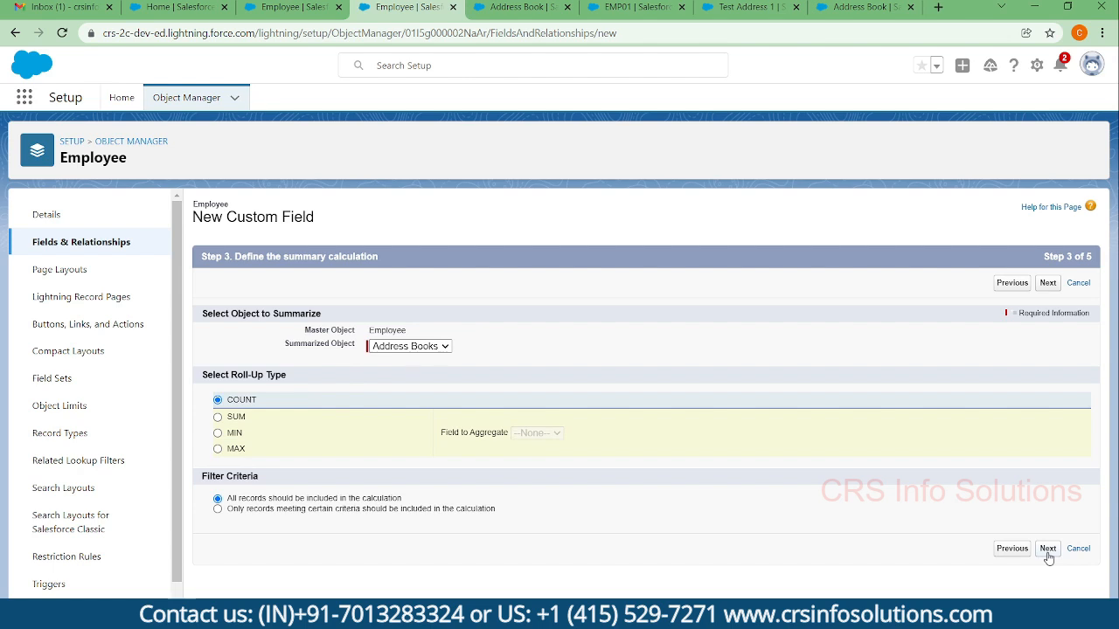
Step: Accept default field security, keep all three Employee layouts, and save Count of Address
click(1047, 548)
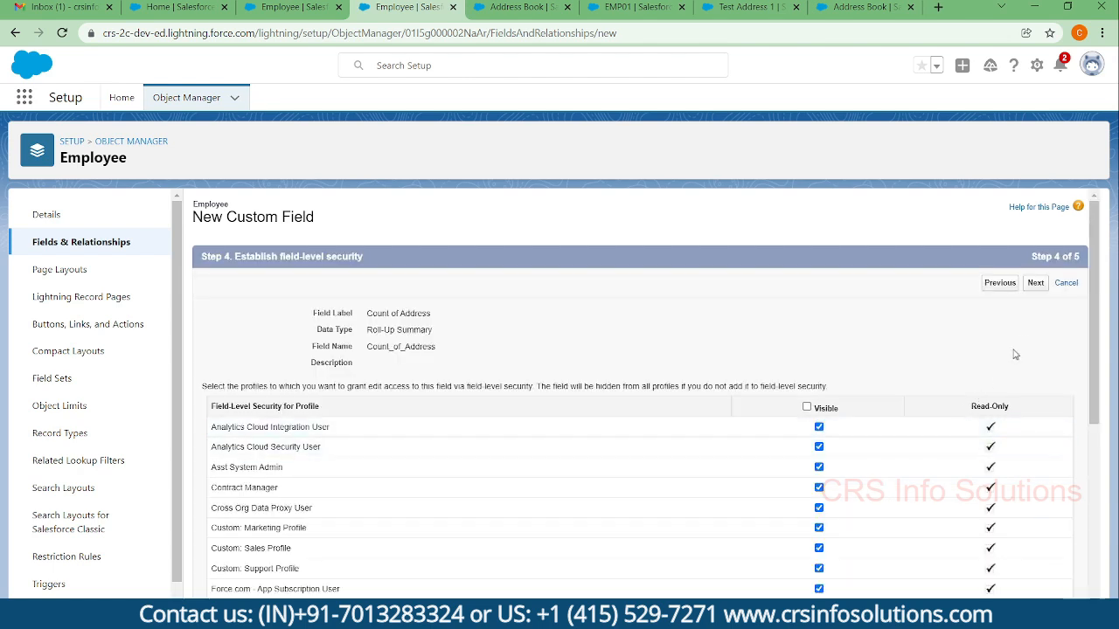
click(1035, 282)
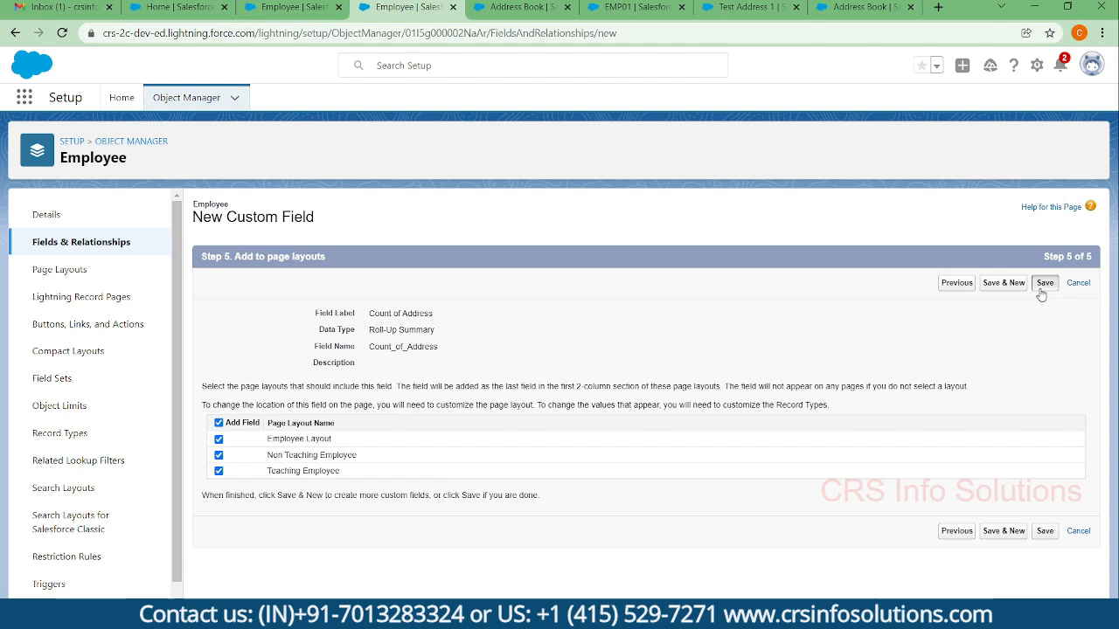
click(1044, 282)
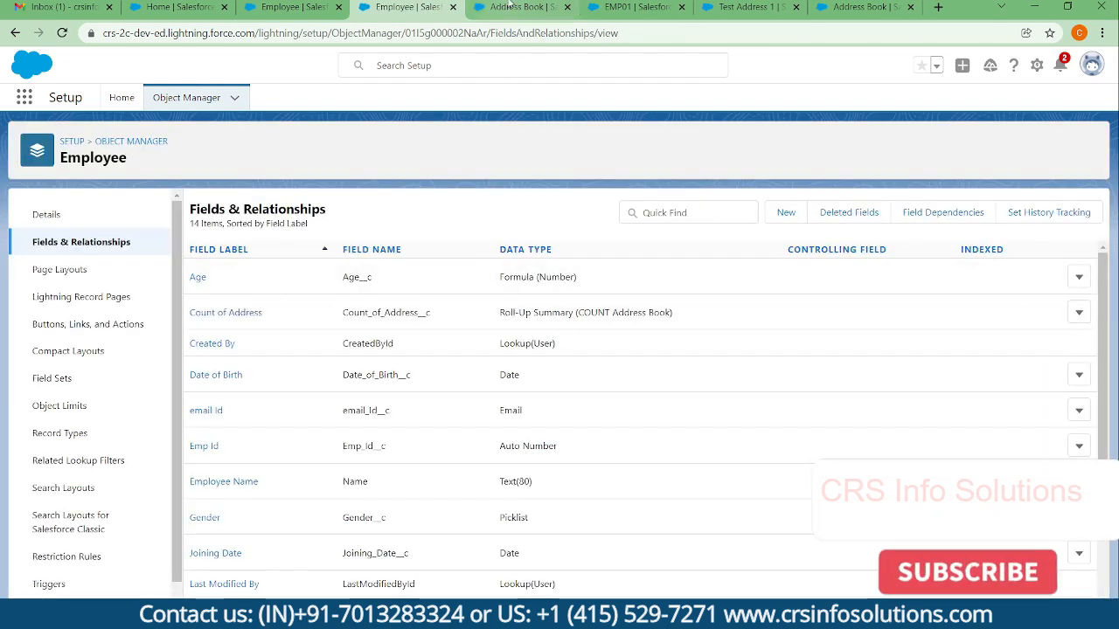
click(635, 7)
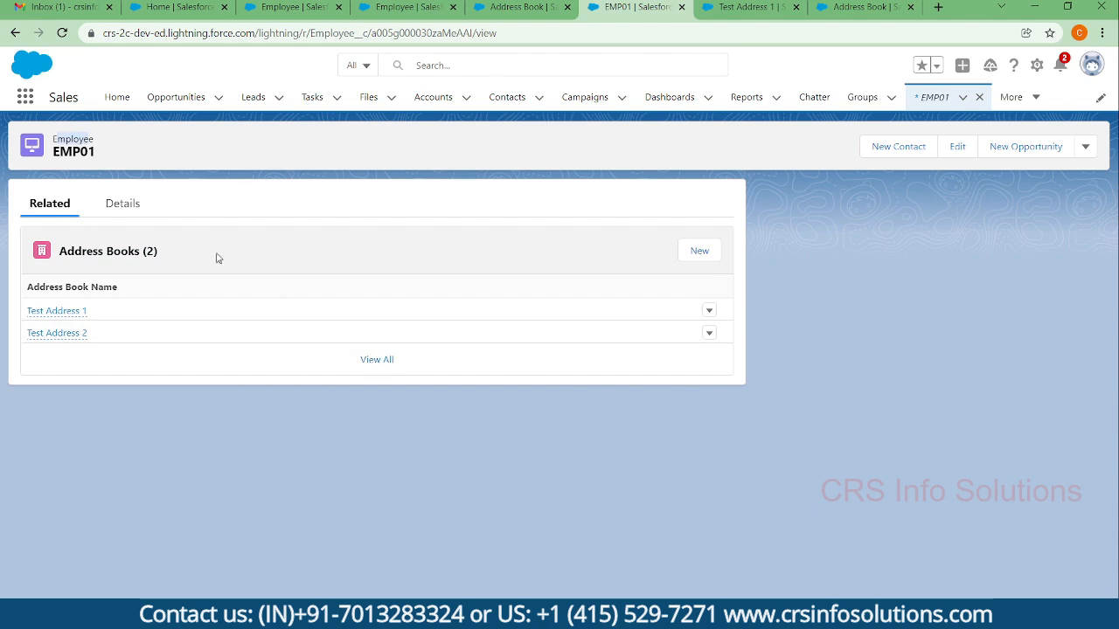
mouse_move(690, 258)
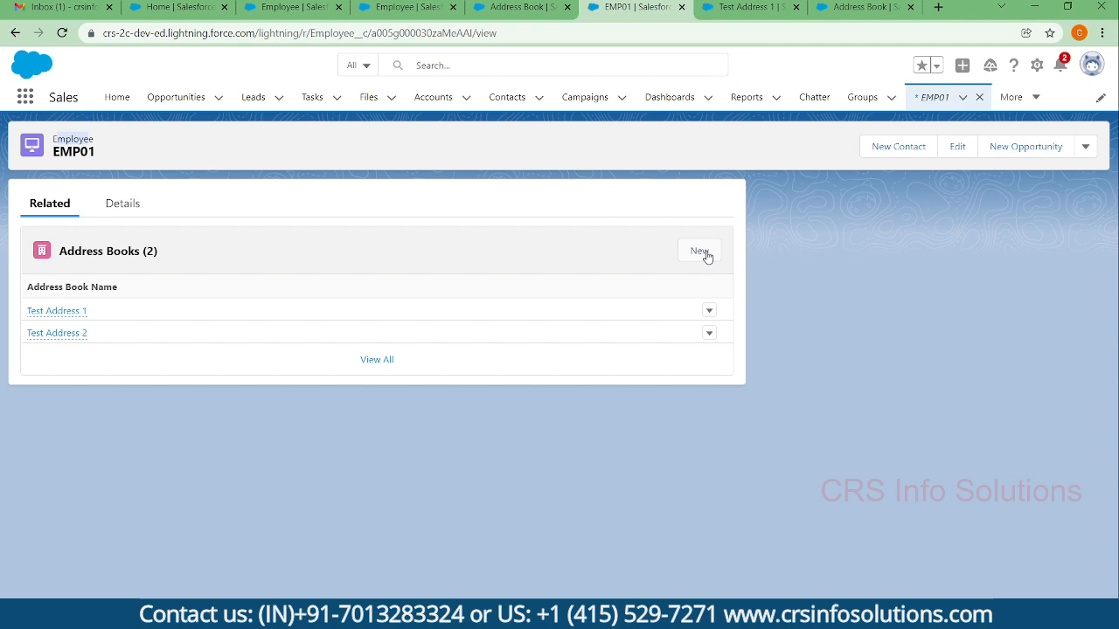
mouse_move(121, 203)
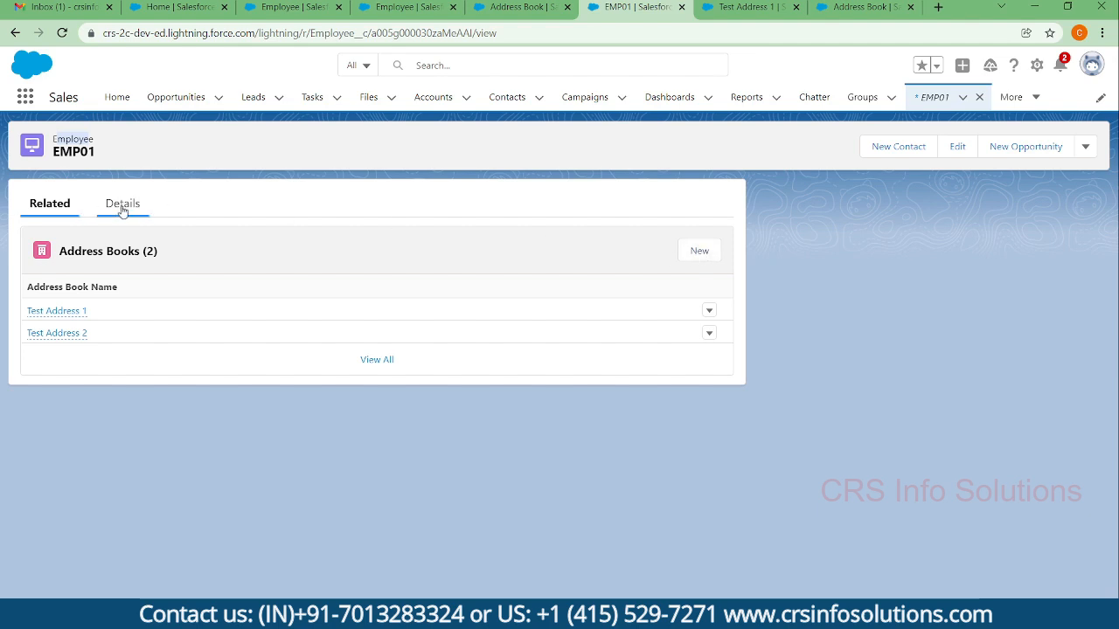
Step: Review EMP01's Details, where Count of Address now shows 2
click(121, 202)
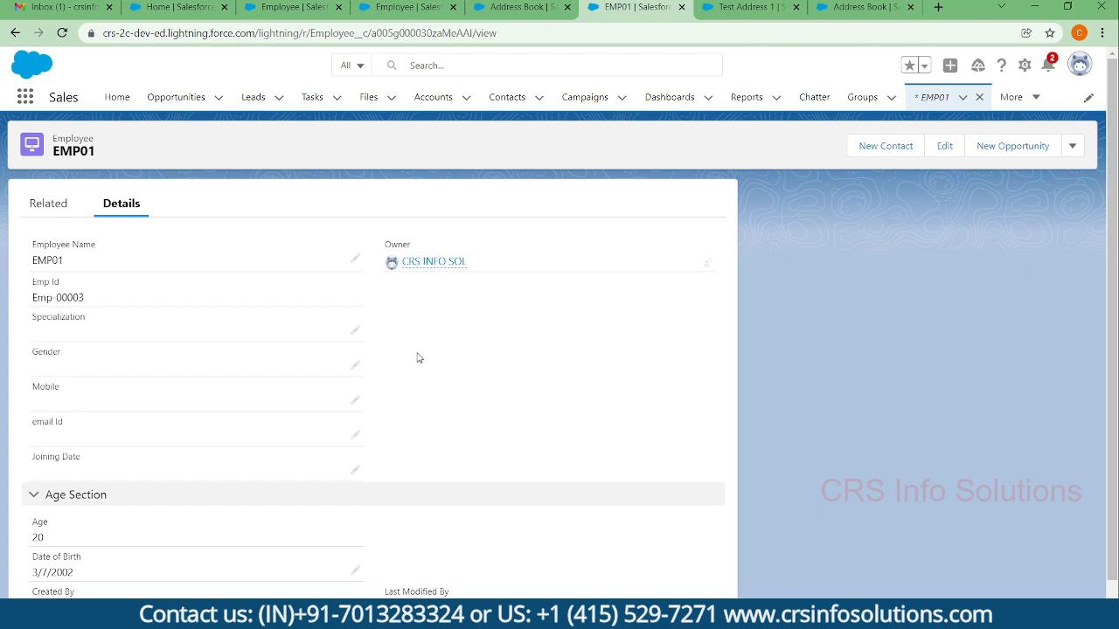
scroll(down, 3)
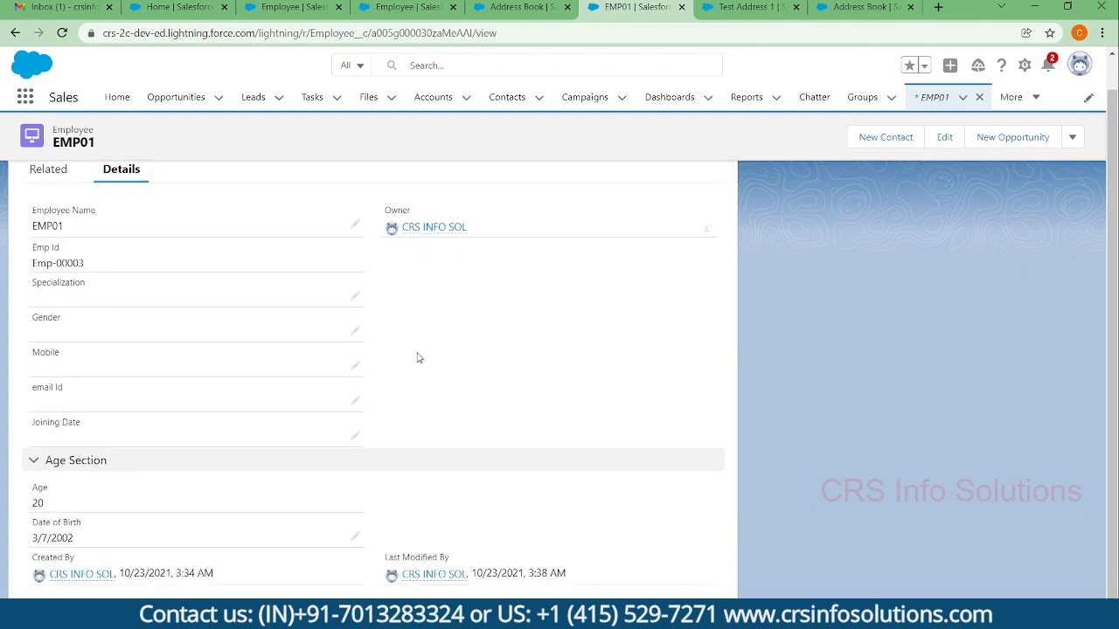
scroll(up, 3)
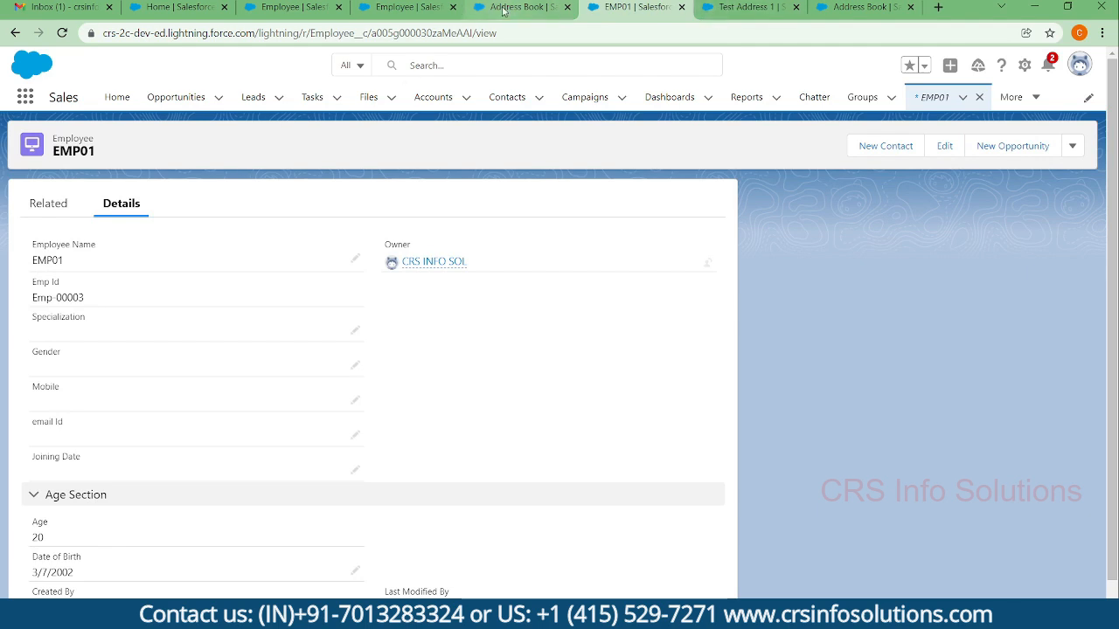
click(48, 202)
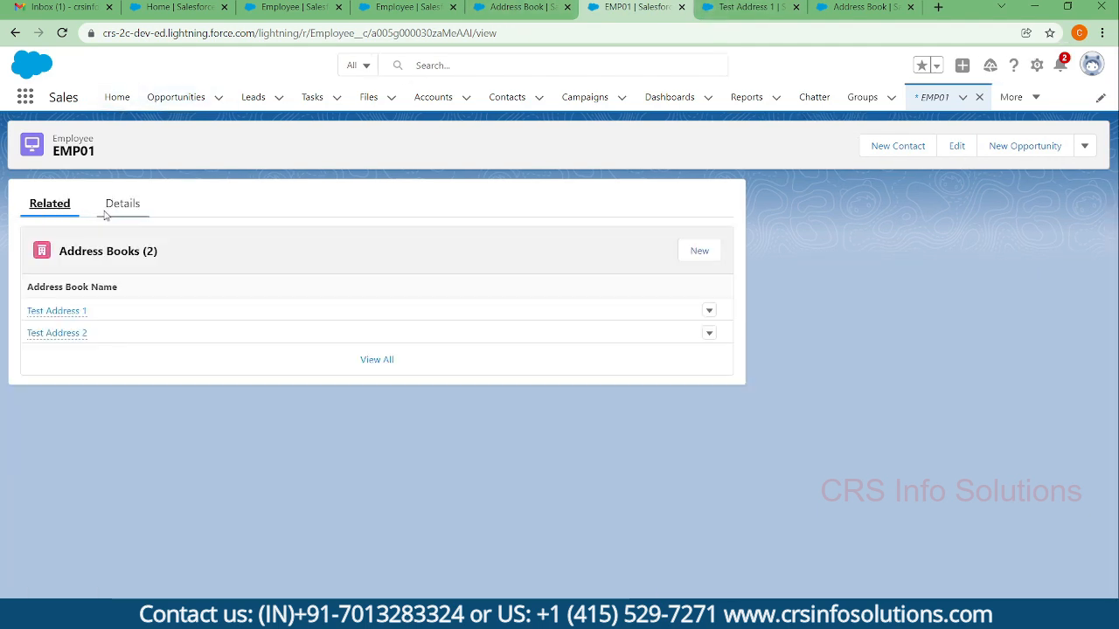
click(61, 32)
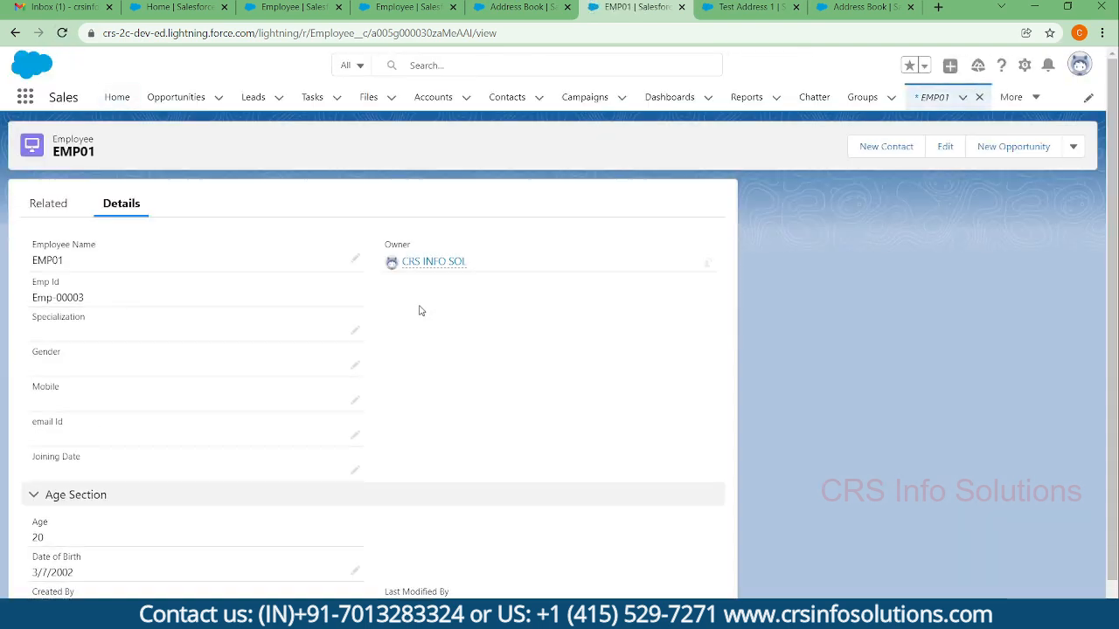
scroll(down, 3)
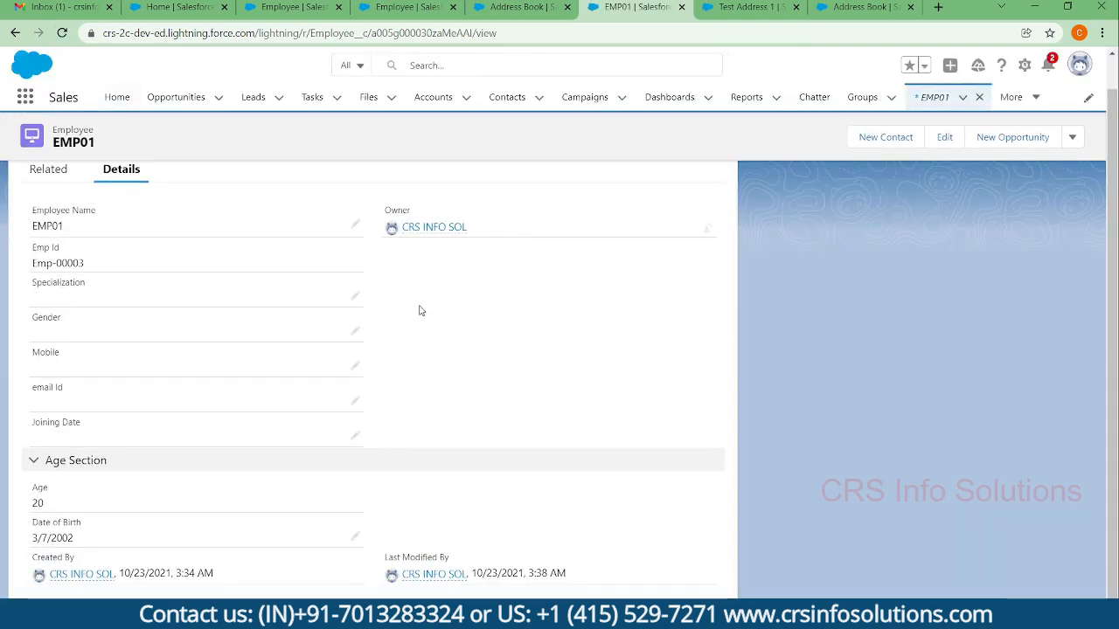
click(62, 32)
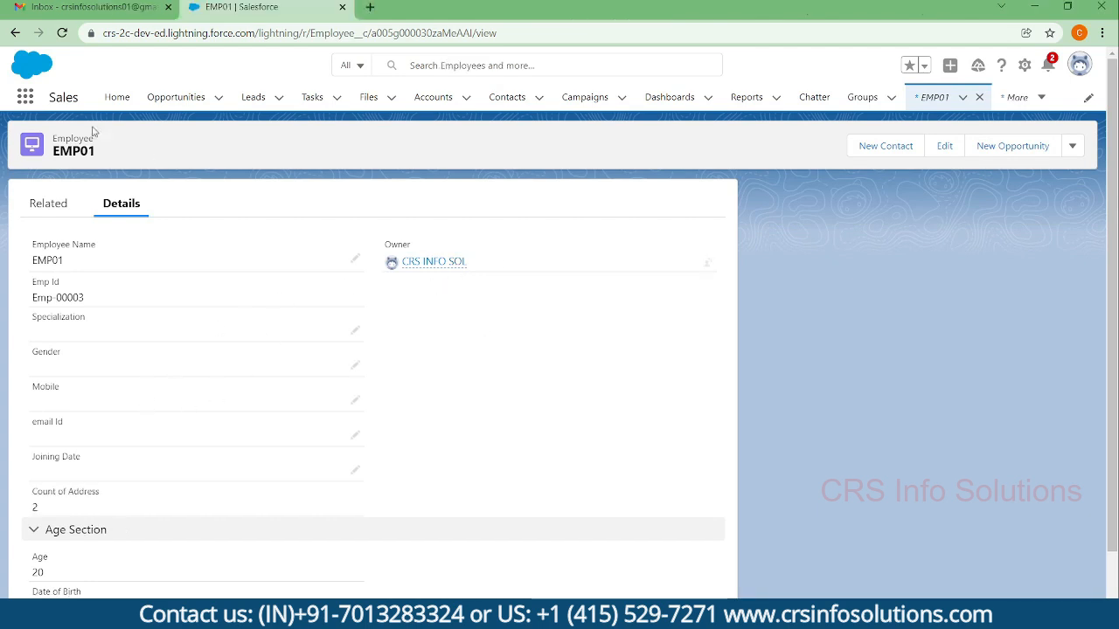
mouse_move(71, 502)
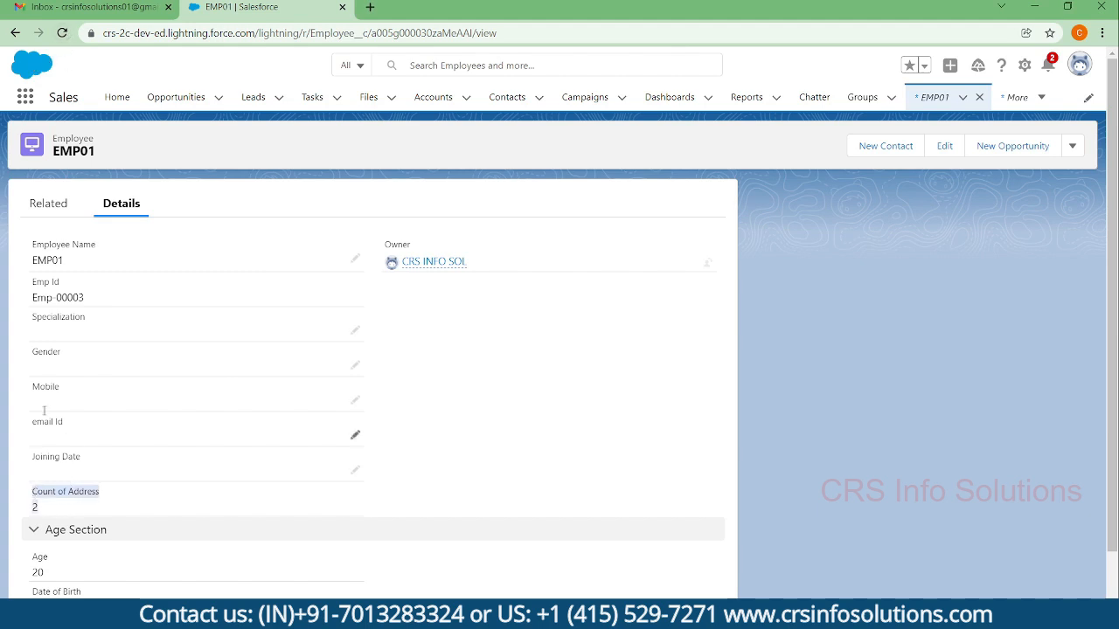
click(48, 203)
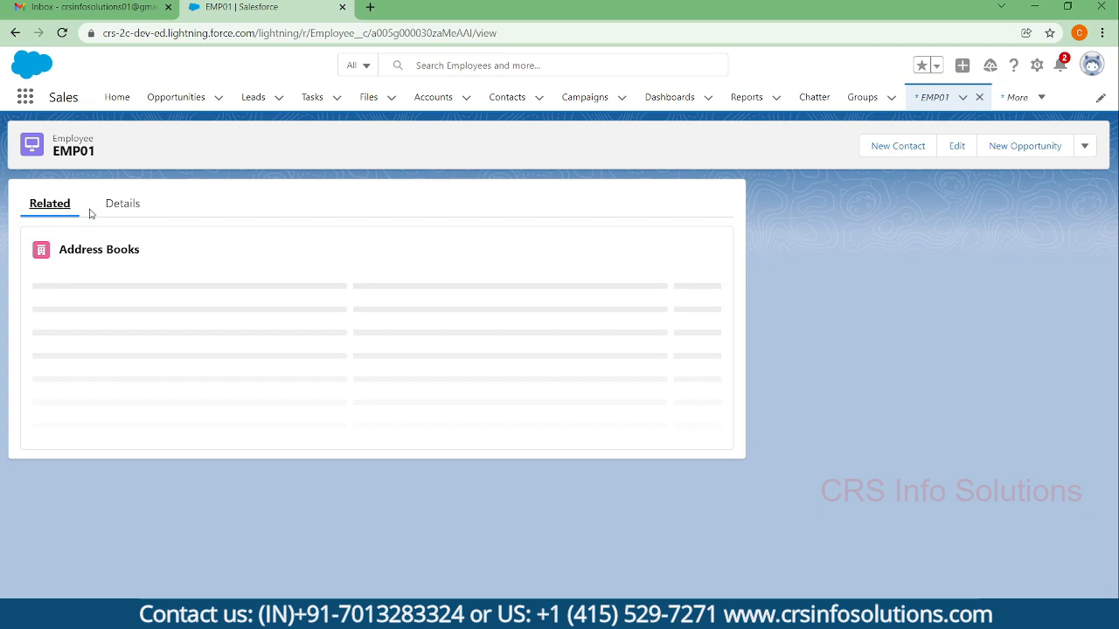
click(122, 202)
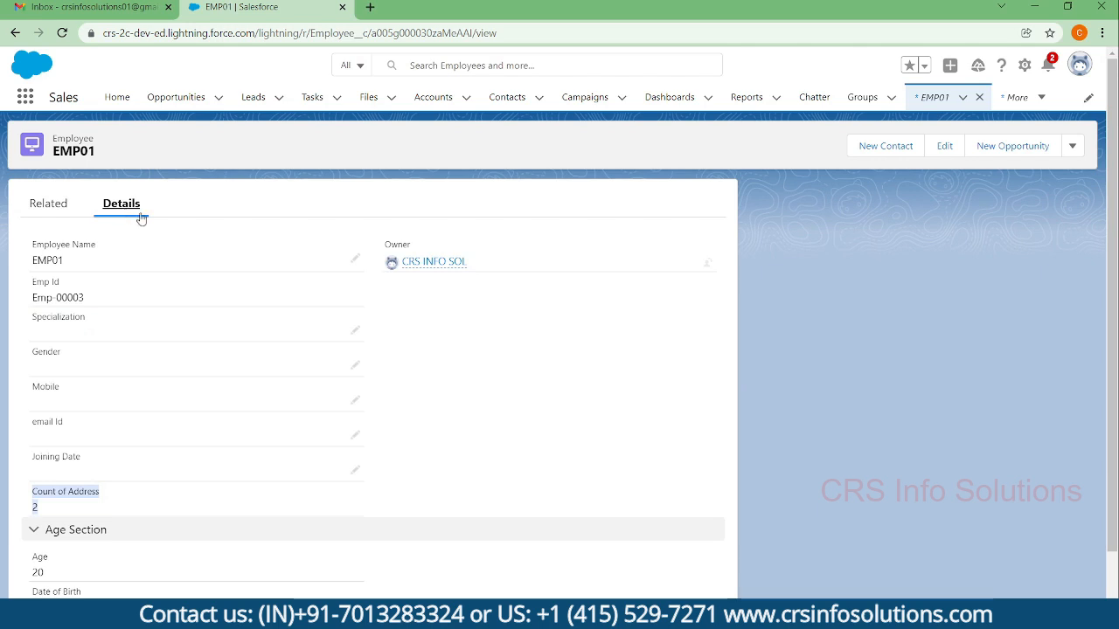
mouse_move(785, 279)
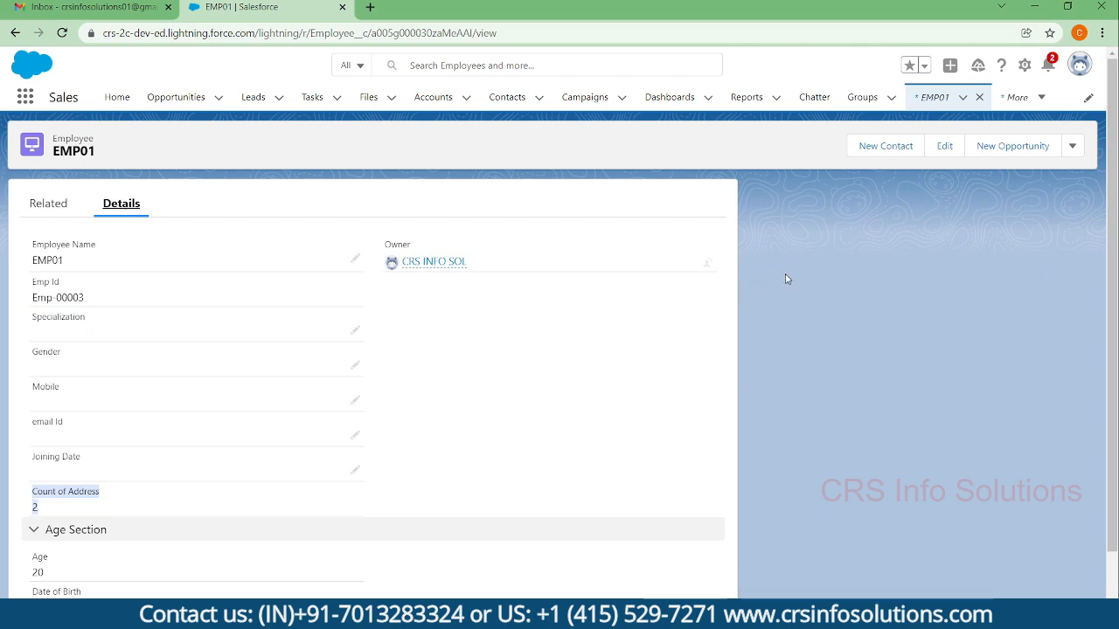
Step: Delete employee EMP01, leaving EMP02 through EMP06 in the Employees list
click(1072, 146)
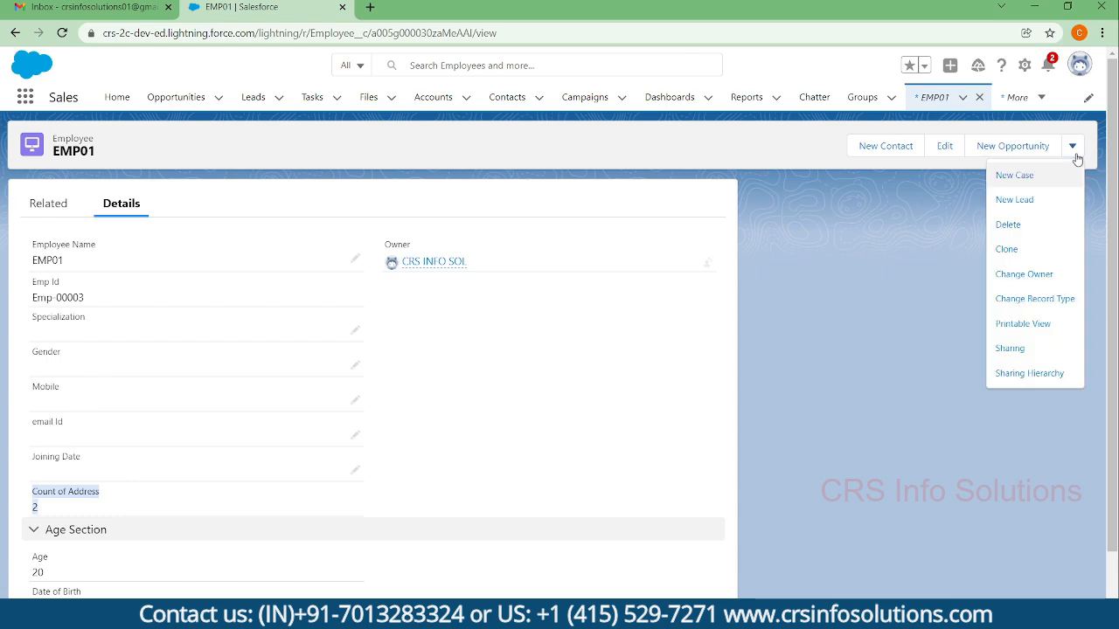
mouse_move(1034, 225)
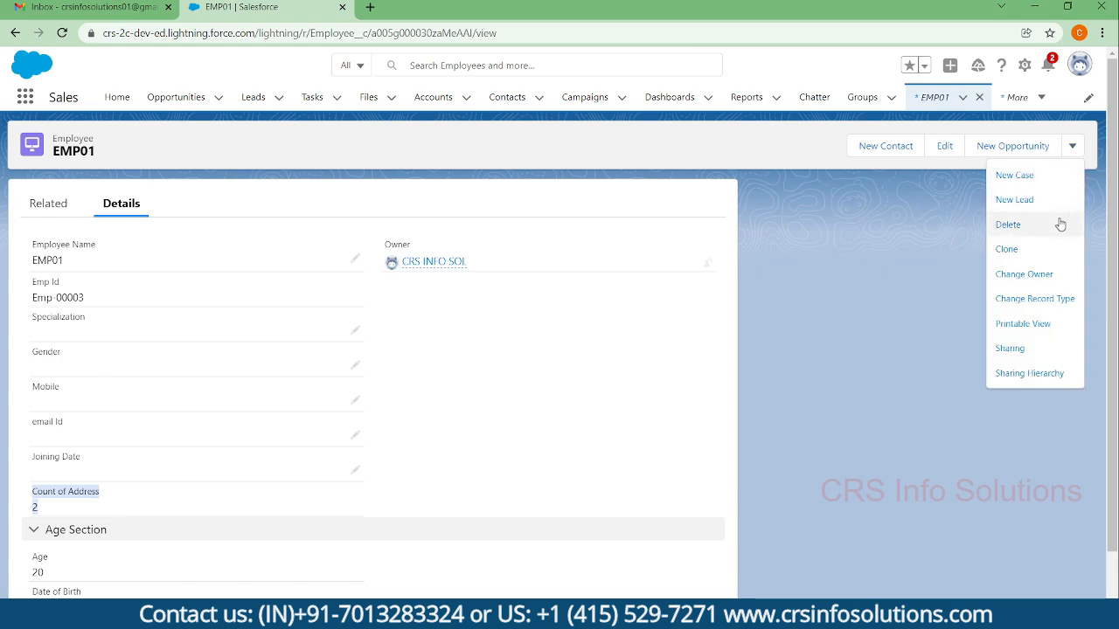
click(759, 380)
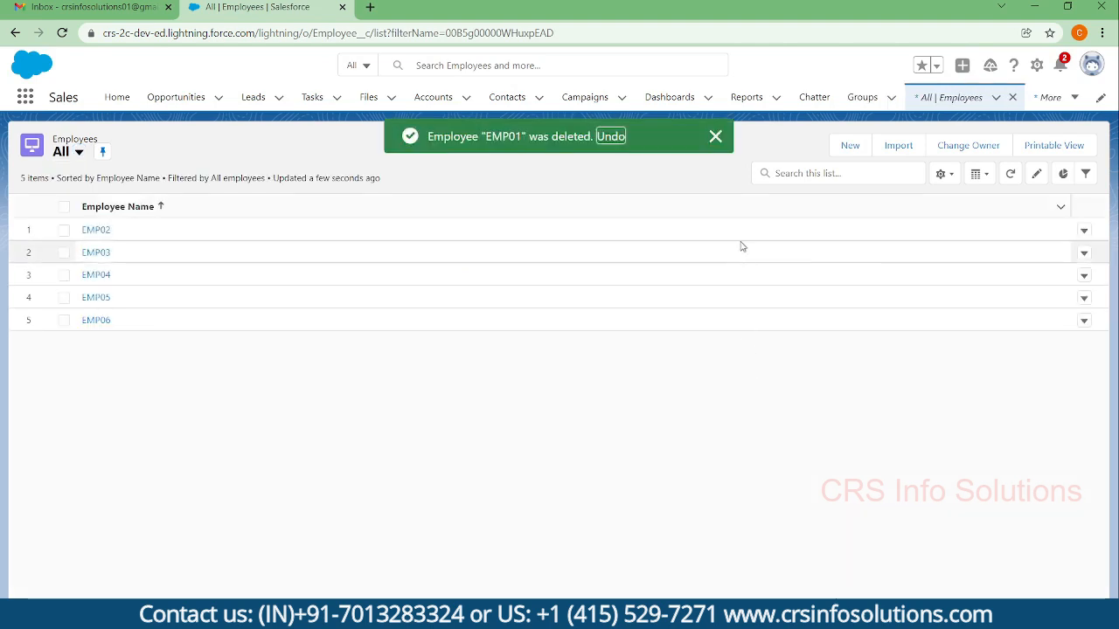
click(1077, 97)
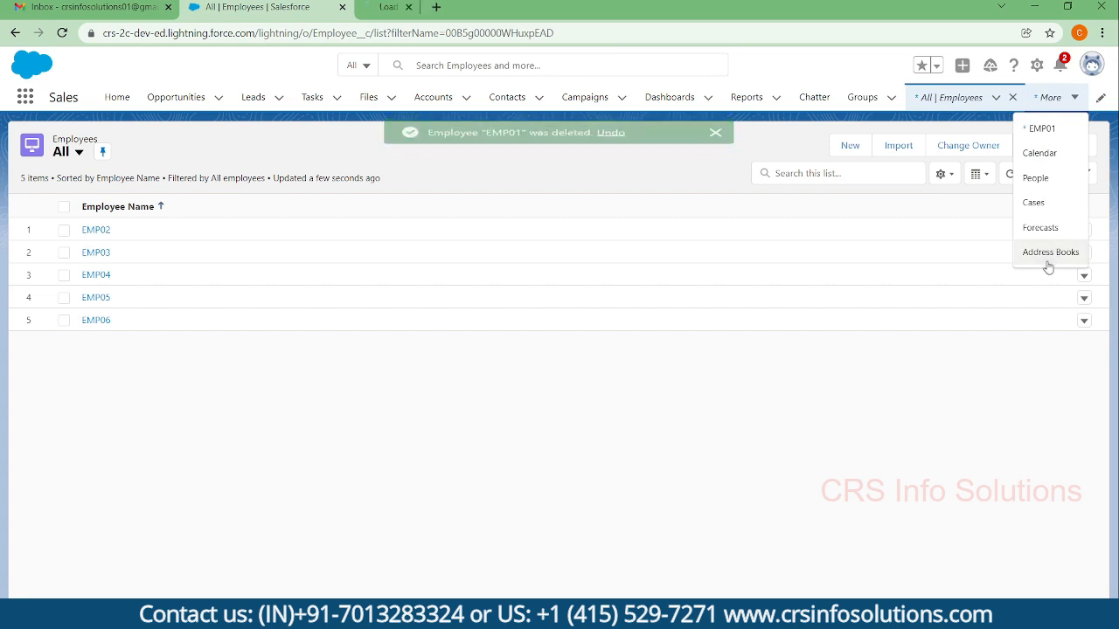
Step: Confirm the All Address Books list view shows zero records after EMP01's deletion
click(1051, 252)
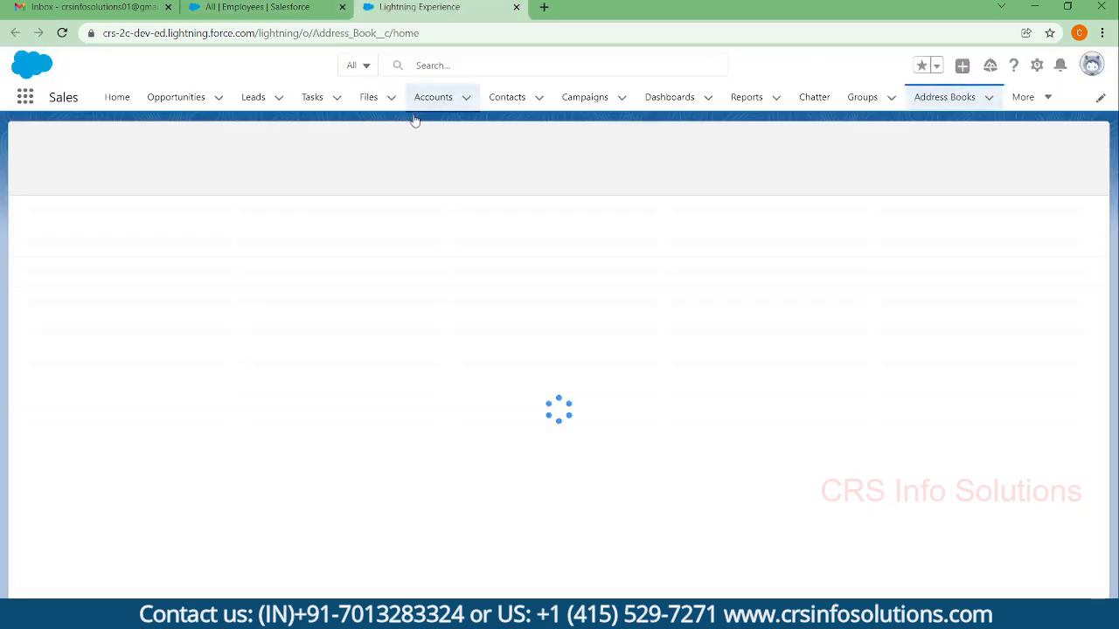
click(80, 151)
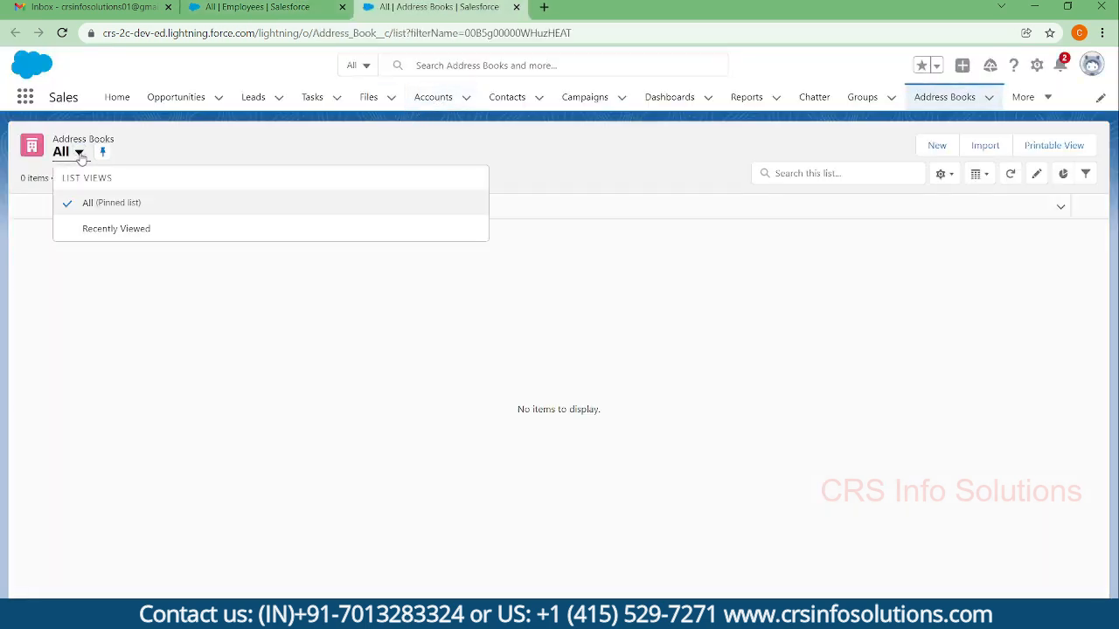
click(111, 202)
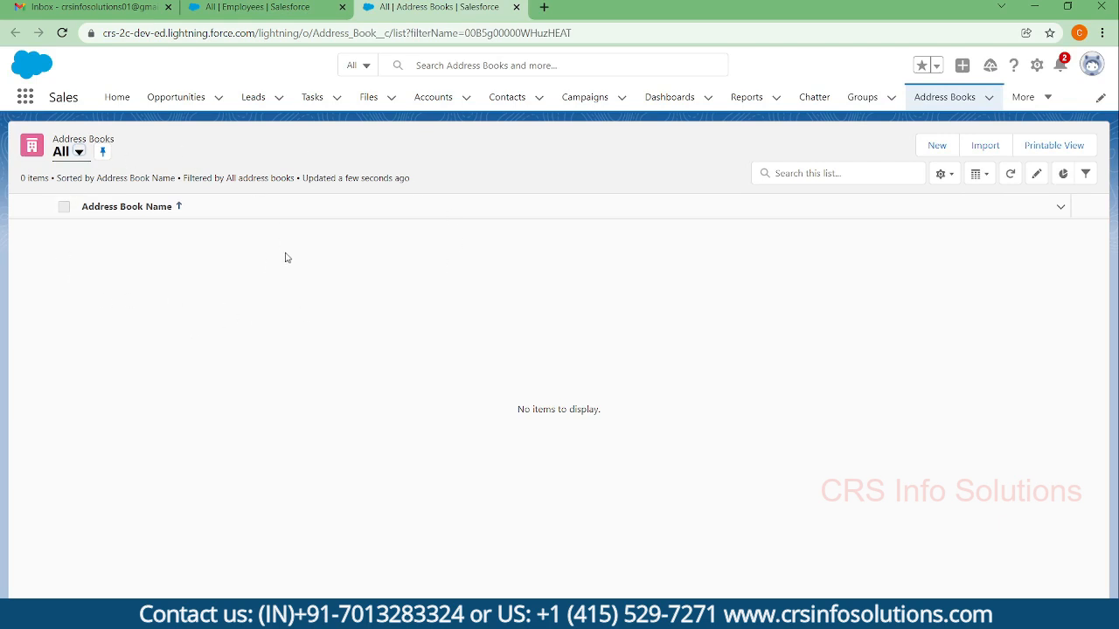
click(262, 7)
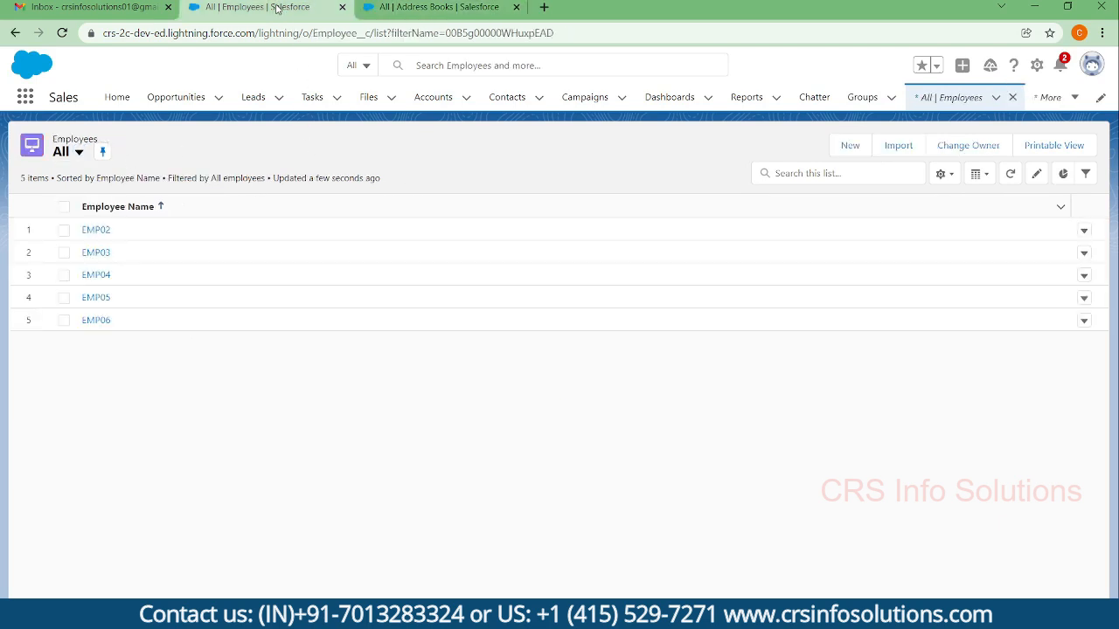
click(437, 7)
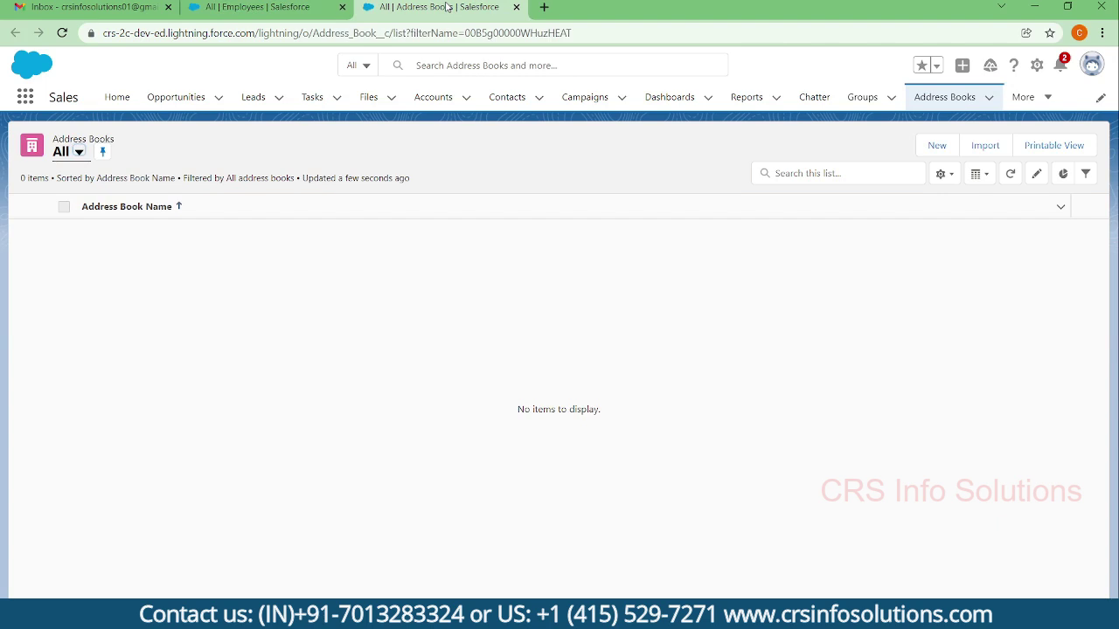
mouse_move(469, 147)
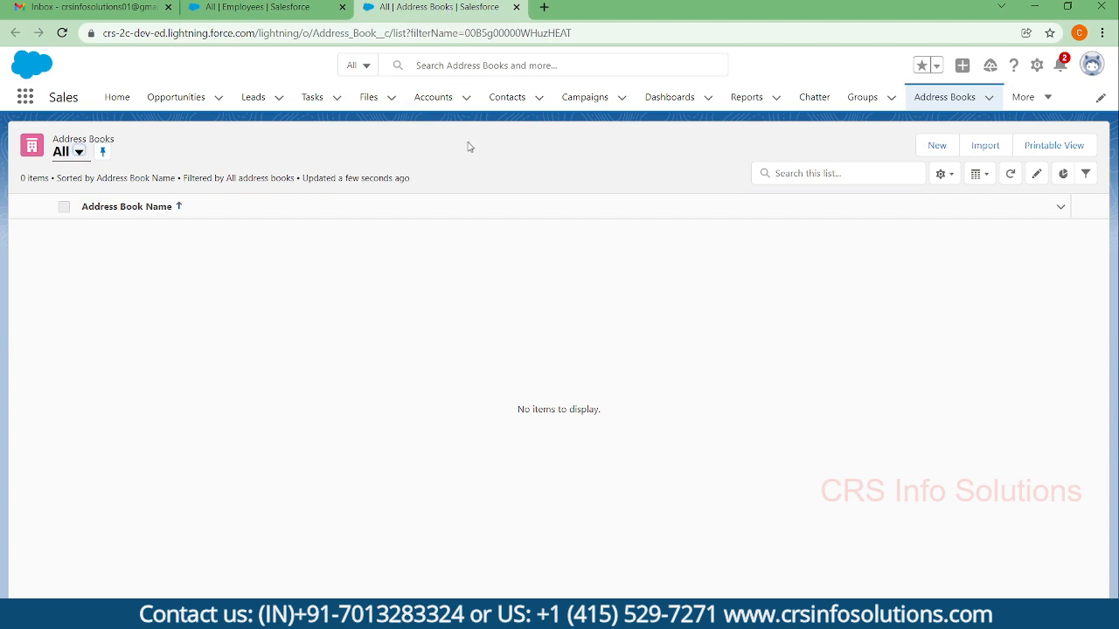
mouse_move(565, 226)
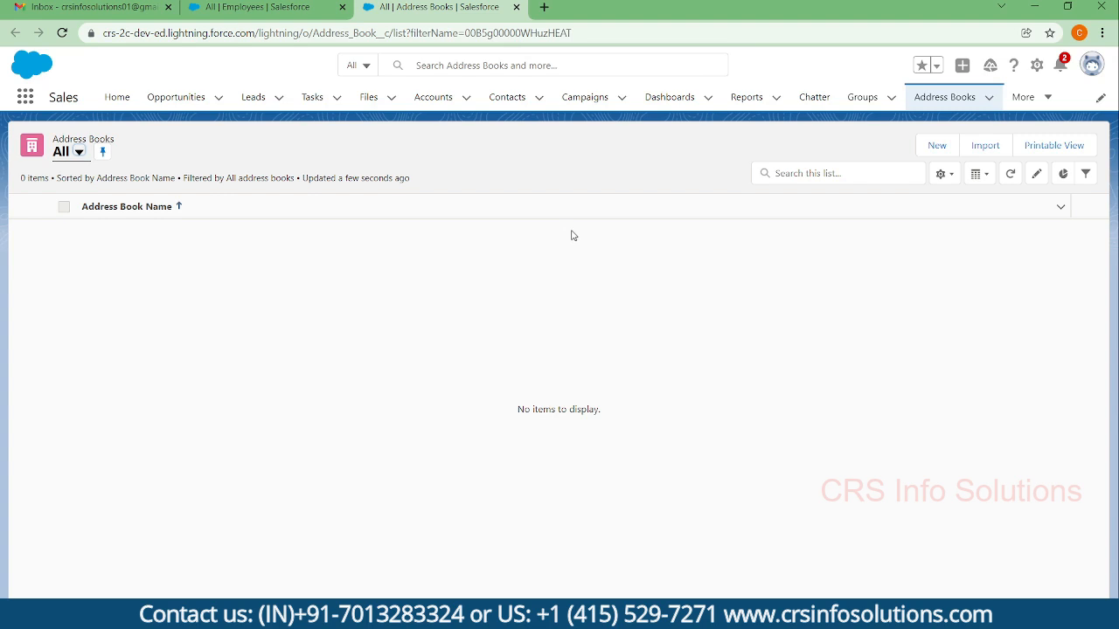
mouse_move(614, 259)
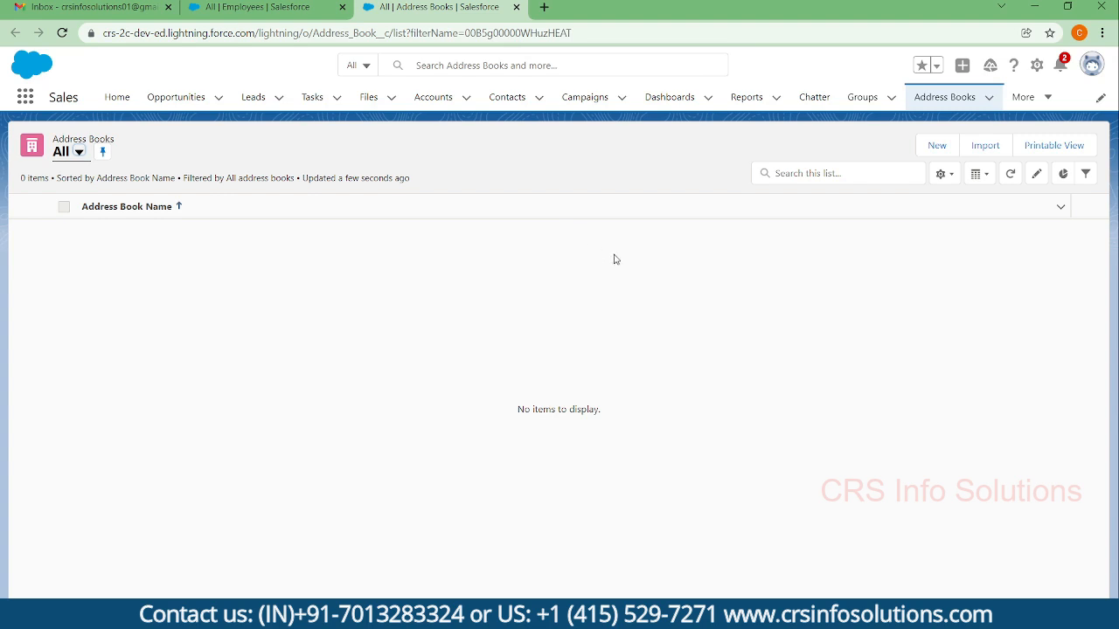
mouse_move(690, 302)
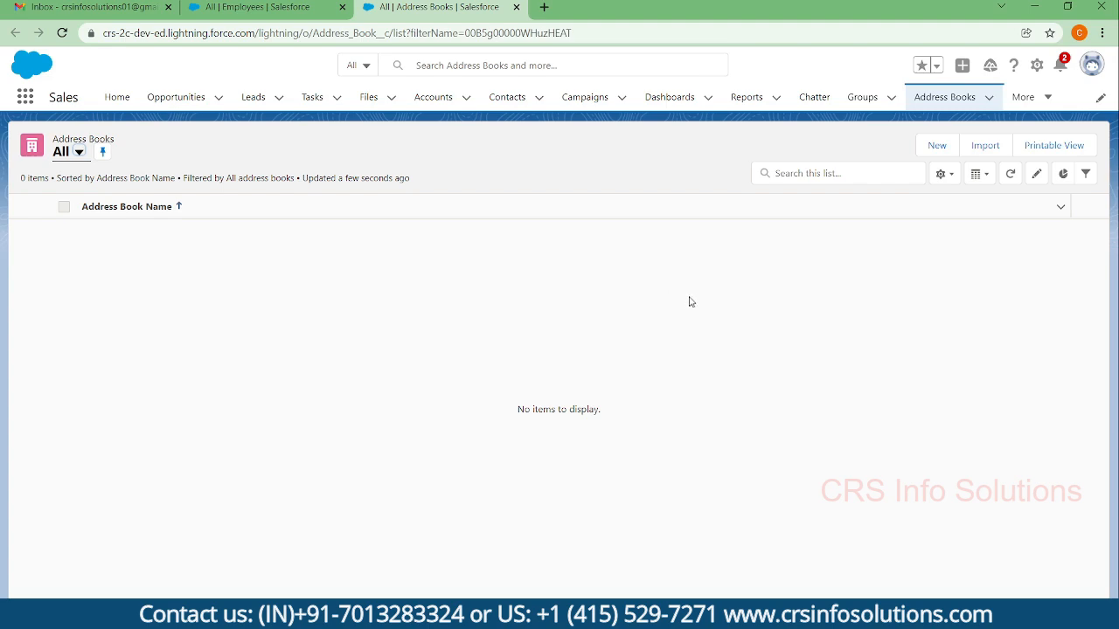